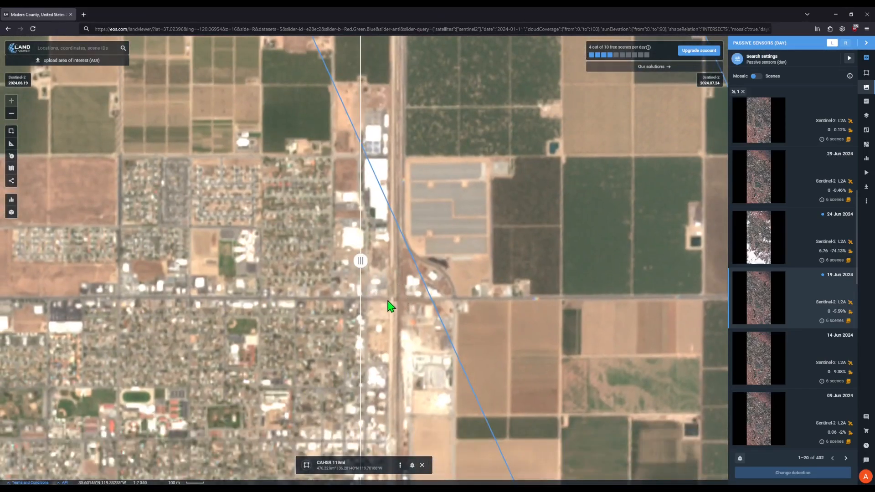
# - Sweep the June/July boundary across the rail line and farmland east of town
pyautogui.moveTo(360, 261); pyautogui.dragTo(389, 261)
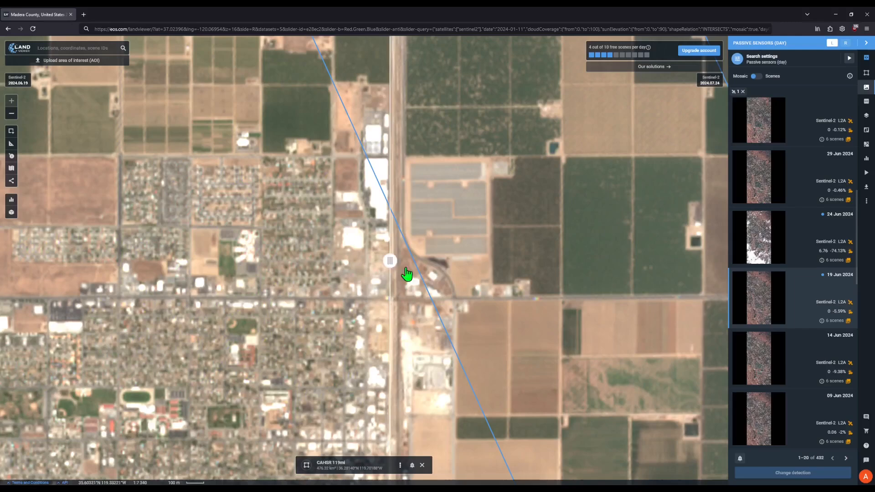
pyautogui.moveTo(390, 260); pyautogui.dragTo(450, 260)
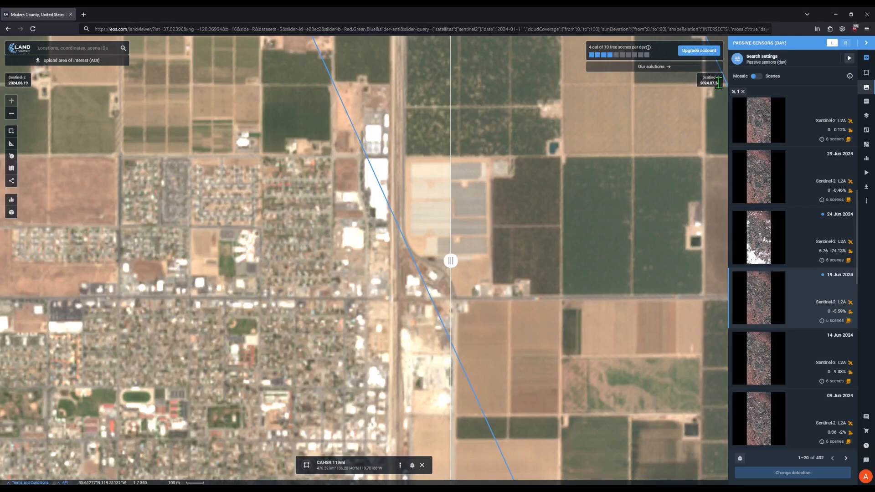
pyautogui.moveTo(451, 261); pyautogui.dragTo(344, 261)
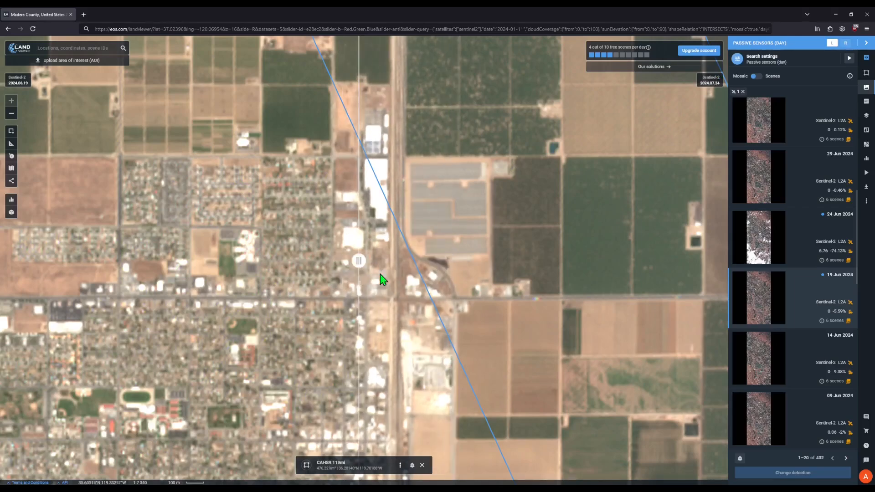
pyautogui.moveTo(358, 261); pyautogui.dragTo(393, 260)
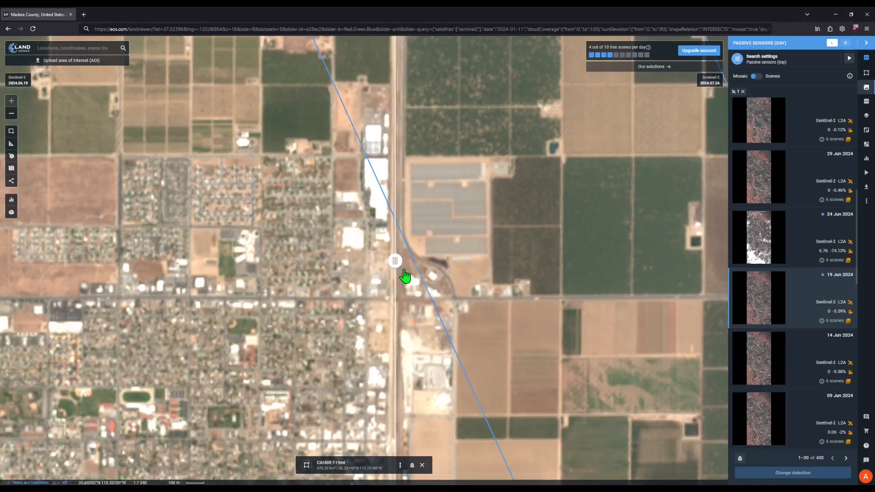
pyautogui.moveTo(395, 261); pyautogui.dragTo(376, 267)
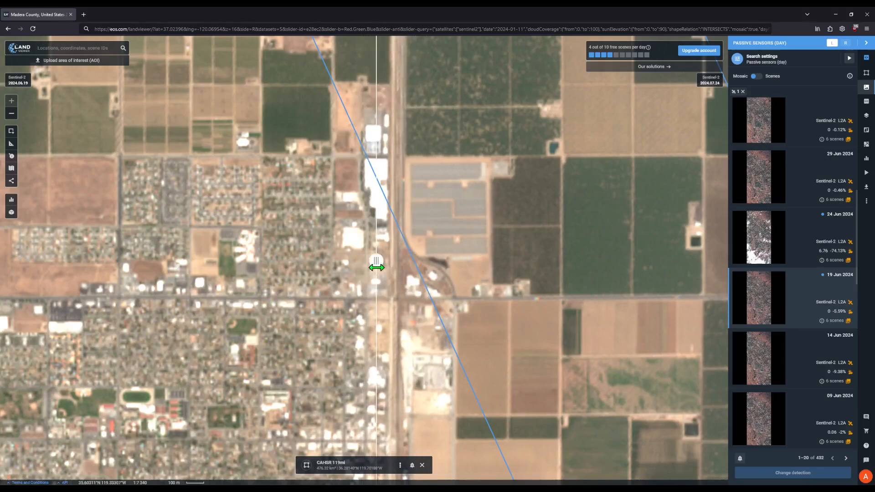
pyautogui.moveTo(376, 267); pyautogui.dragTo(435, 264)
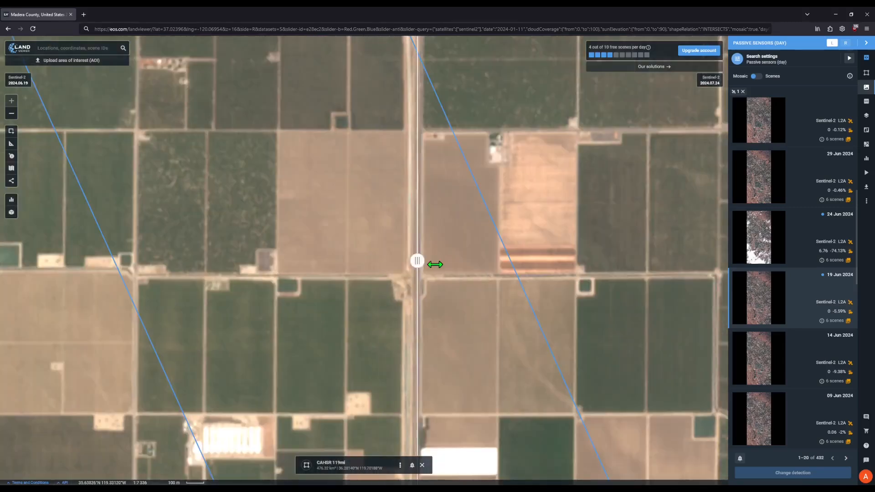
pyautogui.moveTo(416, 261); pyautogui.dragTo(509, 261)
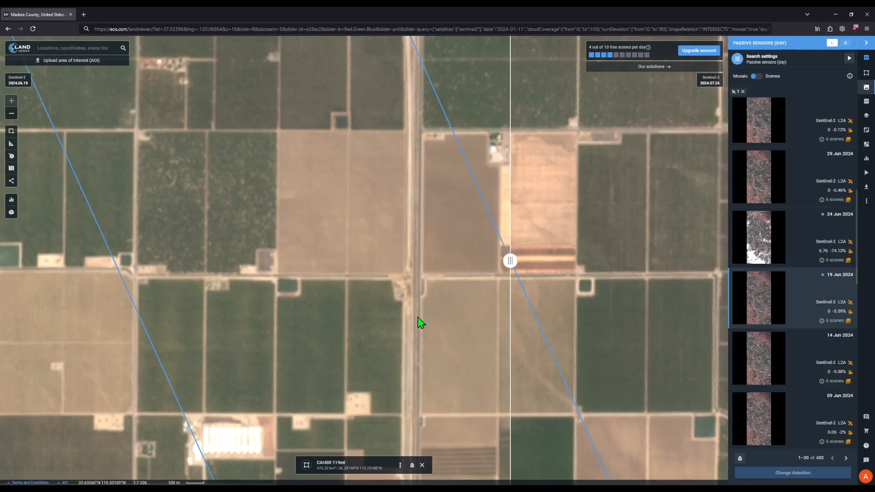
pyautogui.moveTo(392, 285)
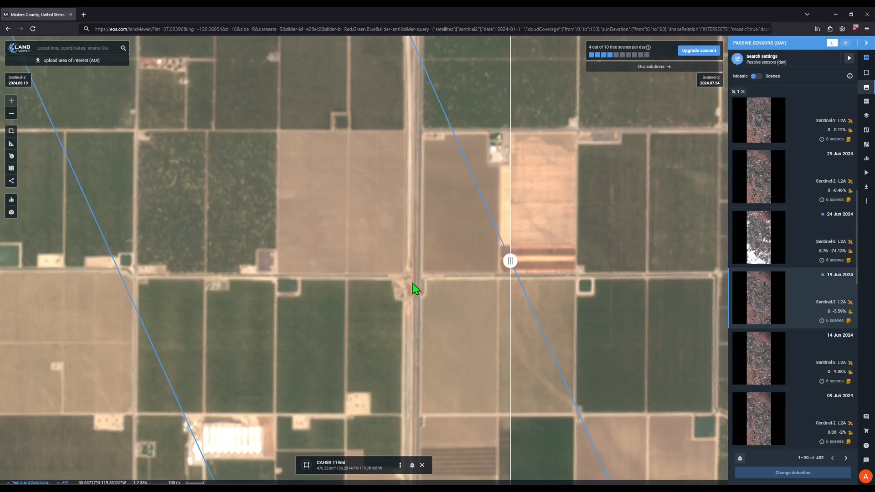
pyautogui.moveTo(389, 280)
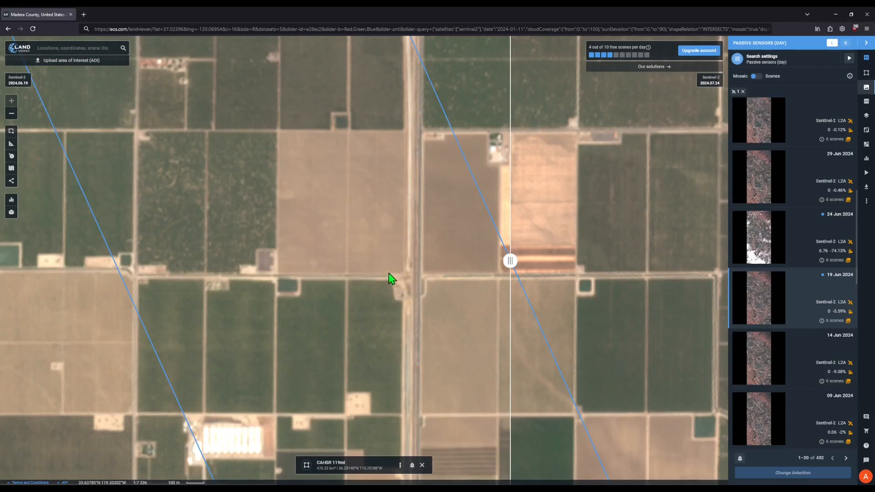
pyautogui.moveTo(410, 298)
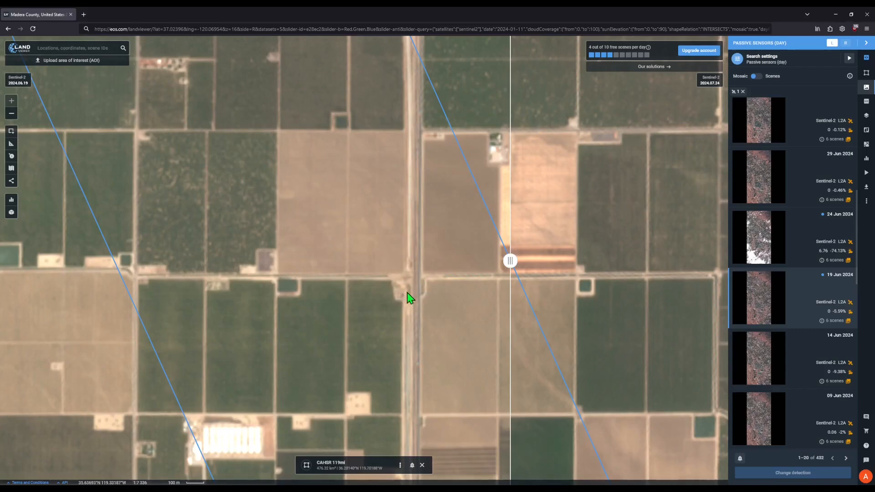
# - Compare June and July over the fields and shift the view to the triangular field with converging dirt roads
pyautogui.moveTo(509, 261); pyautogui.dragTo(316, 261)
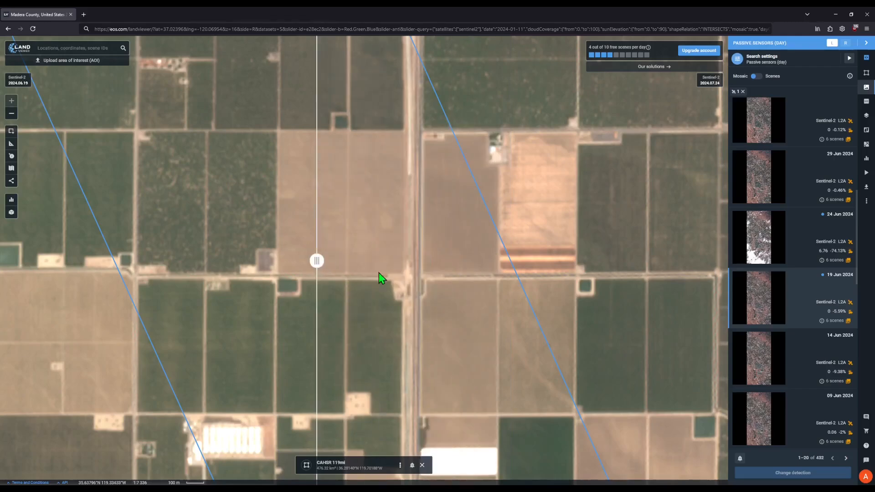
pyautogui.moveTo(408, 268)
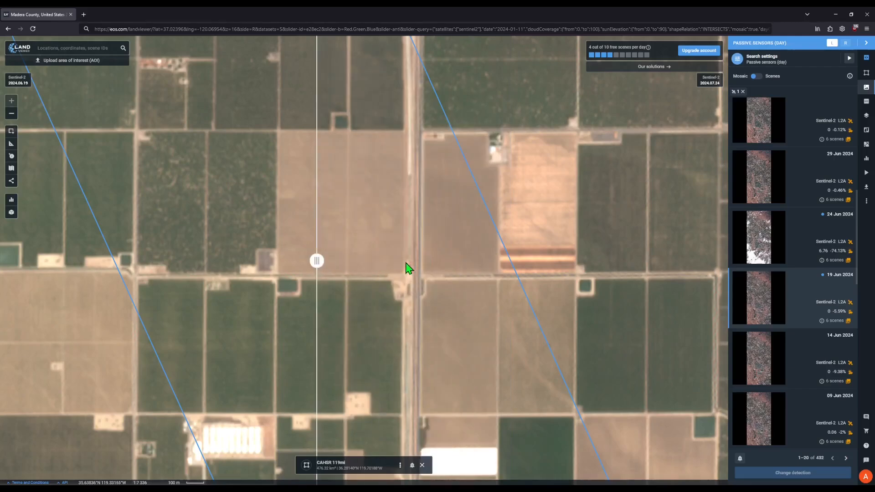
pyautogui.moveTo(316, 261); pyautogui.dragTo(361, 260)
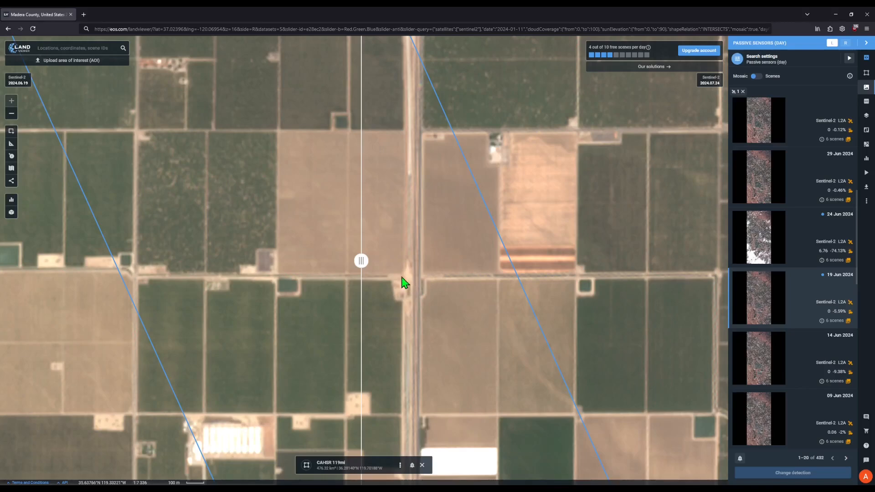
pyautogui.moveTo(361, 260); pyautogui.dragTo(379, 261)
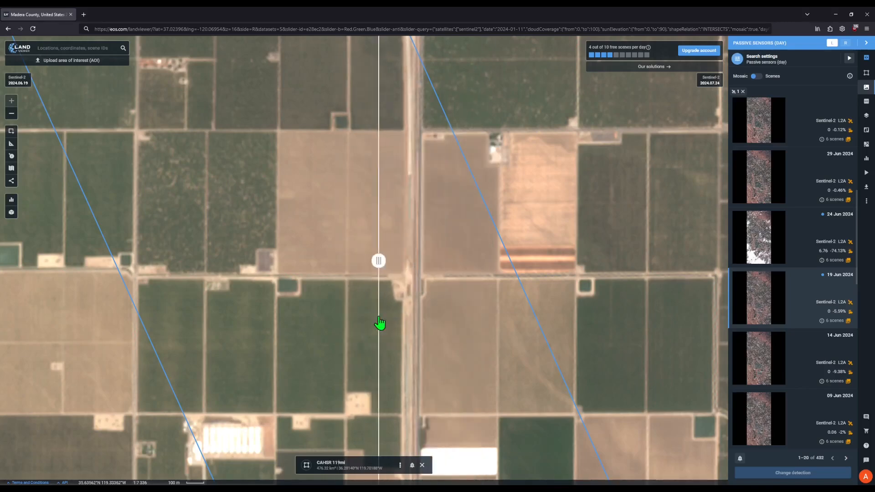
pyautogui.moveTo(378, 260); pyautogui.dragTo(352, 261)
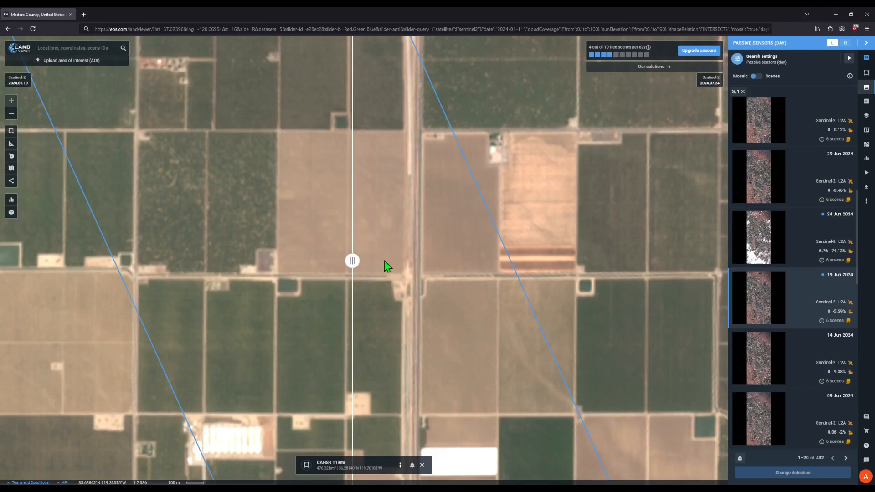
pyautogui.moveTo(375, 263)
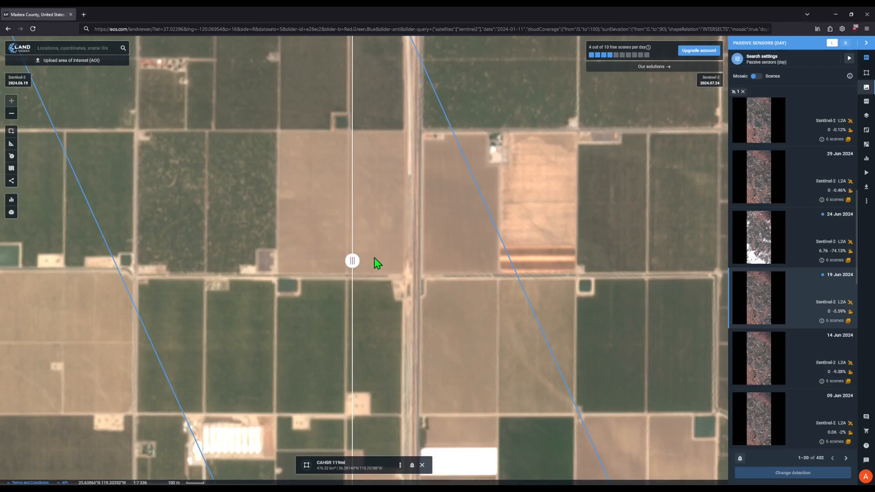
pyautogui.moveTo(352, 262); pyautogui.dragTo(439, 261)
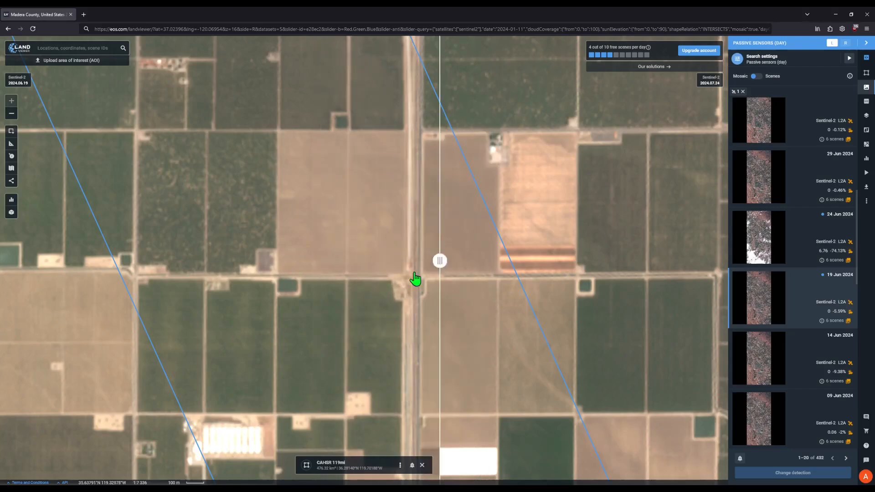
pyautogui.moveTo(439, 261); pyautogui.dragTo(277, 262)
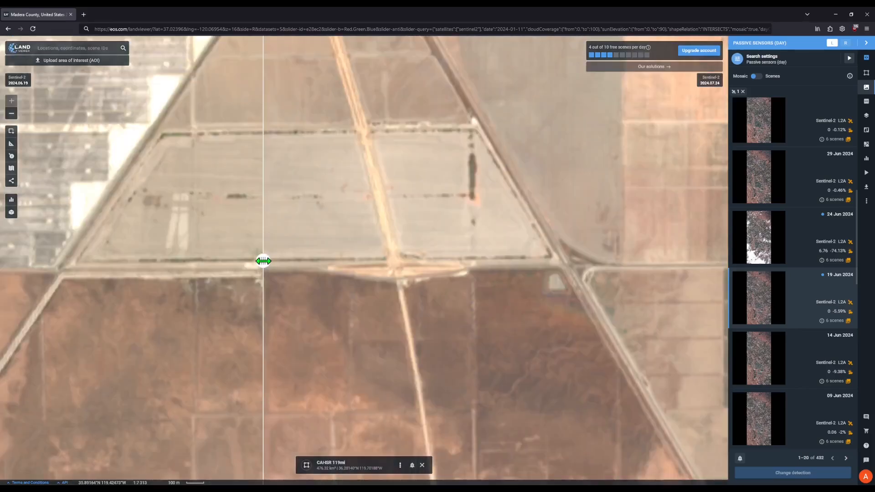
pyautogui.moveTo(263, 261); pyautogui.dragTo(552, 260)
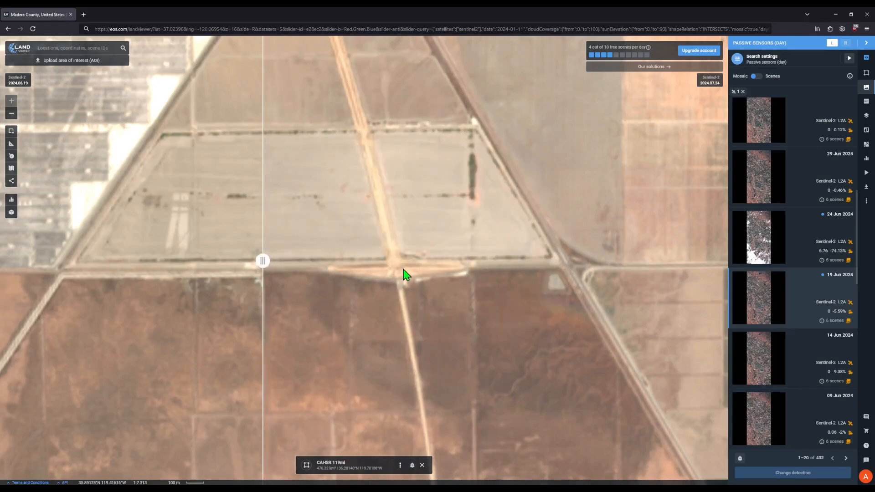
pyautogui.moveTo(404, 267)
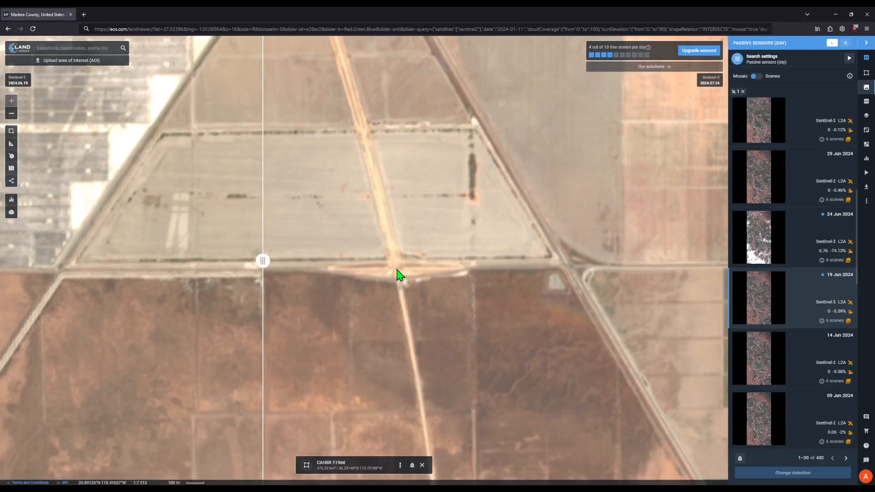
pyautogui.moveTo(399, 280)
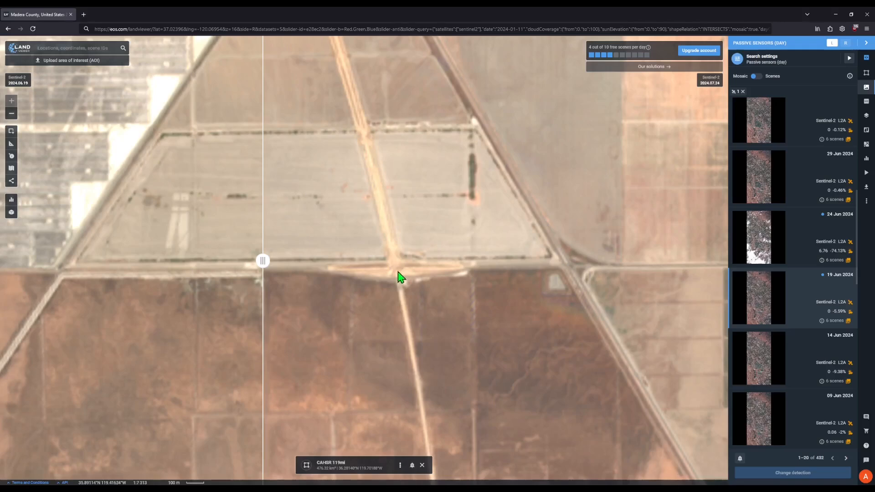
pyautogui.moveTo(261, 259)
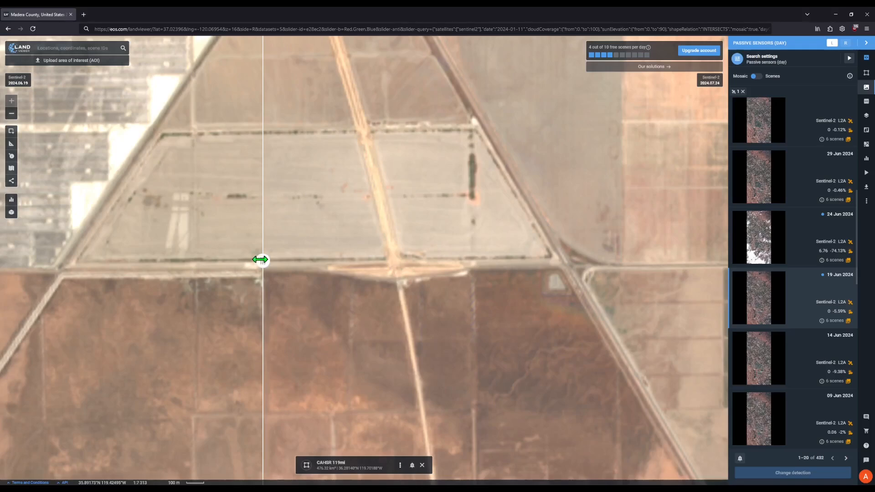
pyautogui.moveTo(260, 260); pyautogui.dragTo(455, 270)
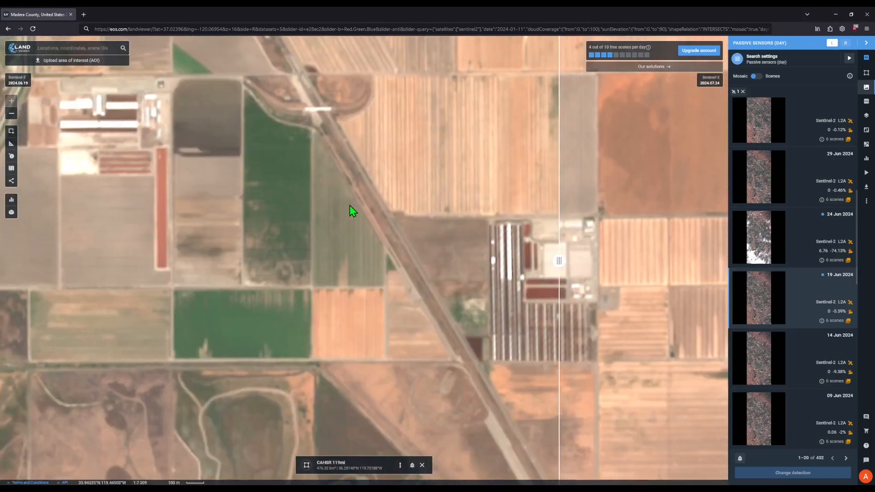
# - Swipe the boundary over the green fields and pan along the rail line to the next stretch
pyautogui.moveTo(559, 261); pyautogui.dragTo(224, 260)
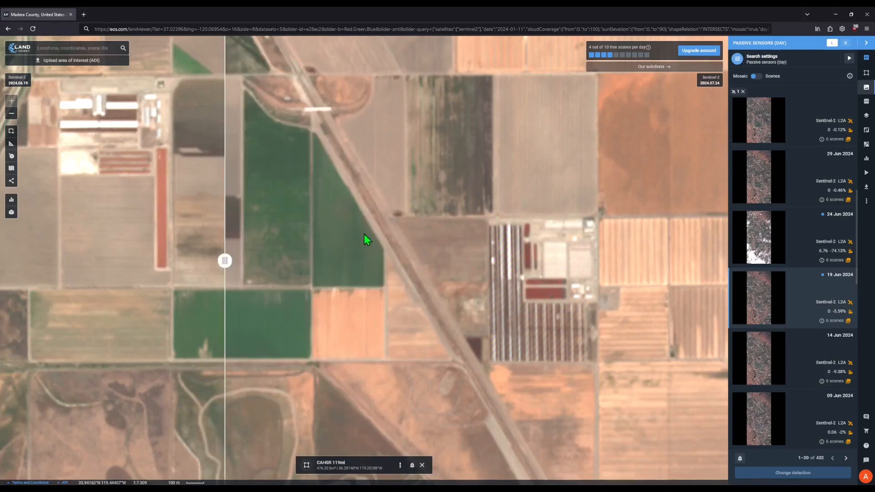
pyautogui.moveTo(394, 278)
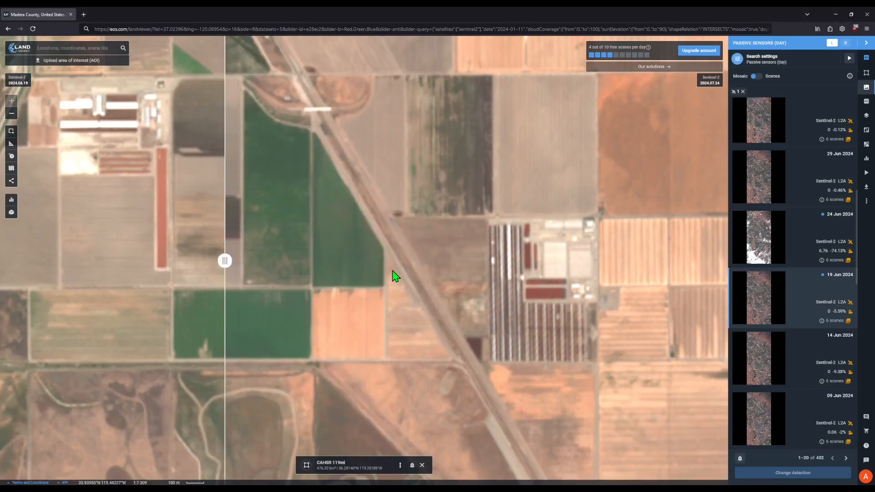
pyautogui.moveTo(224, 261); pyautogui.dragTo(502, 260)
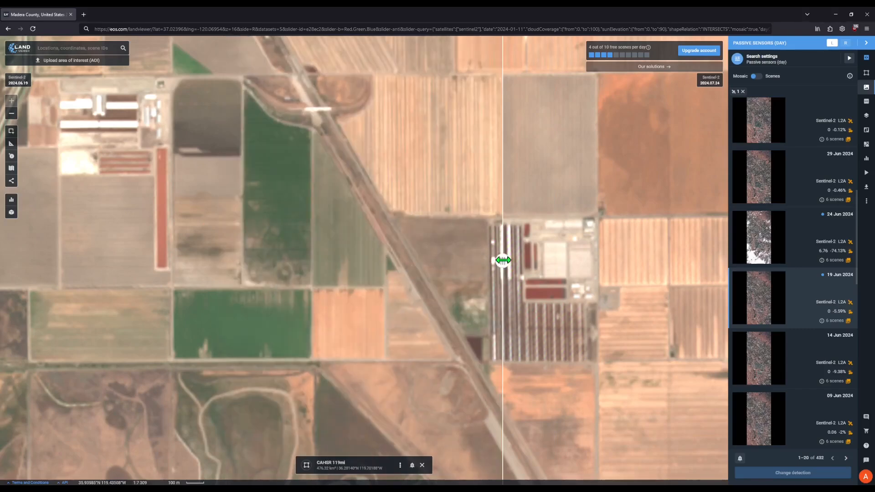
pyautogui.moveTo(501, 260); pyautogui.dragTo(389, 260)
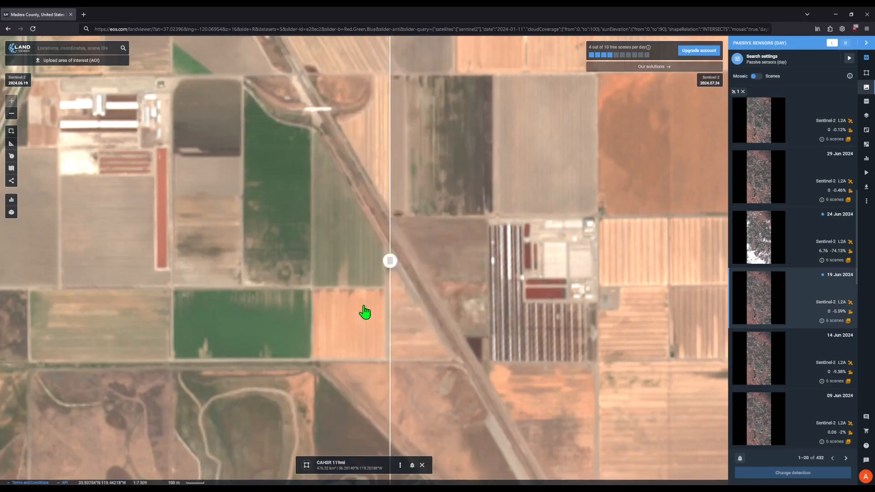
pyautogui.moveTo(389, 261); pyautogui.dragTo(370, 261)
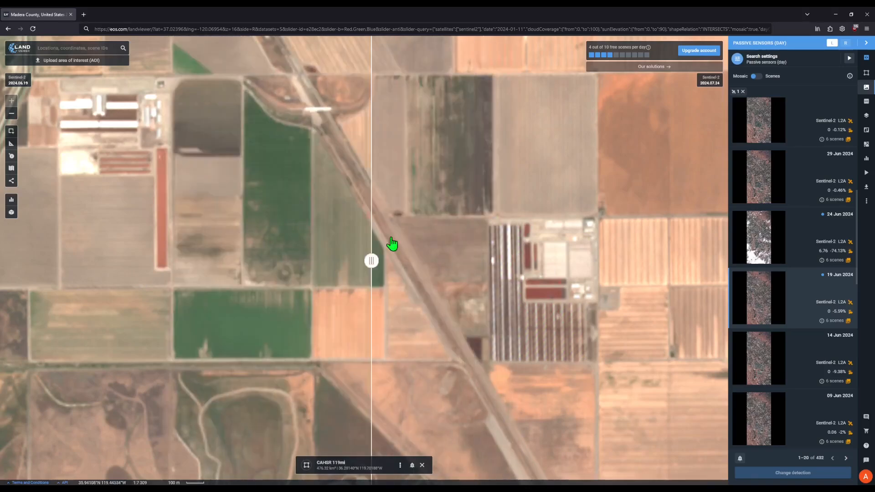
pyautogui.moveTo(371, 261); pyautogui.dragTo(548, 261)
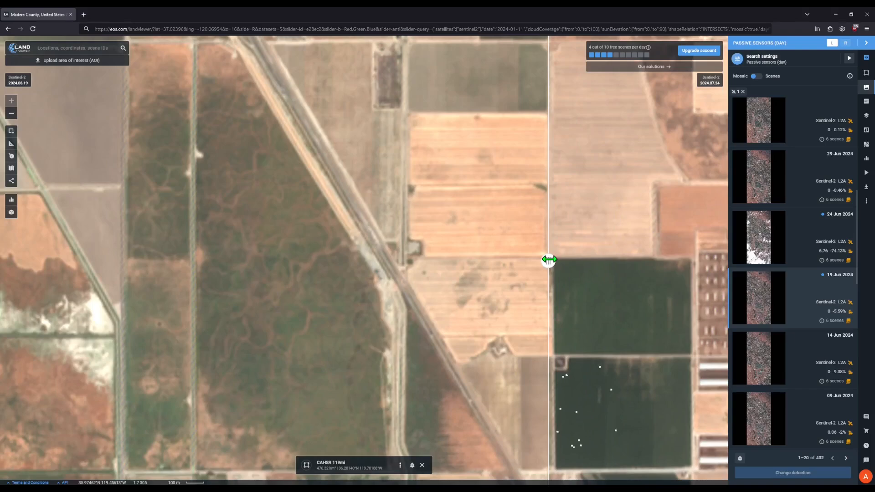
# - Reveal July imagery over most of the stretch and follow the rail line toward the red ponds crossing
pyautogui.moveTo(547, 259); pyautogui.dragTo(268, 259)
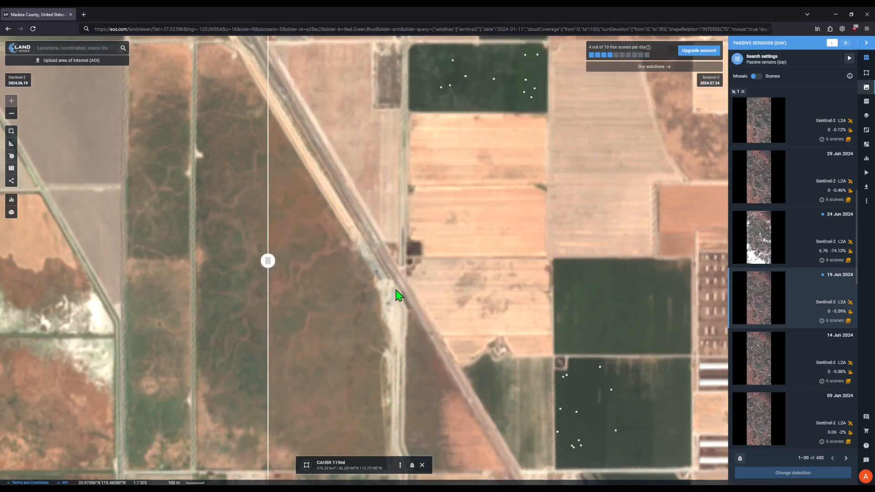
pyautogui.moveTo(401, 302)
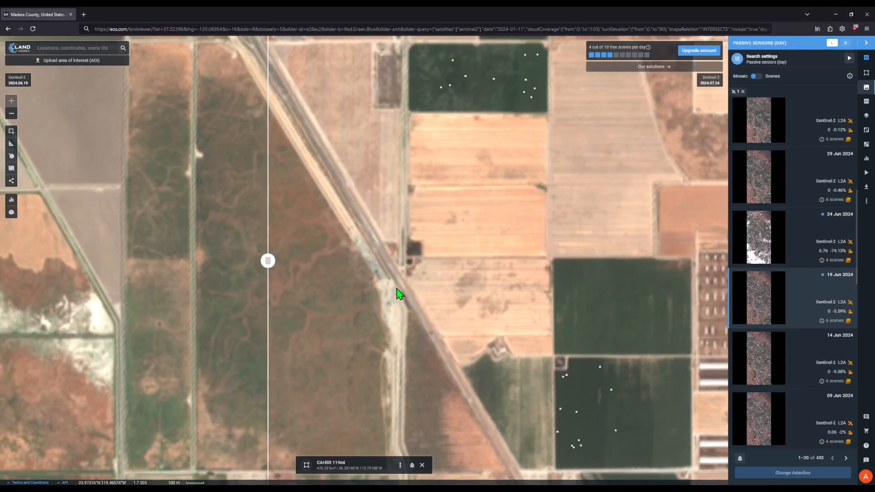
pyautogui.moveTo(397, 297)
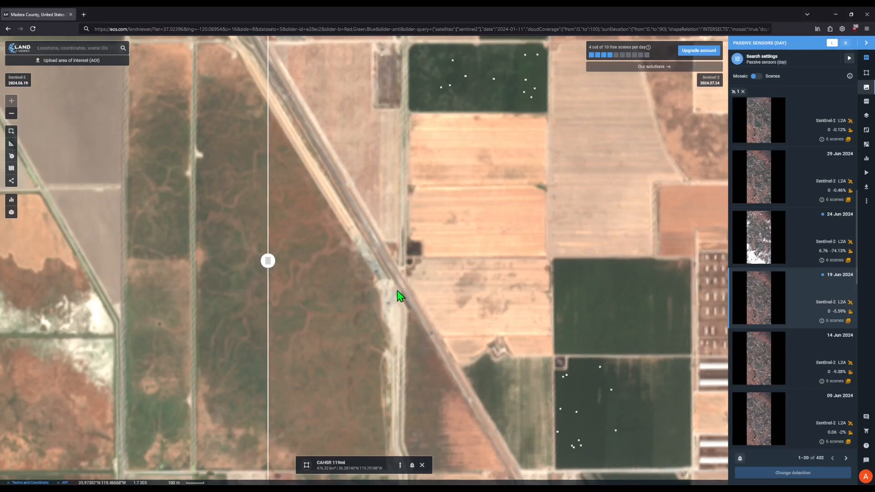
pyautogui.moveTo(387, 308)
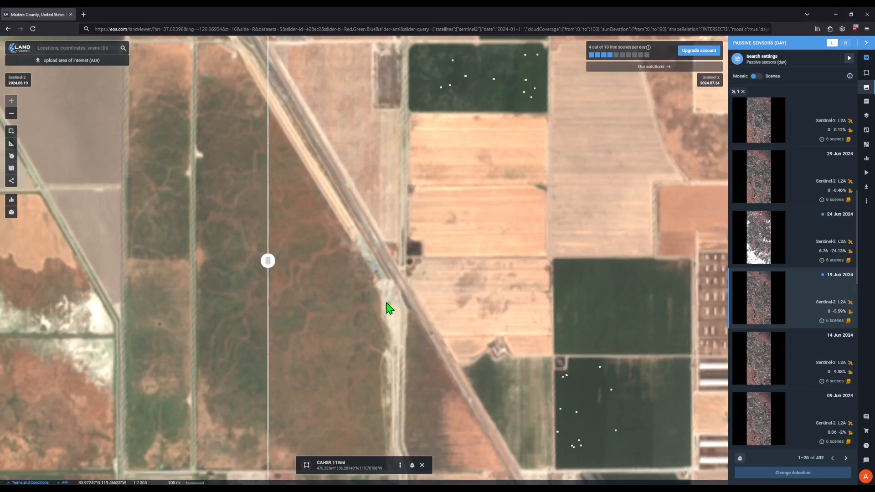
pyautogui.moveTo(267, 261); pyautogui.dragTo(286, 261)
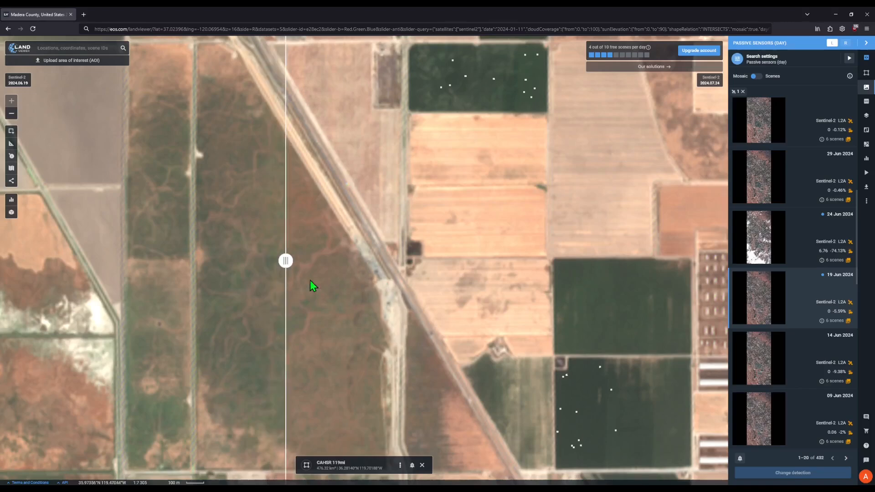
pyautogui.moveTo(285, 261); pyautogui.dragTo(290, 261)
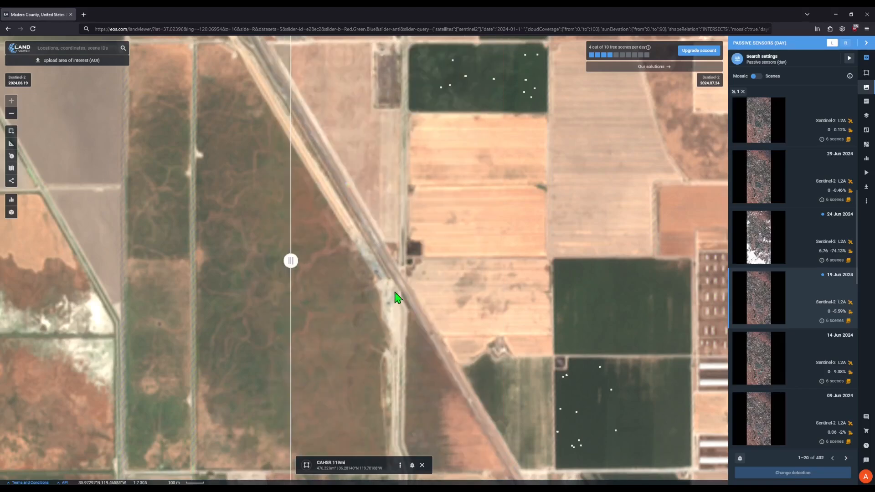
pyautogui.moveTo(399, 351)
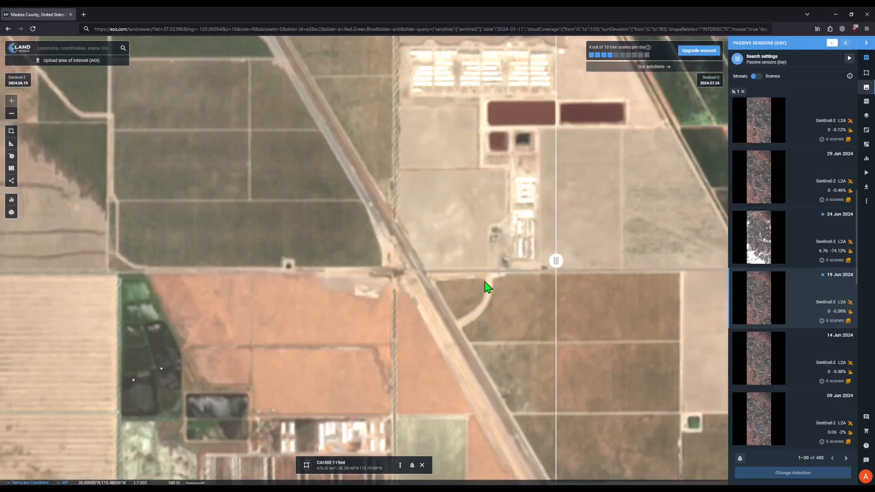
# - Sweep the boundary left, past the rail crossing, and back left to compare the fields at the crossing
pyautogui.moveTo(555, 260); pyautogui.dragTo(240, 261)
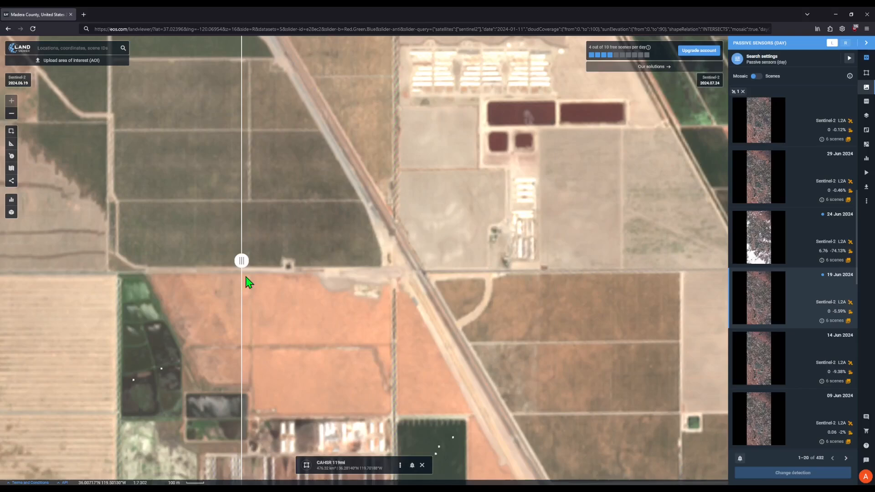
pyautogui.moveTo(319, 279)
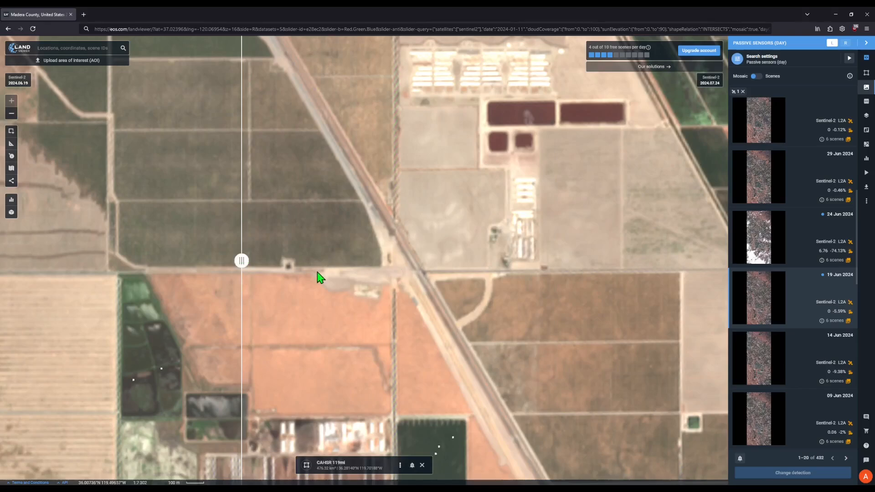
pyautogui.moveTo(339, 279)
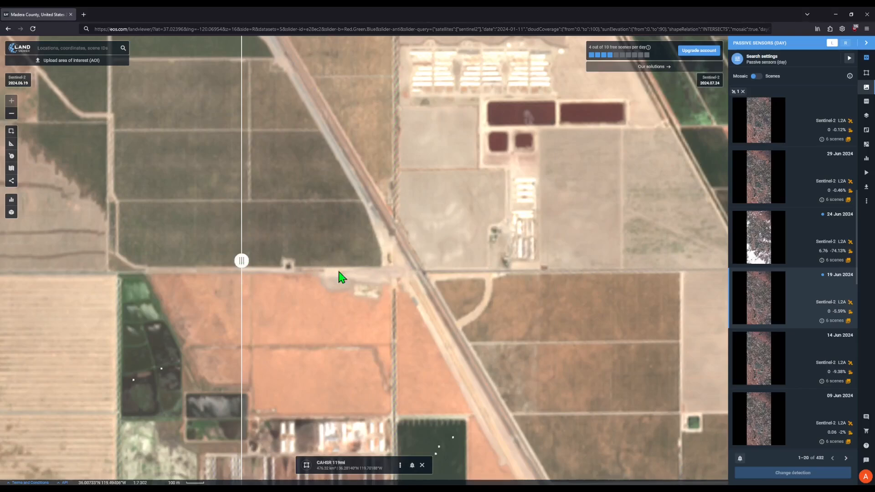
pyautogui.moveTo(241, 261); pyautogui.dragTo(407, 260)
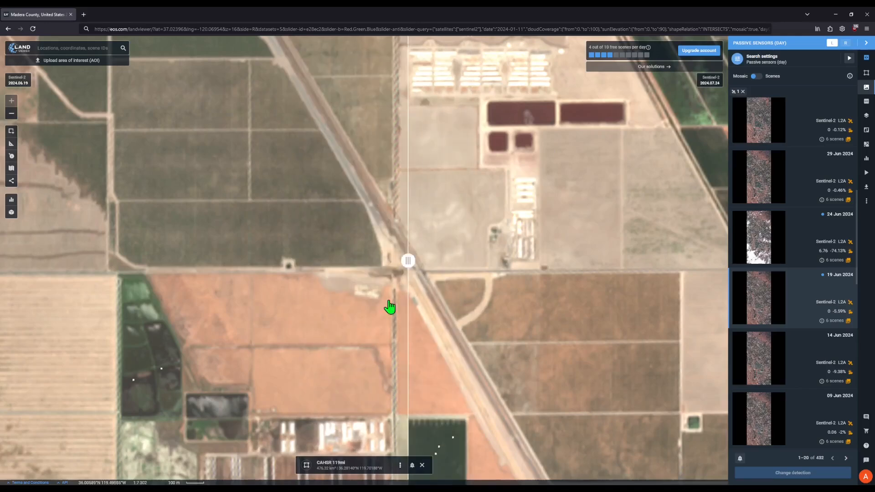
pyautogui.moveTo(408, 261); pyautogui.dragTo(451, 261)
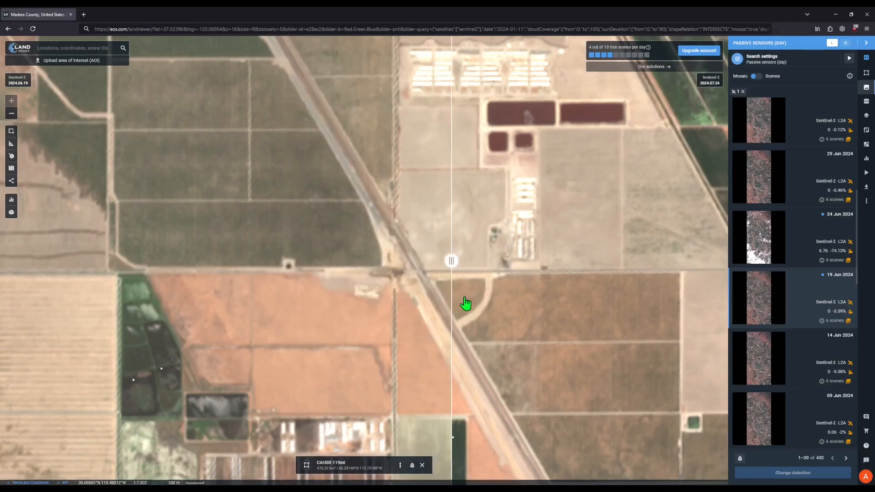
pyautogui.moveTo(451, 261); pyautogui.dragTo(282, 261)
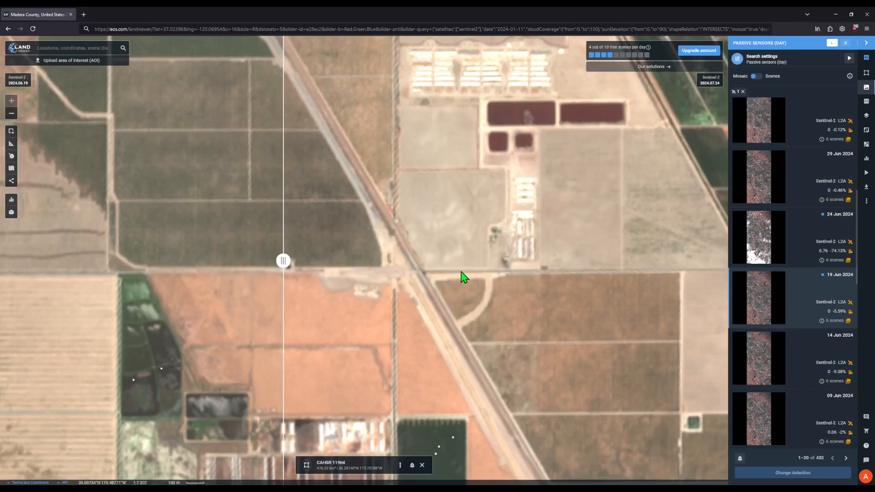
# - Pan to the rail corridor at the town edge, reveal July over the fields, and continue north to the junction
pyautogui.moveTo(463, 277); pyautogui.dragTo(395, 256)
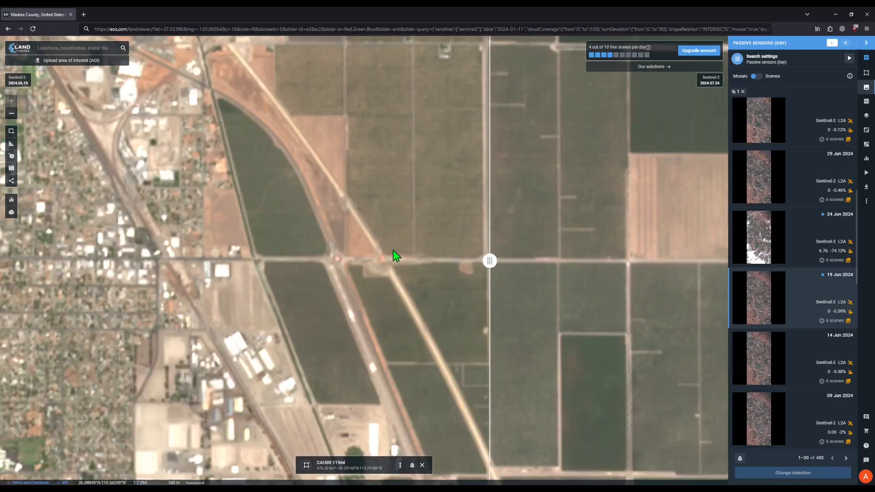
pyautogui.moveTo(384, 267)
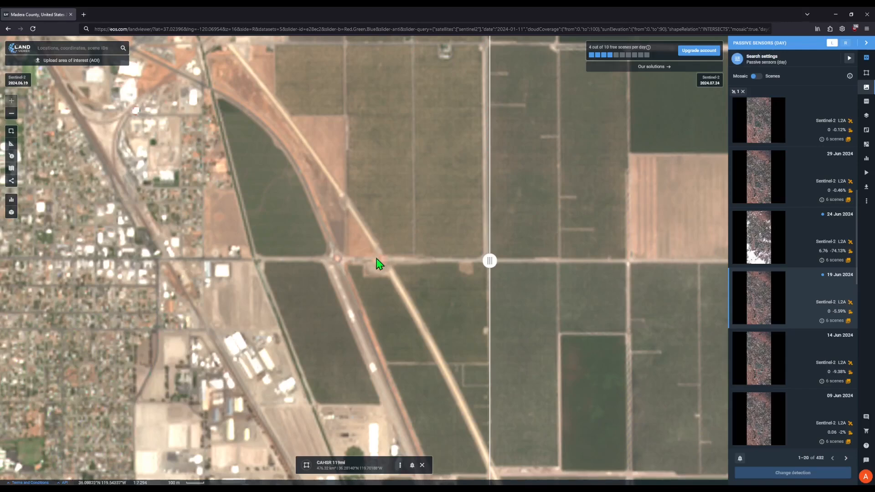
pyautogui.moveTo(442, 285)
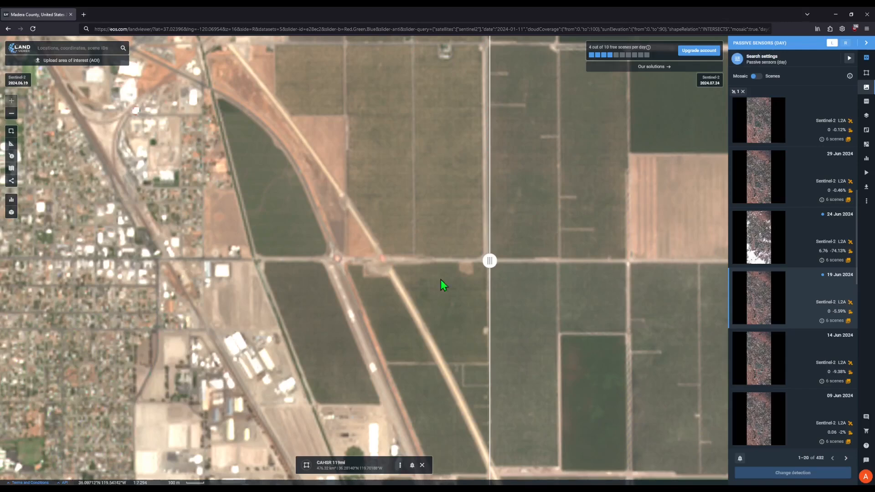
pyautogui.moveTo(489, 261); pyautogui.dragTo(302, 260)
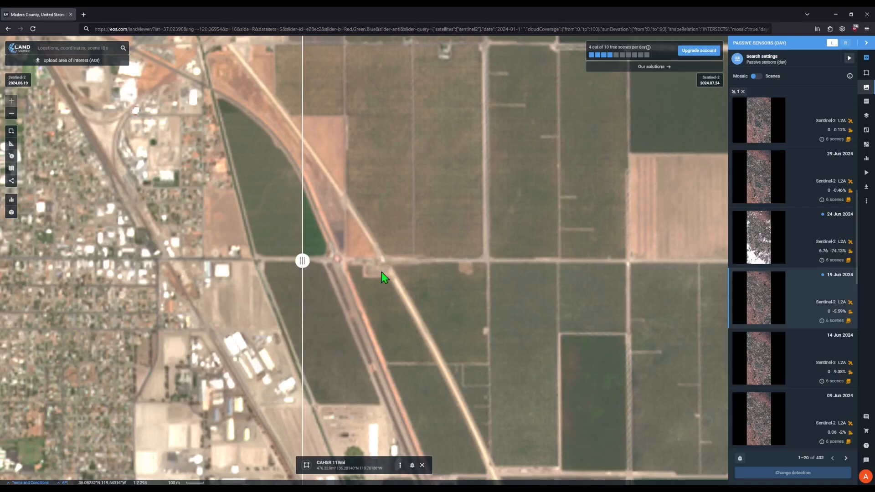
pyautogui.moveTo(391, 267)
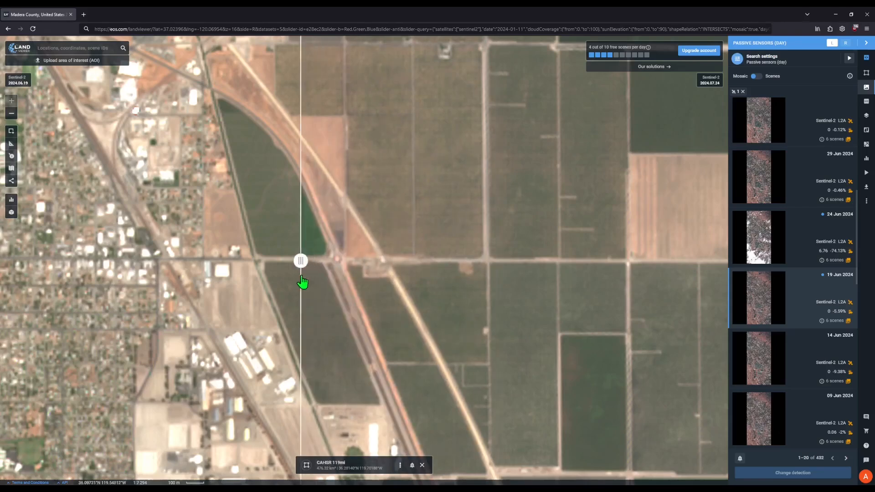
pyautogui.moveTo(300, 261); pyautogui.dragTo(235, 260)
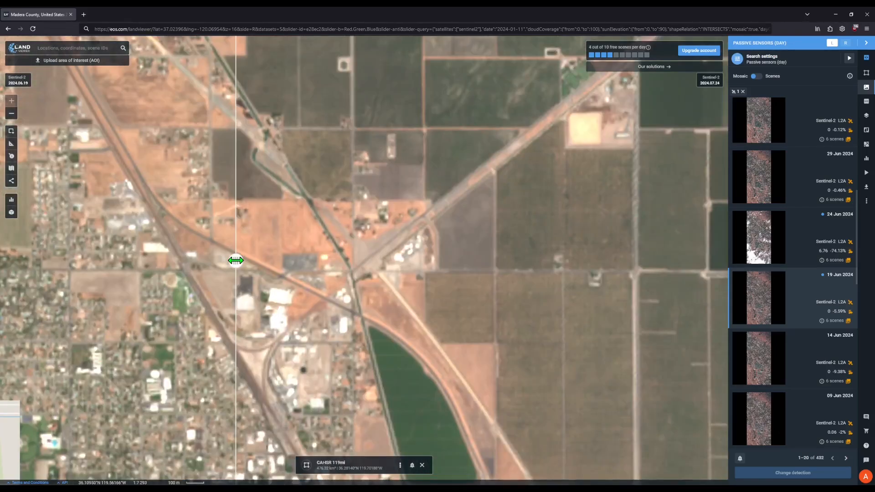
# - Show the junction mostly in June imagery and center the view on the town rail crossing
pyautogui.moveTo(235, 260); pyautogui.dragTo(612, 261)
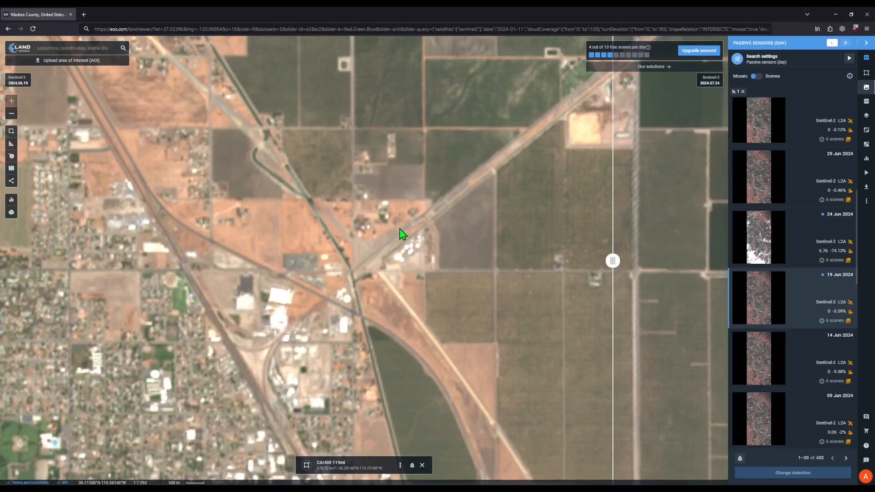
pyautogui.moveTo(412, 243)
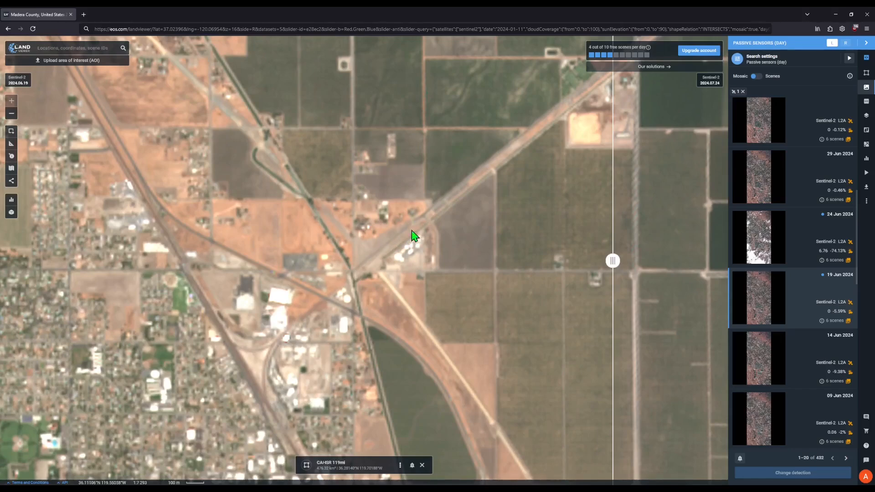
pyautogui.moveTo(384, 248)
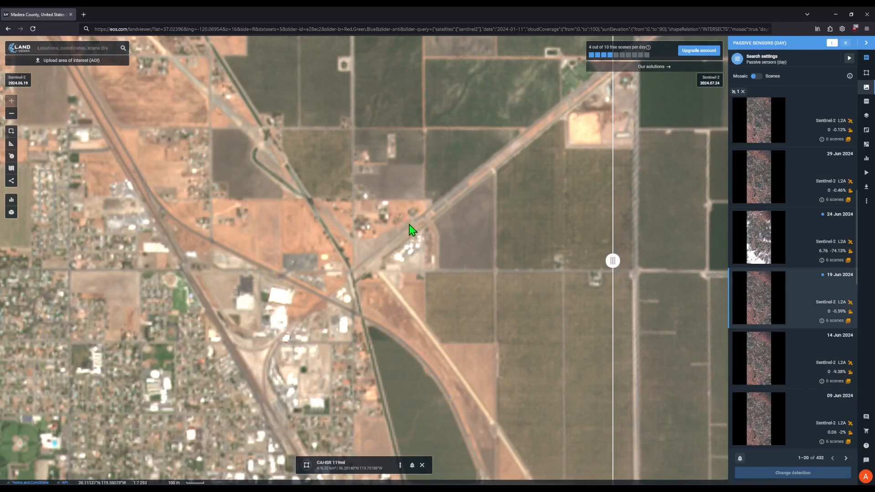
pyautogui.moveTo(374, 252)
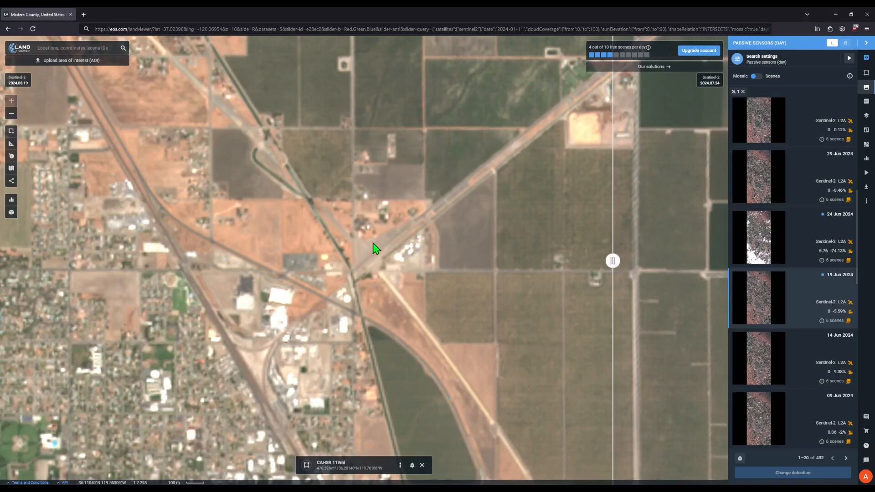
pyautogui.moveTo(348, 275)
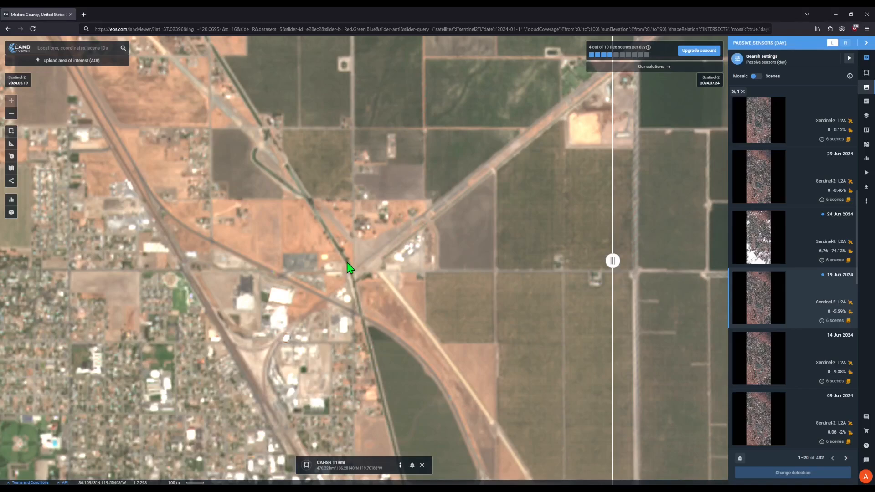
pyautogui.moveTo(403, 239)
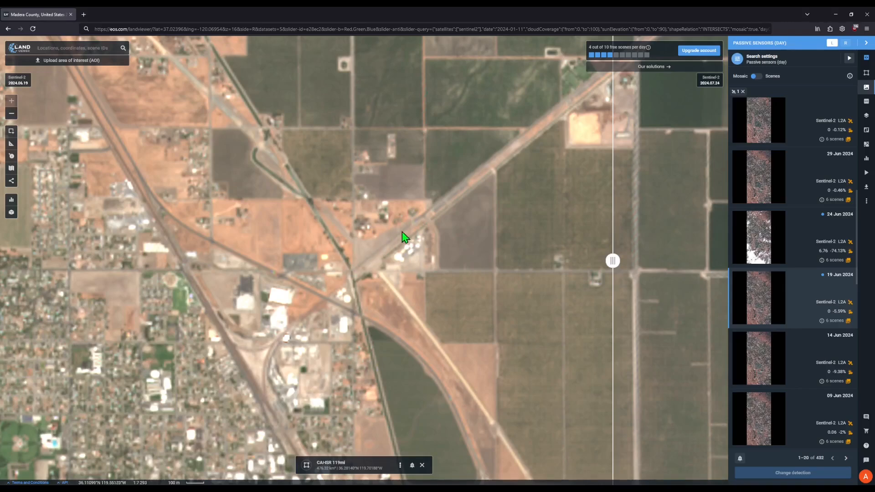
pyautogui.moveTo(404, 237); pyautogui.dragTo(450, 218)
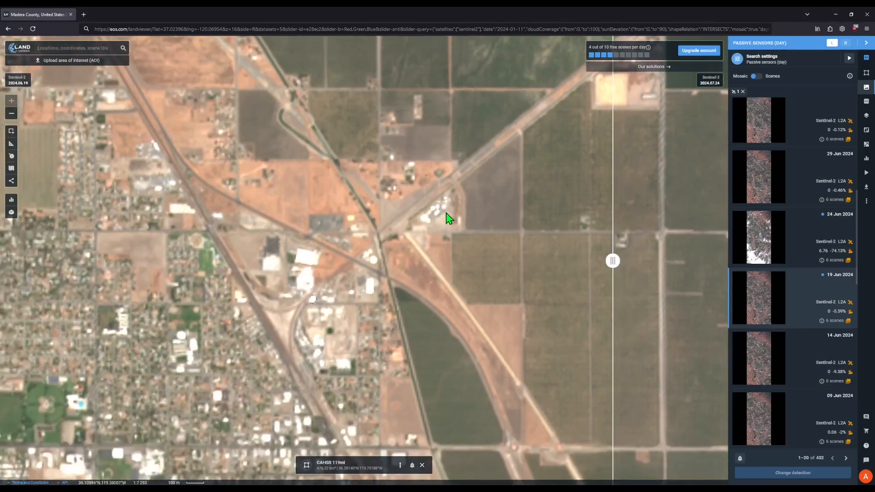
pyautogui.moveTo(449, 218); pyautogui.dragTo(346, 301)
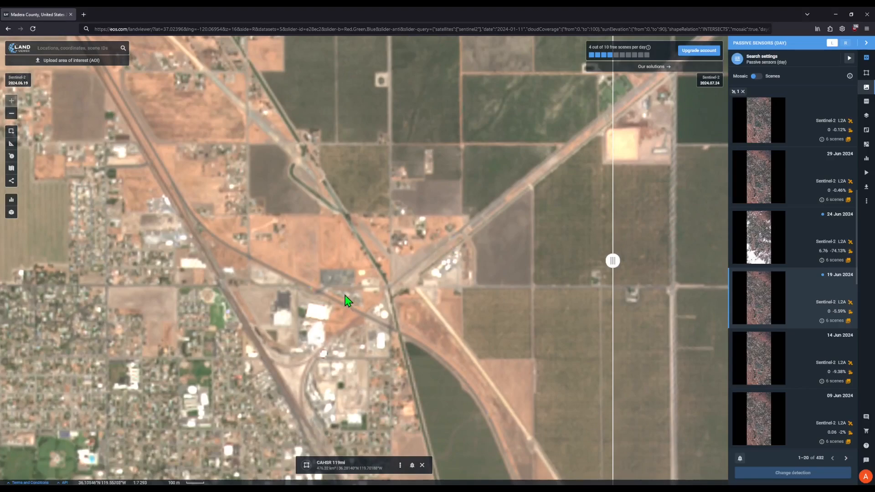
pyautogui.moveTo(434, 260)
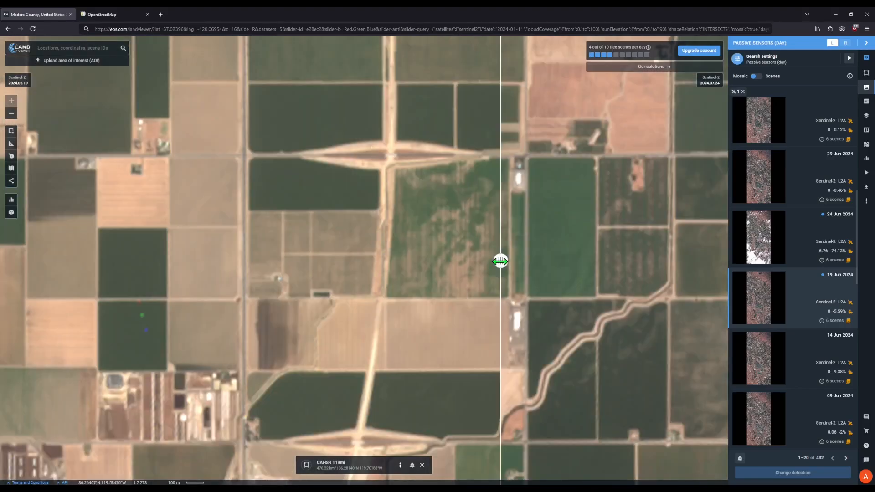
pyautogui.moveTo(510, 280)
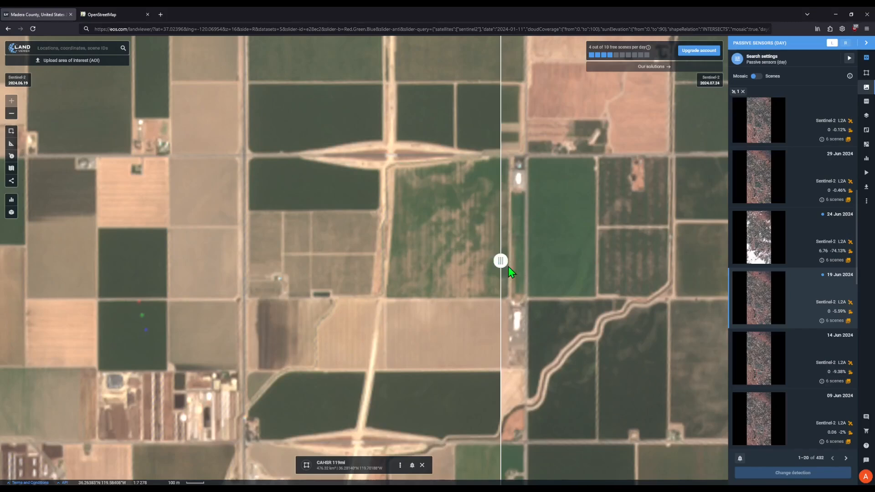
# - Slide the boundary far left so July covers the overpass fields, leaving June at the left edge
pyautogui.moveTo(500, 261); pyautogui.dragTo(242, 261)
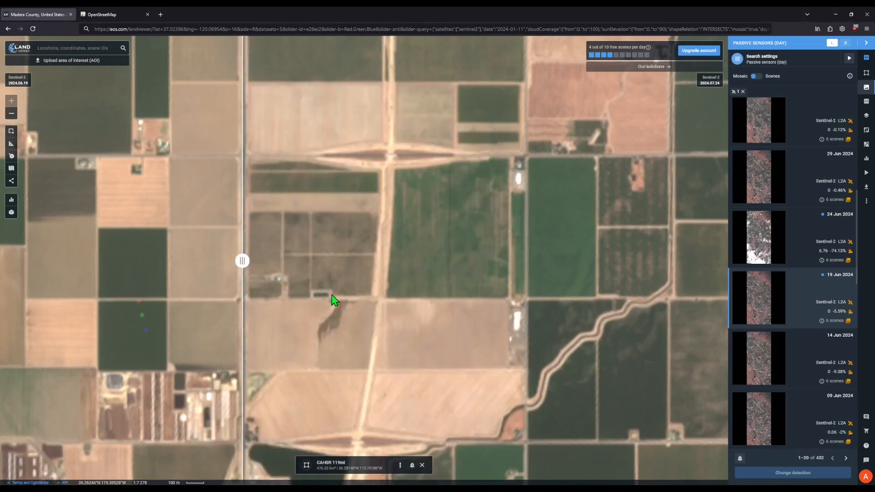
pyautogui.moveTo(402, 172)
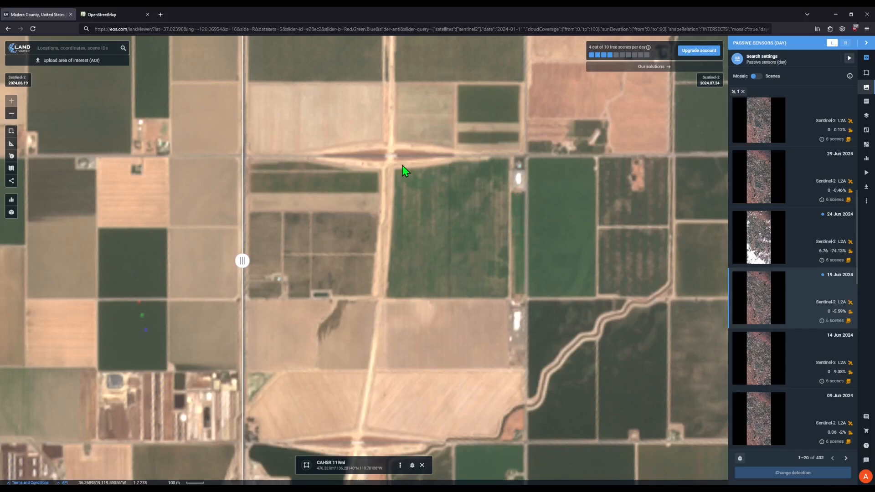
pyautogui.moveTo(382, 215)
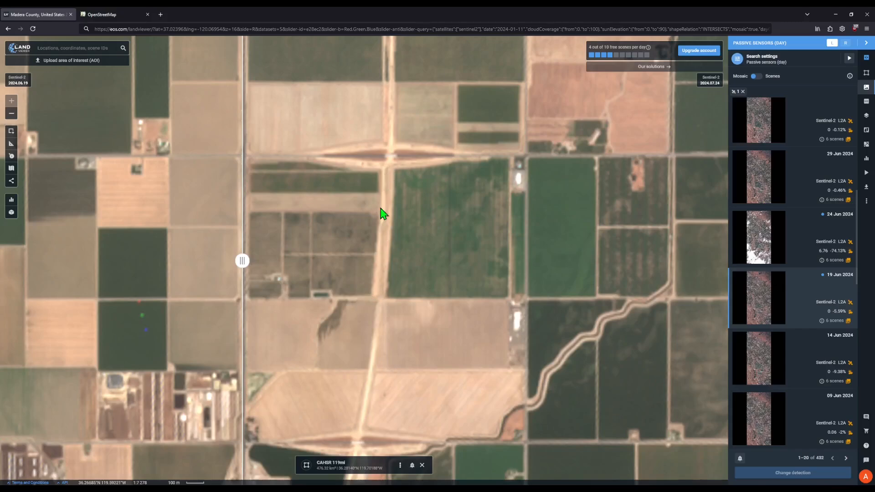
pyautogui.moveTo(382, 264)
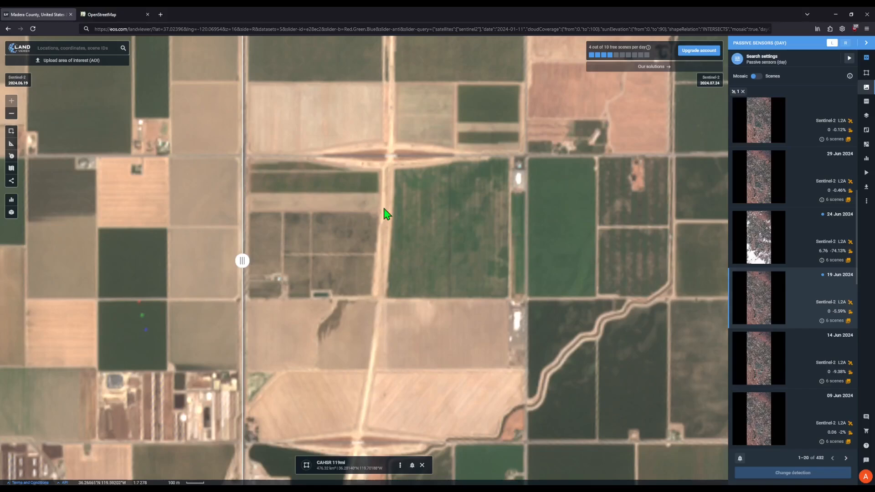
pyautogui.moveTo(384, 174)
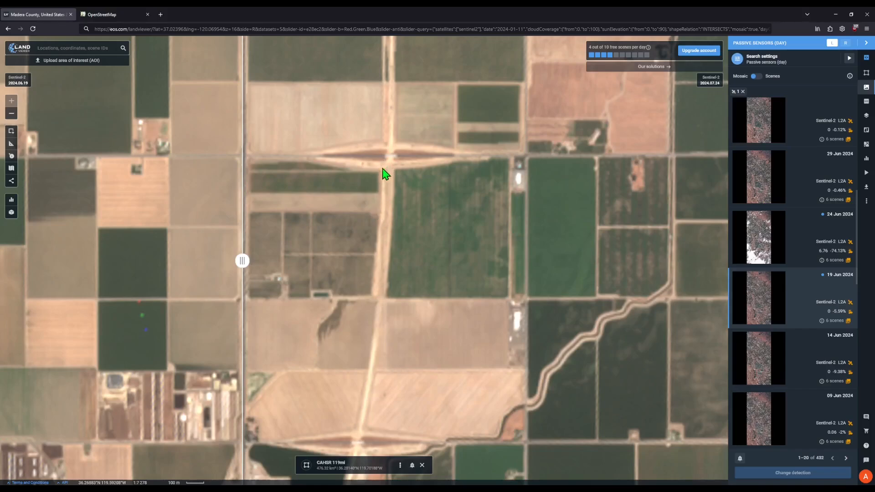
pyautogui.moveTo(384, 181)
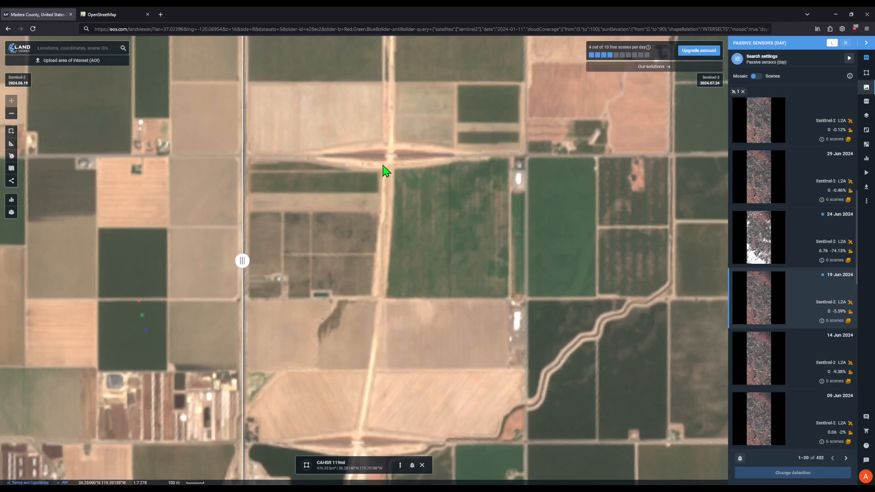
pyautogui.moveTo(399, 171)
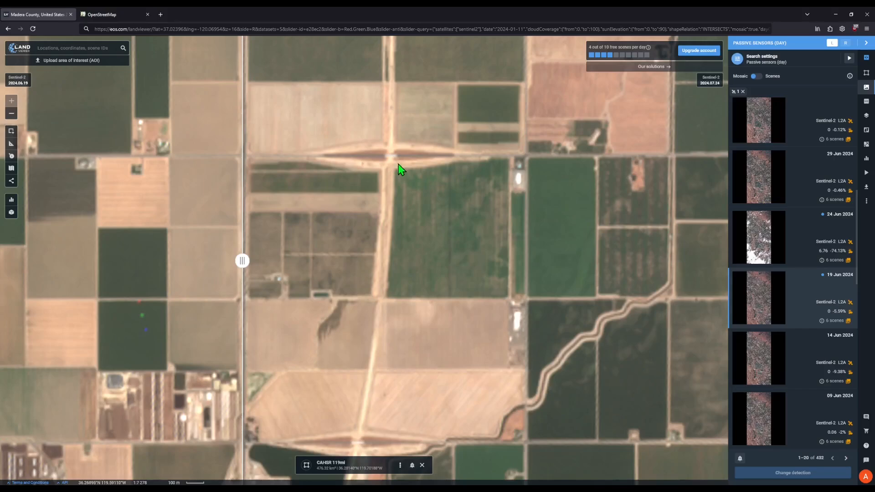
# - Pan to the farmland with dairy facilities and show most of it in July imagery
pyautogui.moveTo(243, 260); pyautogui.dragTo(568, 261)
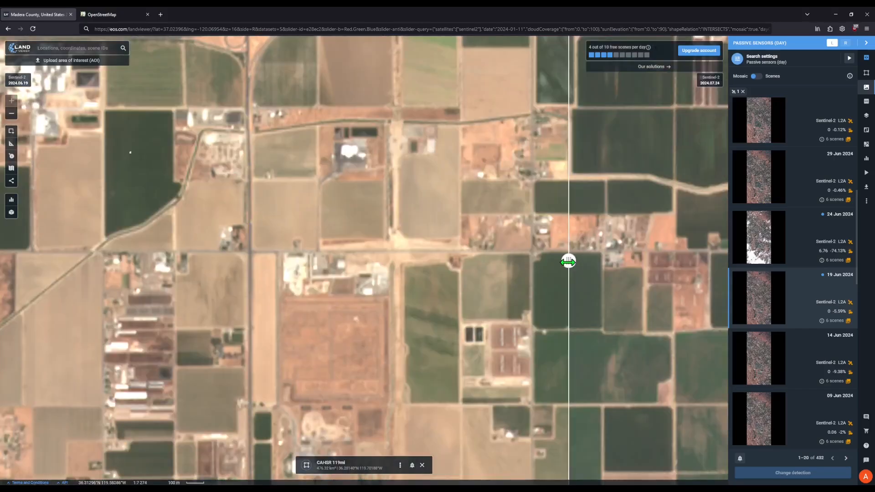
pyautogui.moveTo(505, 252)
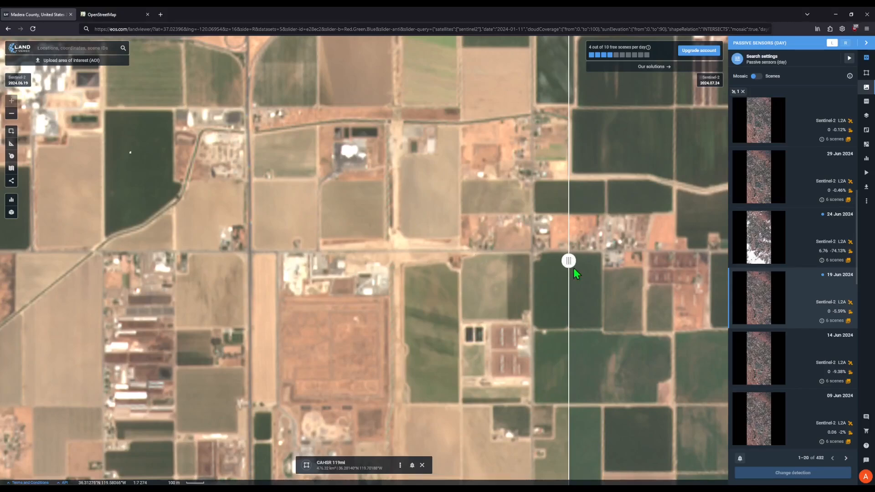
pyautogui.moveTo(567, 260); pyautogui.dragTo(188, 260)
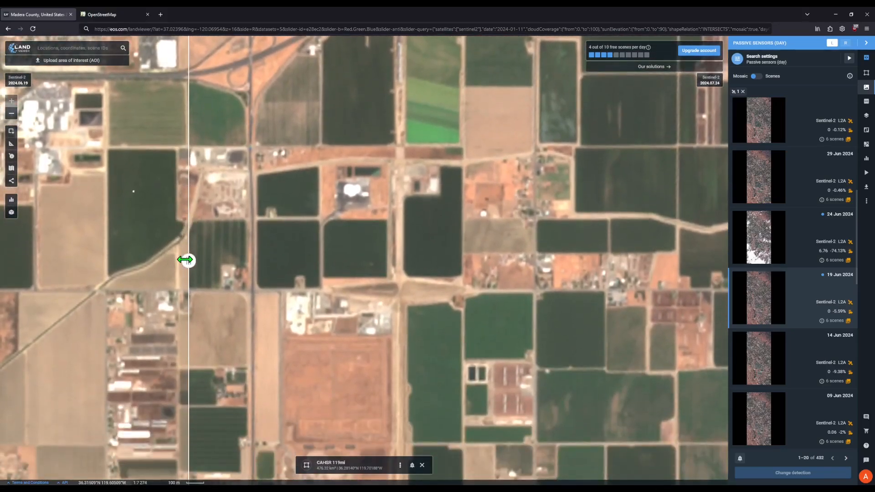
# - Follow the cleared construction strip to the highway interchange and reveal July across most of the view
pyautogui.moveTo(187, 260); pyautogui.dragTo(580, 259)
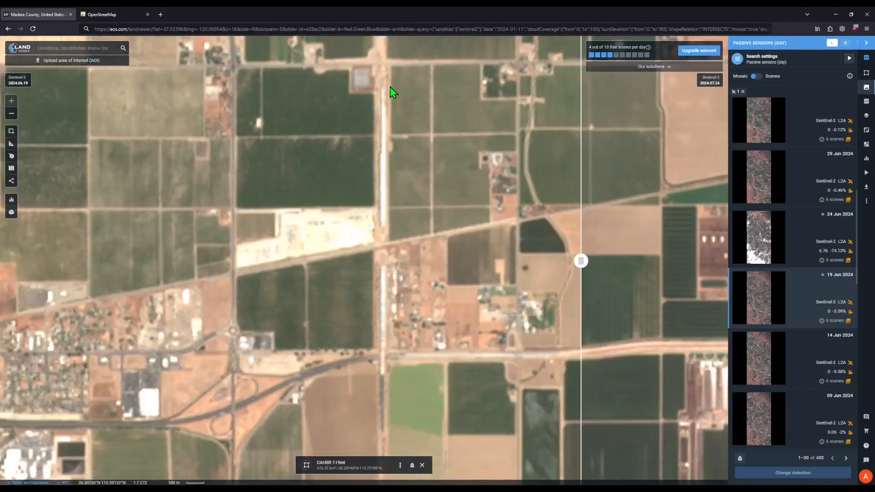
pyautogui.moveTo(387, 103)
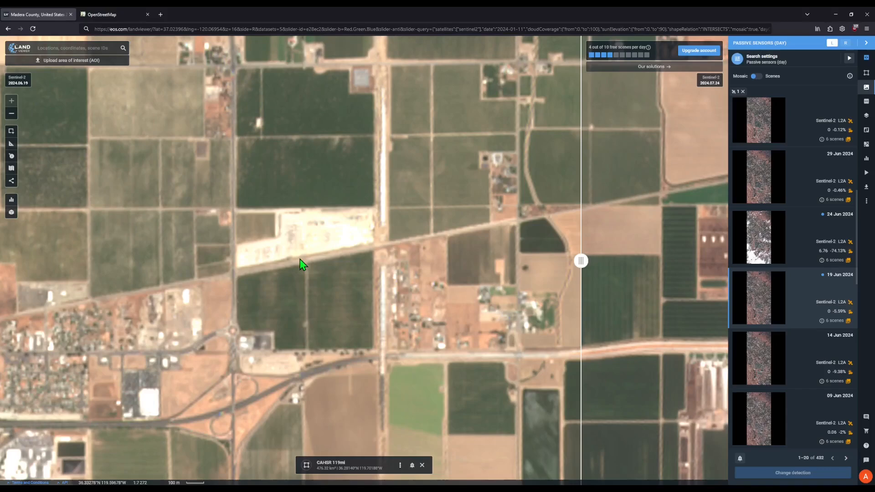
pyautogui.moveTo(302, 265); pyautogui.dragTo(379, 258)
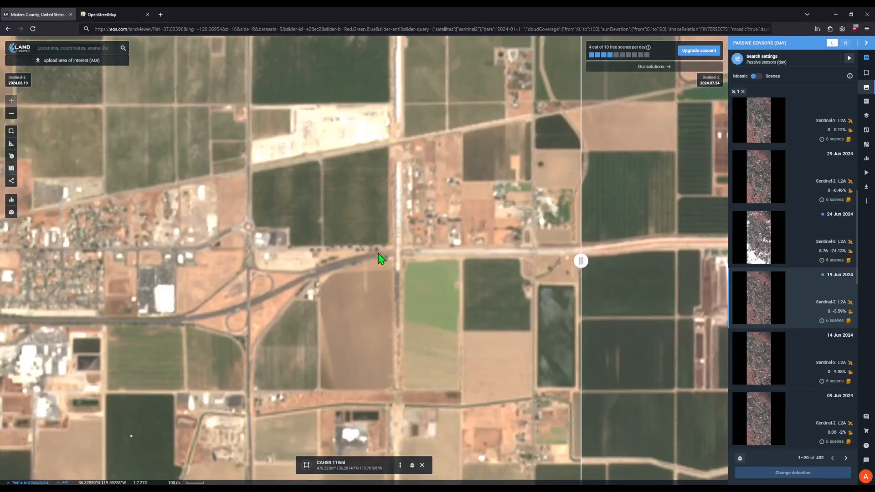
pyautogui.moveTo(392, 341)
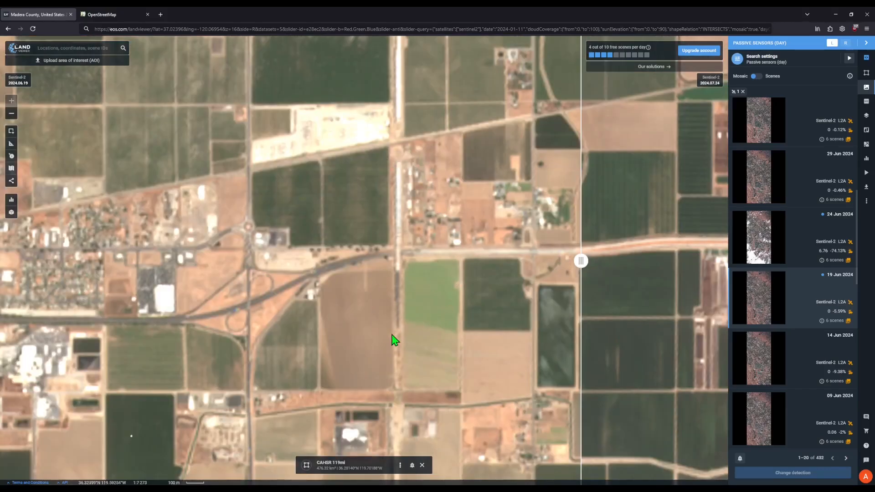
pyautogui.moveTo(581, 261); pyautogui.dragTo(265, 261)
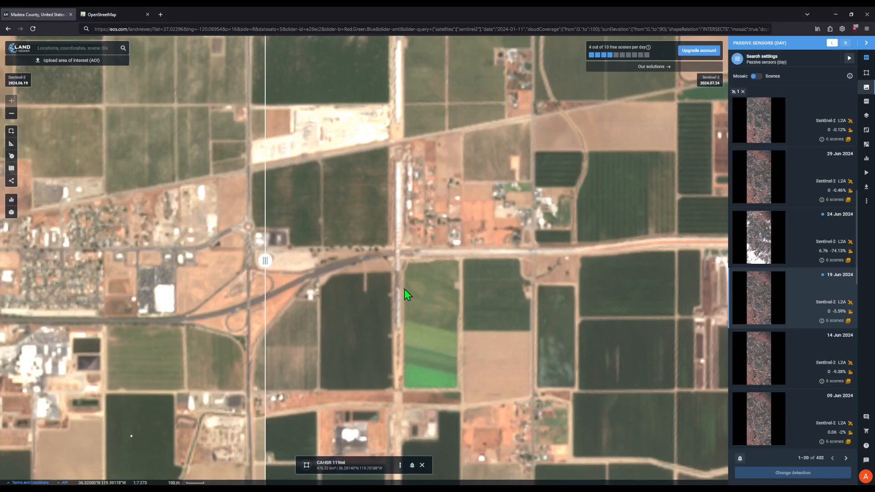
pyautogui.moveTo(409, 294)
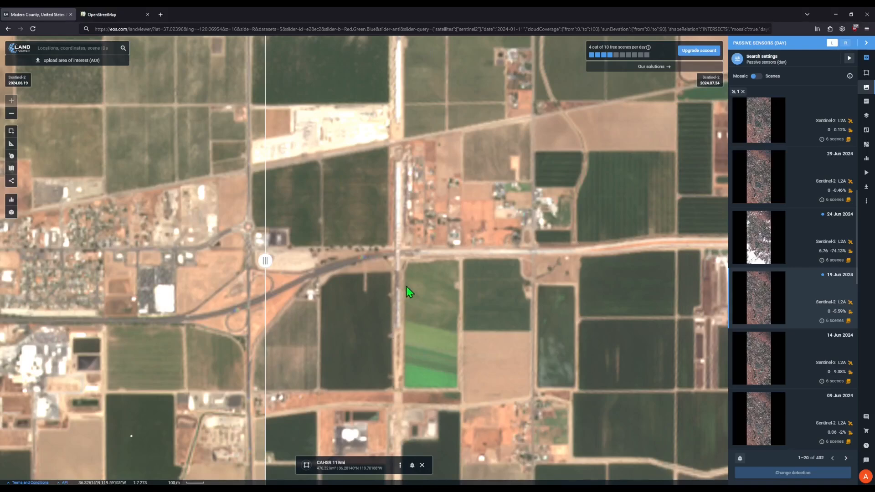
pyautogui.moveTo(381, 304)
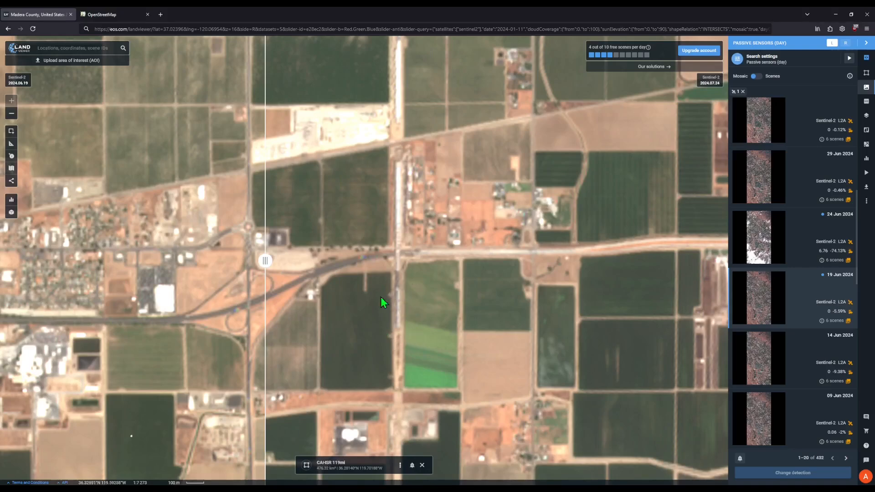
pyautogui.moveTo(405, 306)
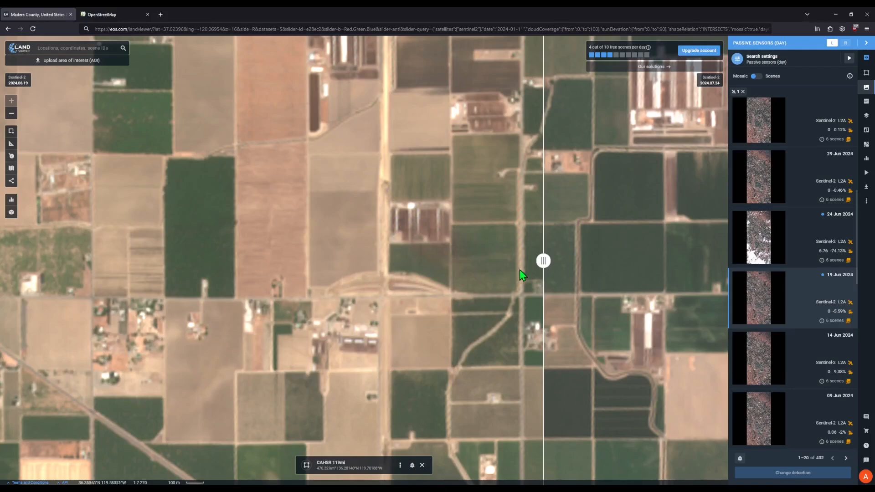
# - Reveal July around the overpass crossing, then set the boundary just left of the overpass
pyautogui.moveTo(543, 260); pyautogui.dragTo(528, 259)
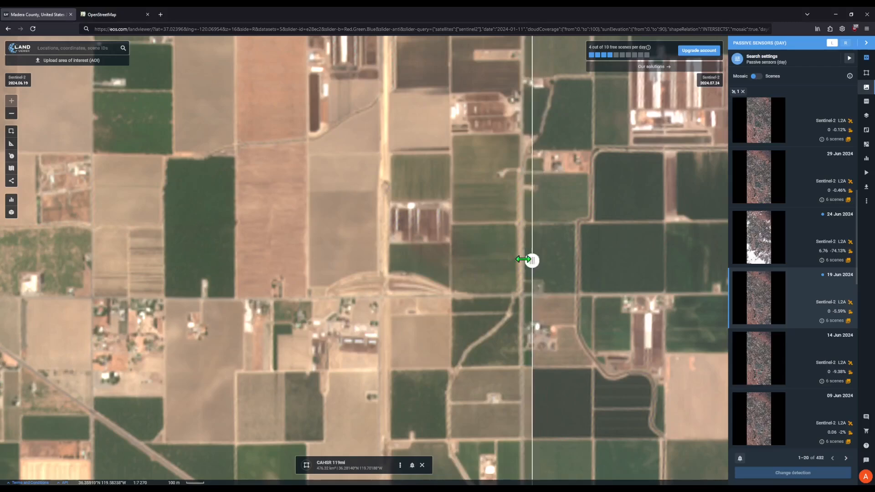
pyautogui.moveTo(531, 260); pyautogui.dragTo(232, 260)
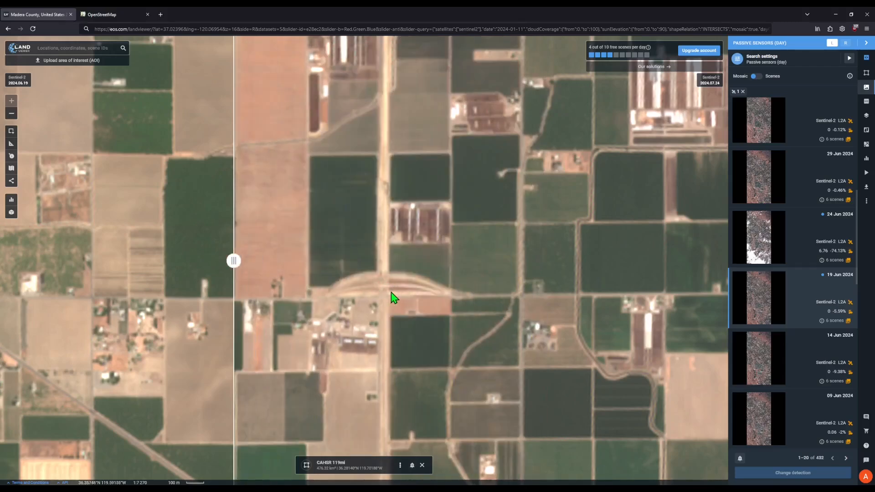
pyautogui.moveTo(375, 297)
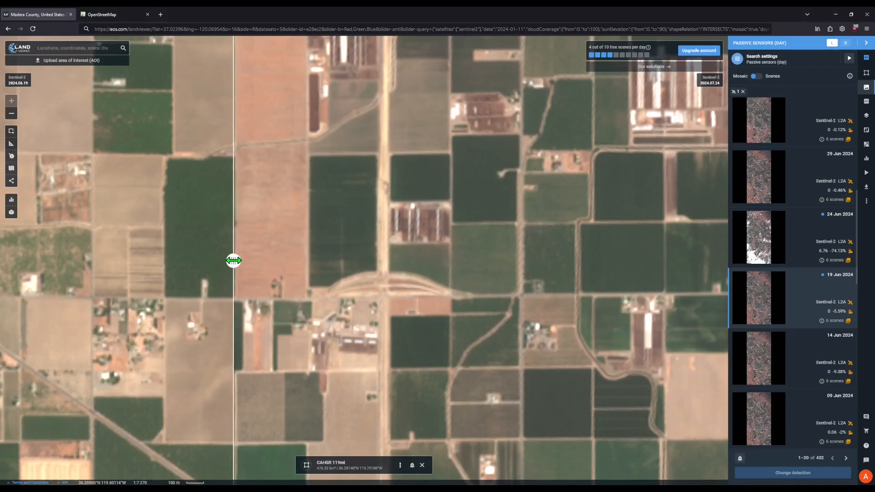
pyautogui.moveTo(235, 261); pyautogui.dragTo(277, 261)
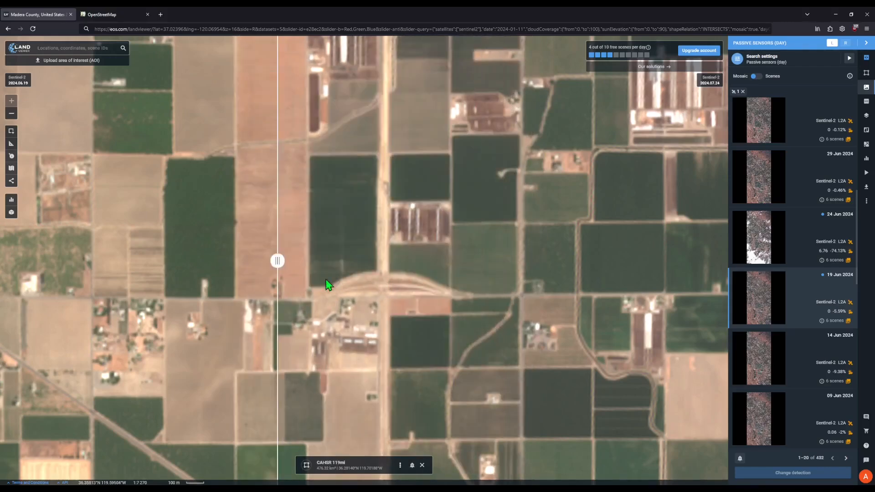
pyautogui.moveTo(277, 260); pyautogui.dragTo(339, 261)
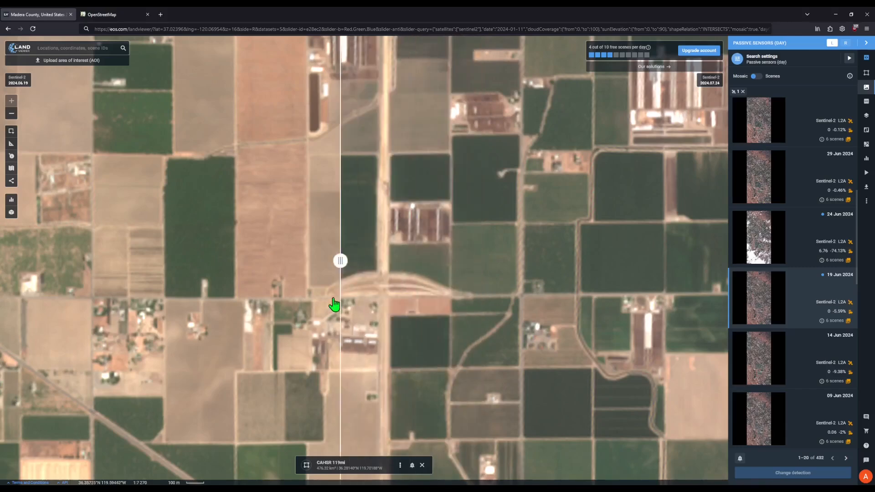
pyautogui.moveTo(340, 261); pyautogui.dragTo(314, 261)
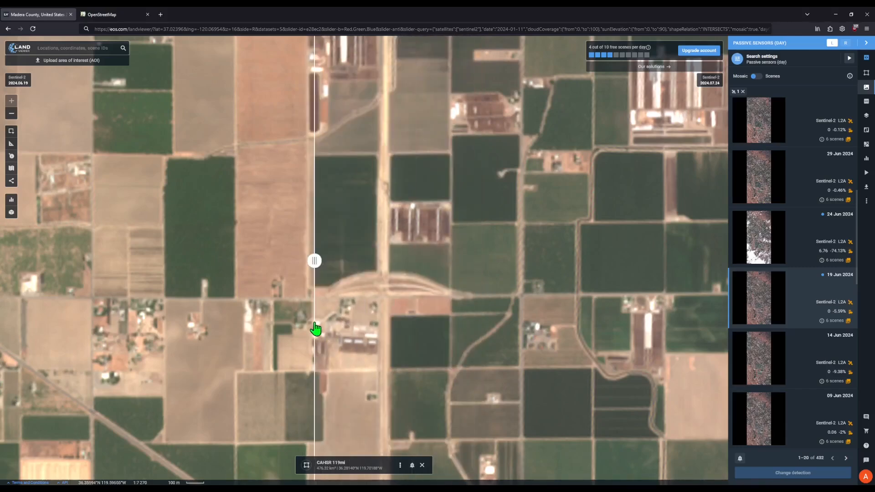
pyautogui.moveTo(381, 292)
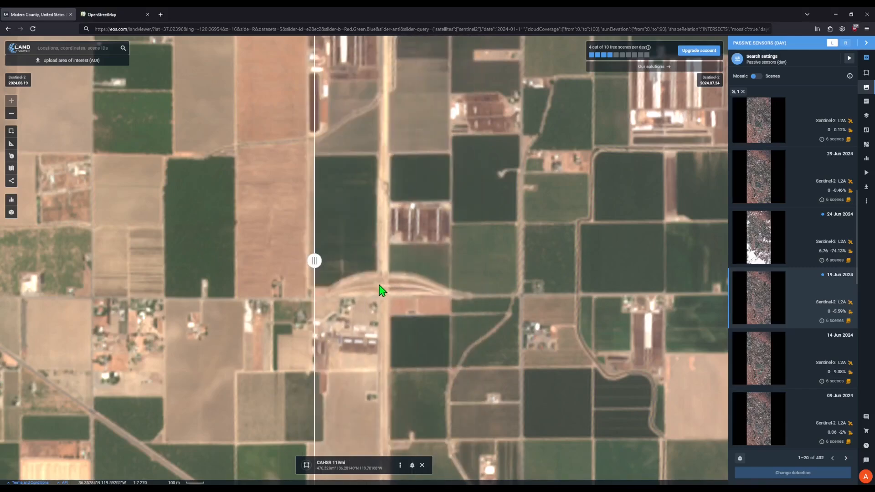
pyautogui.moveTo(398, 294)
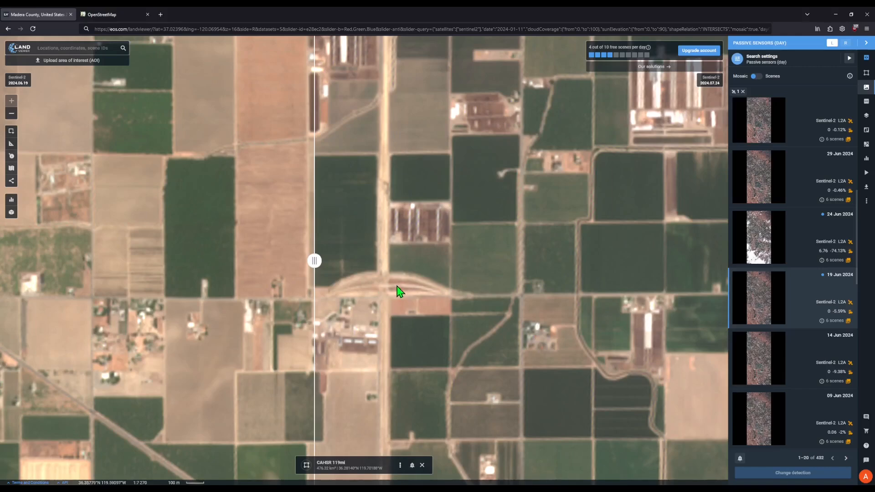
# - Swing the boundary back to June across the crossing and nudge toward the next rail stretch
pyautogui.moveTo(315, 260); pyautogui.dragTo(288, 260)
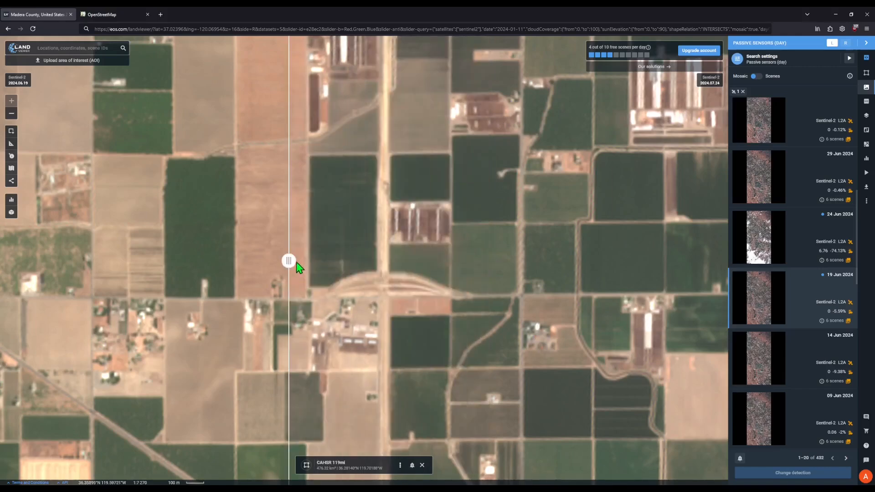
pyautogui.moveTo(289, 261); pyautogui.dragTo(455, 261)
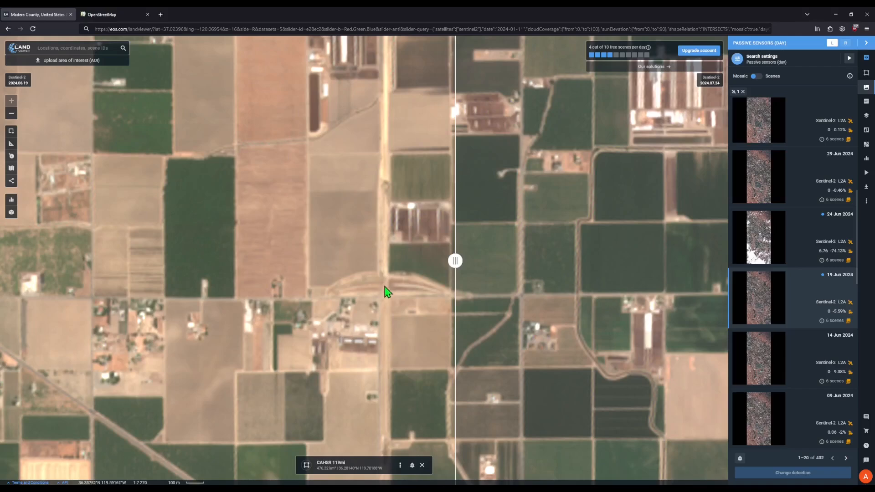
pyautogui.moveTo(381, 297)
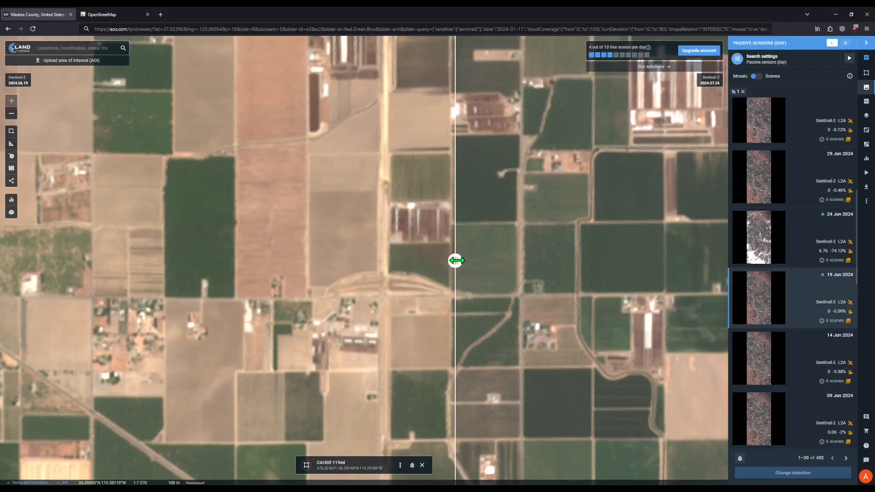
pyautogui.moveTo(457, 261); pyautogui.dragTo(470, 260)
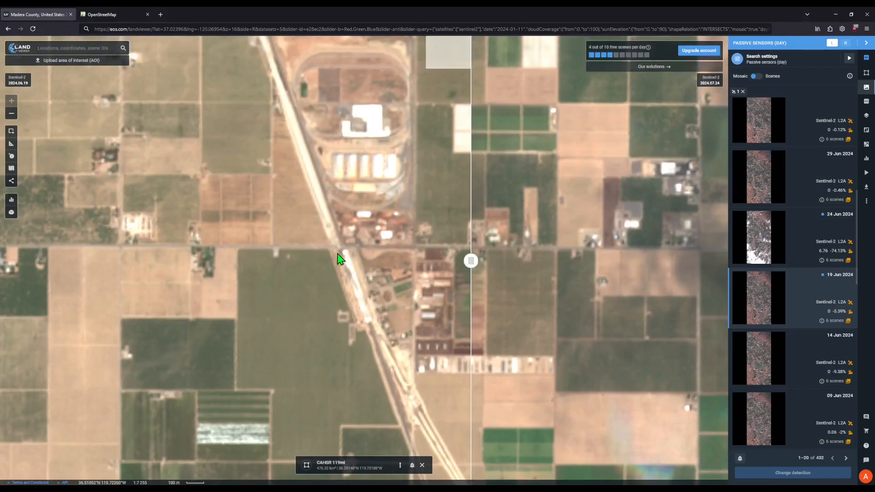
pyautogui.moveTo(341, 253)
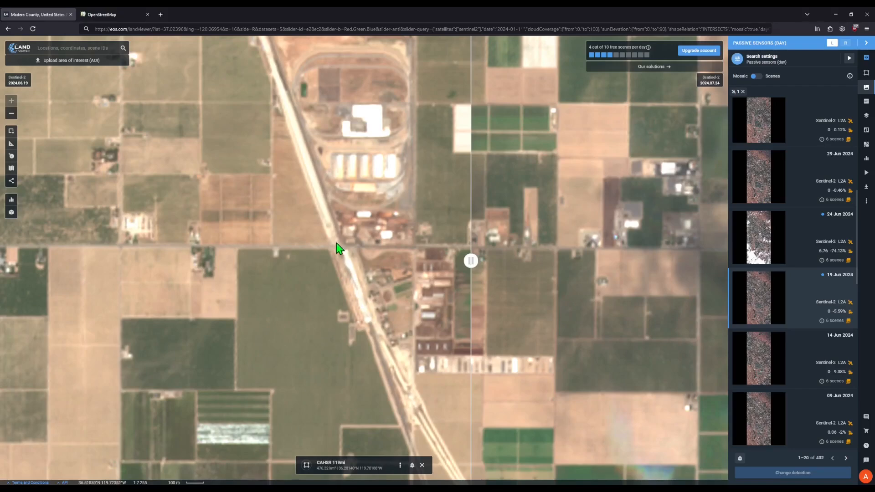
# - Slide the swipe handle left so July covers most of the rail corridor, June only at the western edge
pyautogui.moveTo(470, 260); pyautogui.dragTo(176, 260)
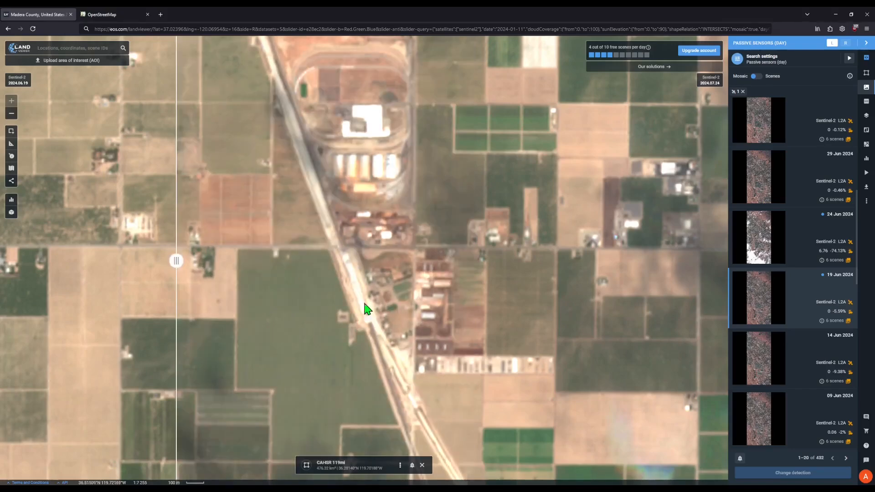
pyautogui.moveTo(176, 261); pyautogui.dragTo(159, 260)
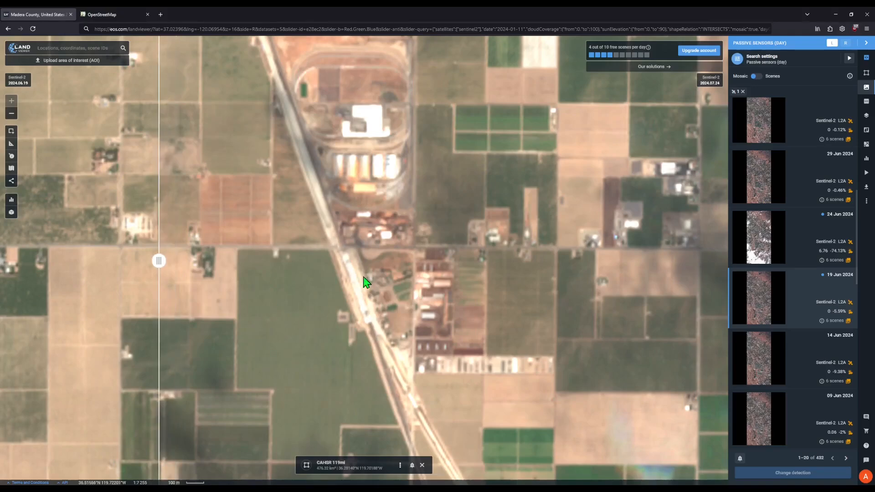
pyautogui.moveTo(377, 336)
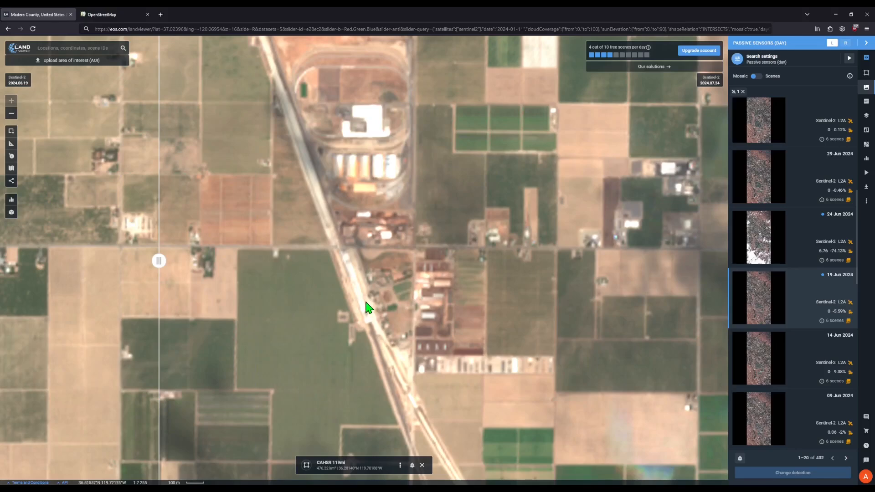
pyautogui.moveTo(313, 328)
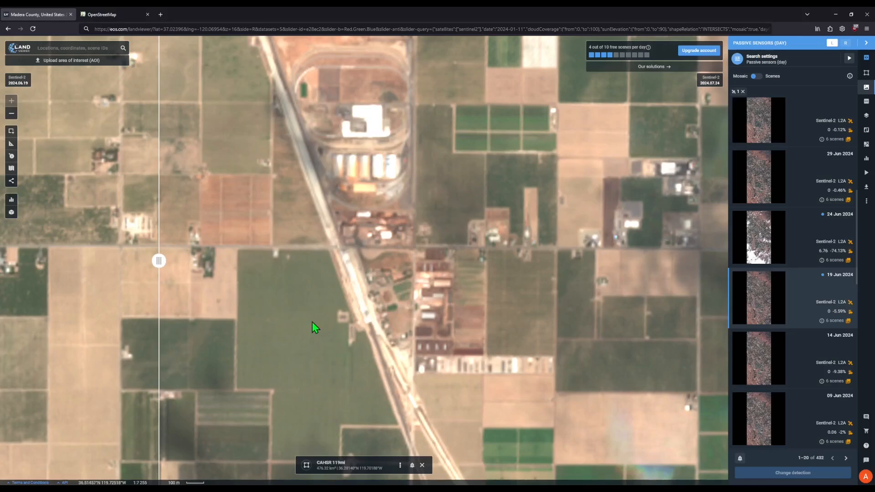
pyautogui.moveTo(159, 261)
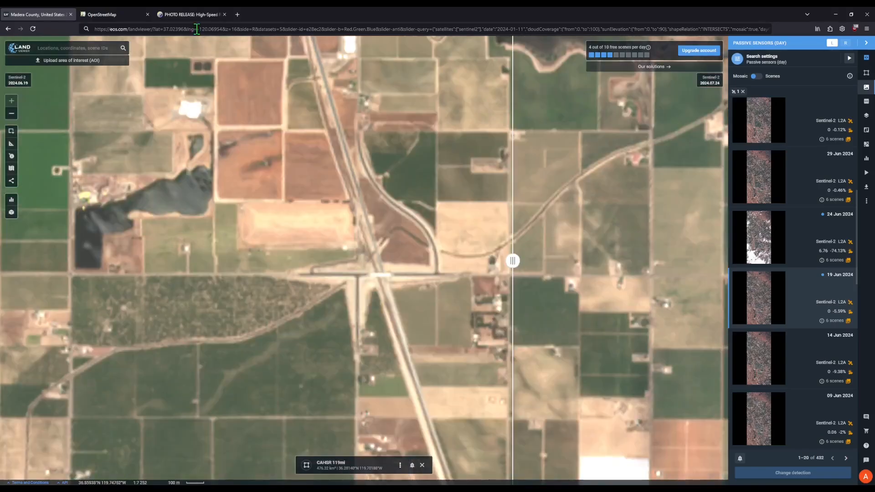
# - View the CA HSR photo release and scroll to the Mountain View and Floral Avenue overcrossing photos
pyautogui.click(191, 15)
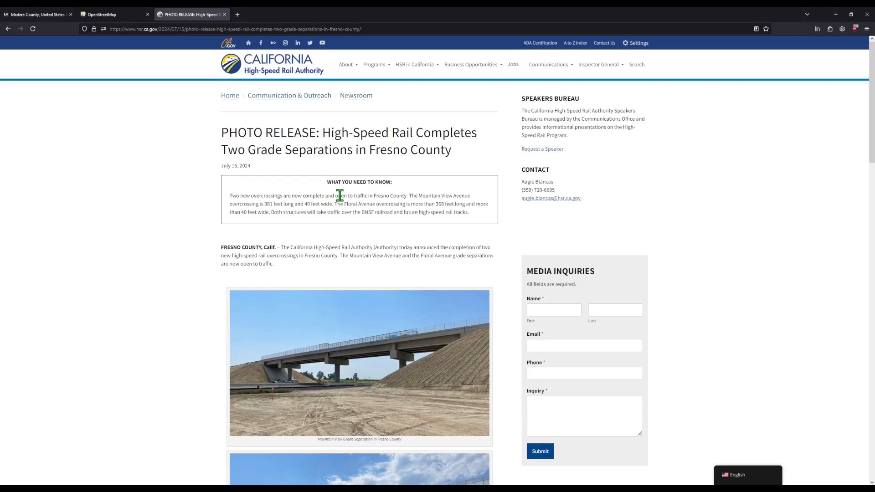
pyautogui.scroll(-3)
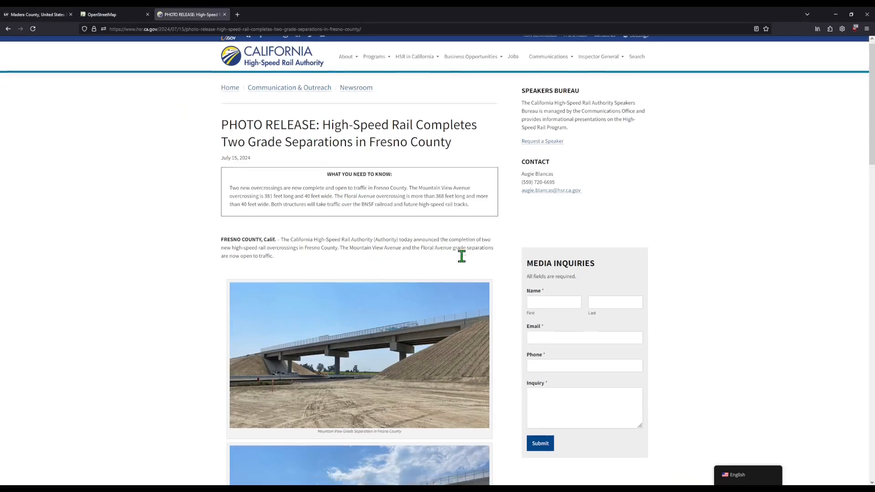
pyautogui.scroll(-3)
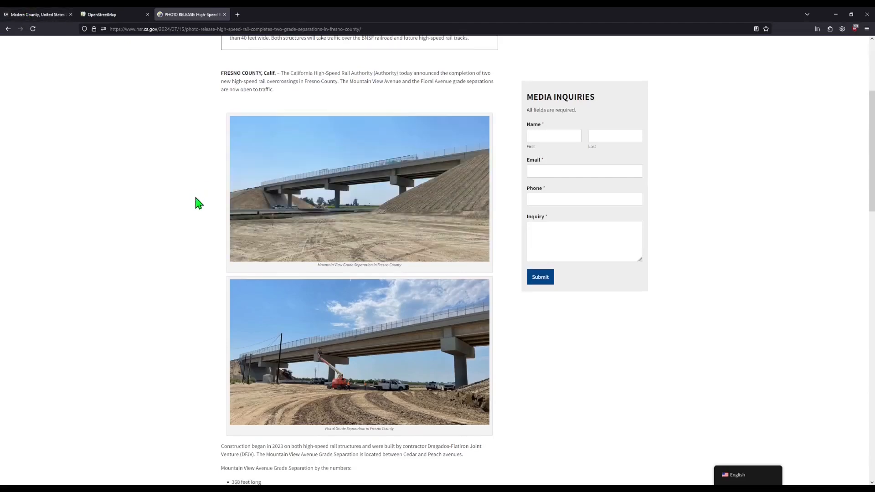
pyautogui.scroll(-3)
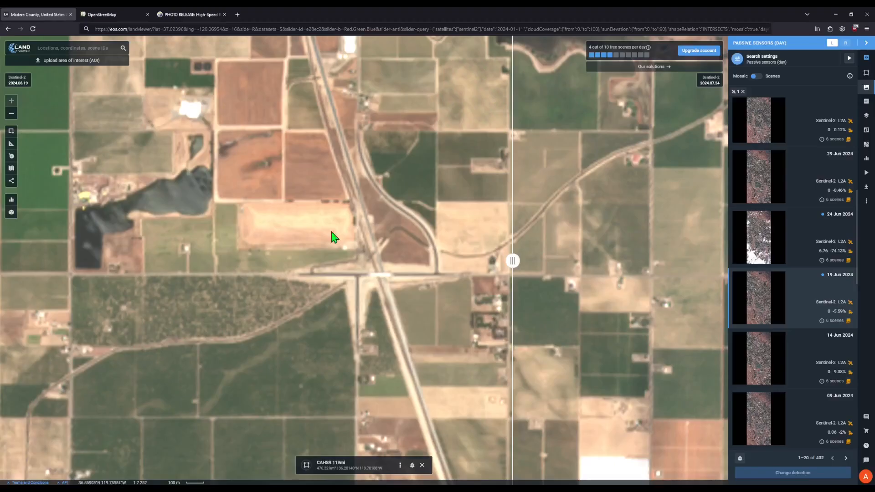
pyautogui.moveTo(371, 108)
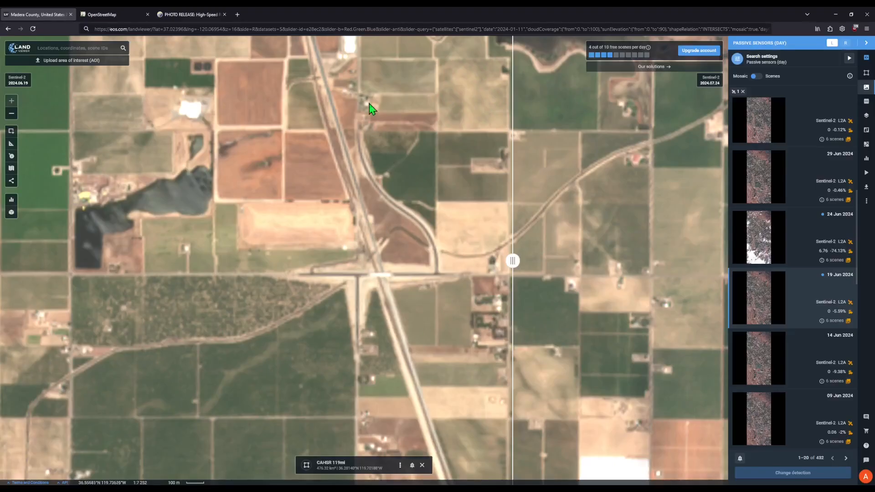
# - Pan along the rail line between the curving overpass road and the buildings beside the tracks
pyautogui.moveTo(372, 107); pyautogui.dragTo(382, 249)
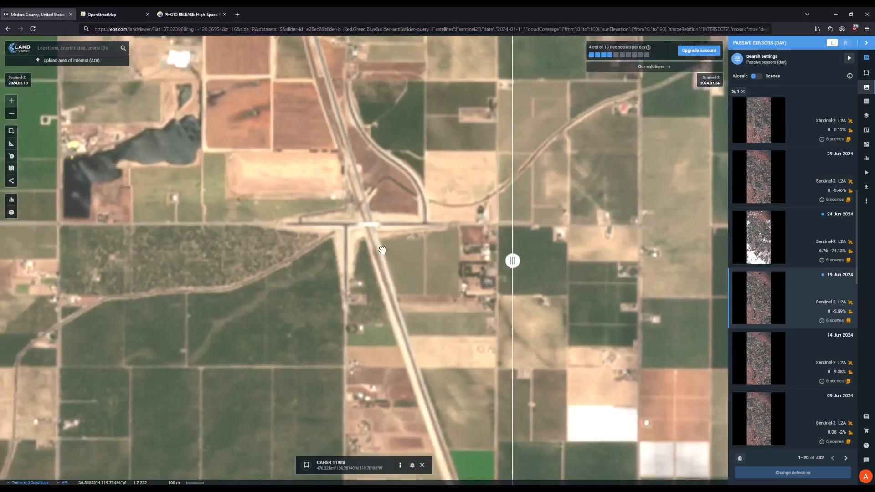
pyautogui.moveTo(382, 249); pyautogui.dragTo(328, 108)
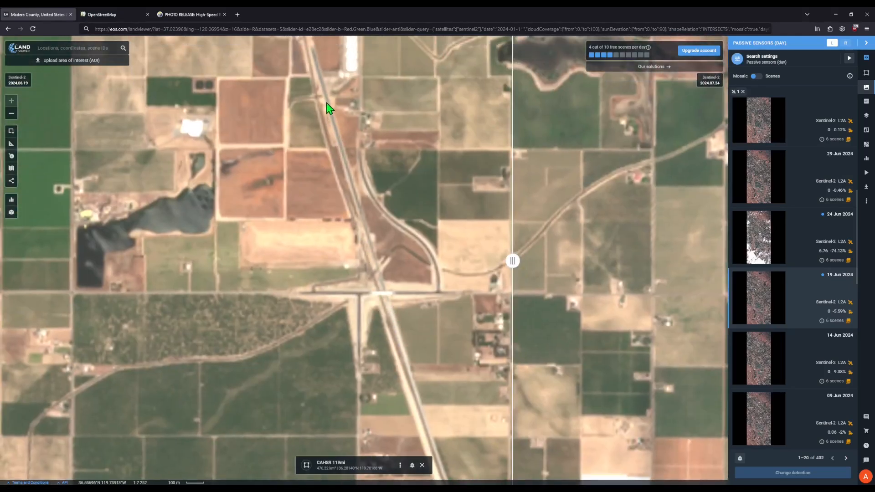
pyautogui.moveTo(326, 108); pyautogui.dragTo(349, 163)
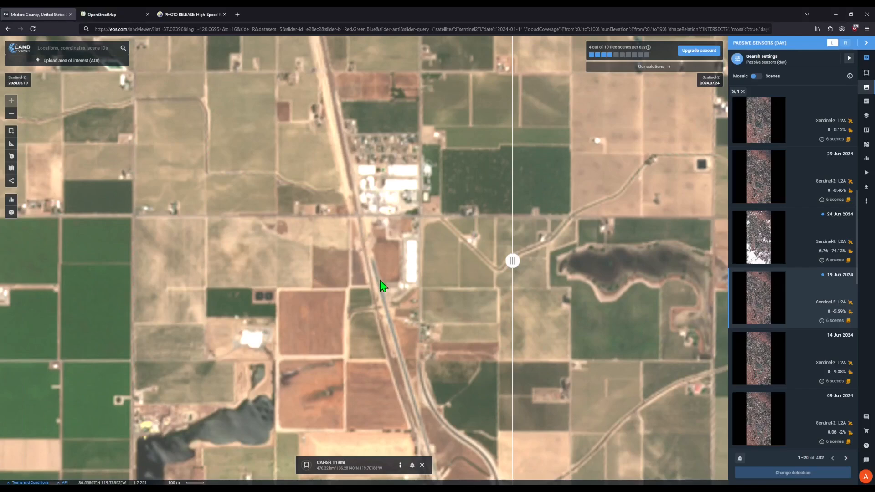
pyautogui.moveTo(353, 200)
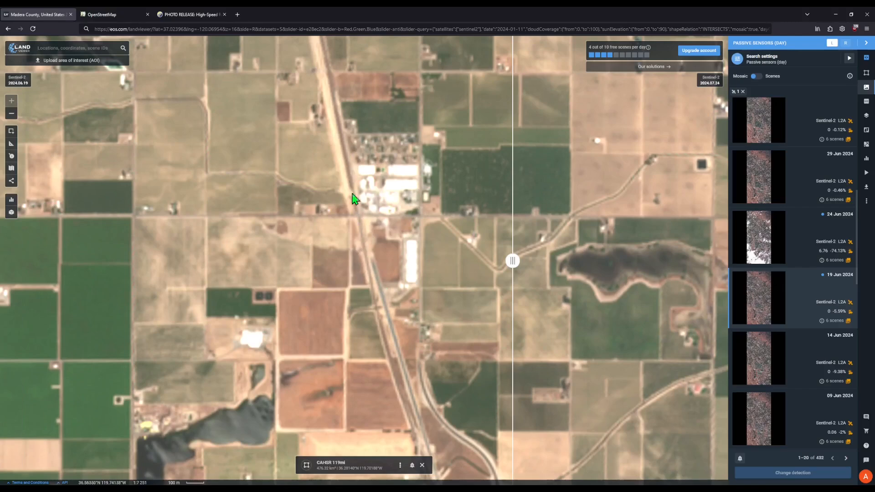
pyautogui.moveTo(354, 199); pyautogui.dragTo(399, 312)
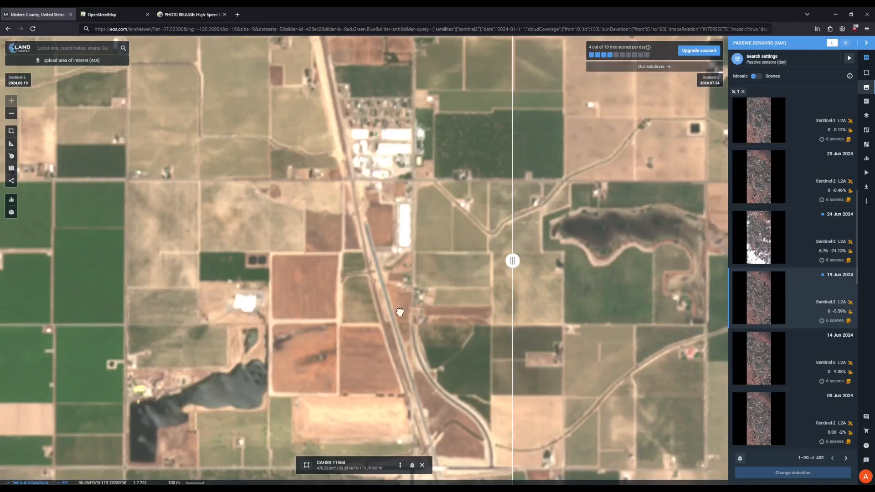
# - Continue panning north along the tracks to the industrial buildings lining the rail corridor
pyautogui.moveTo(399, 311); pyautogui.dragTo(397, 288)
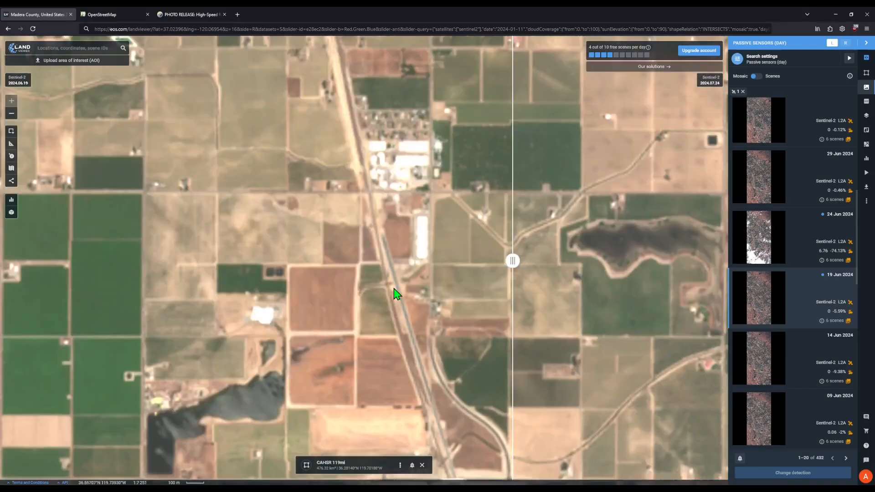
pyautogui.moveTo(404, 285)
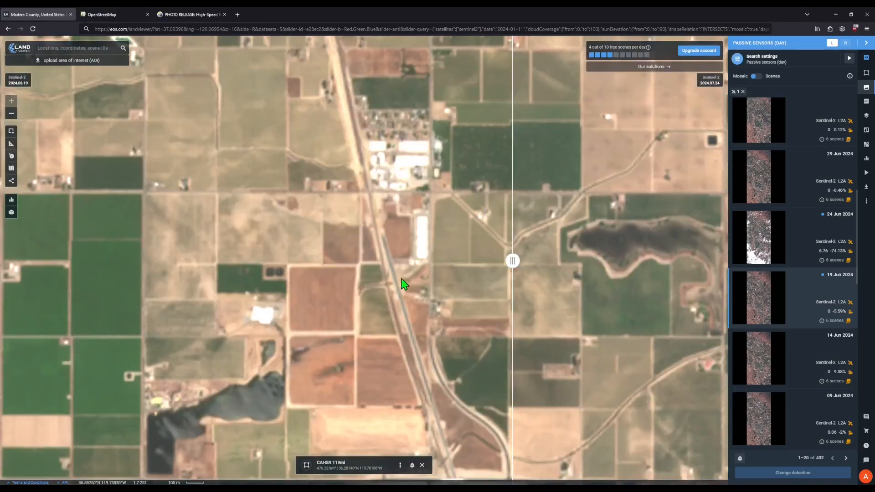
pyautogui.moveTo(405, 283); pyautogui.dragTo(436, 245)
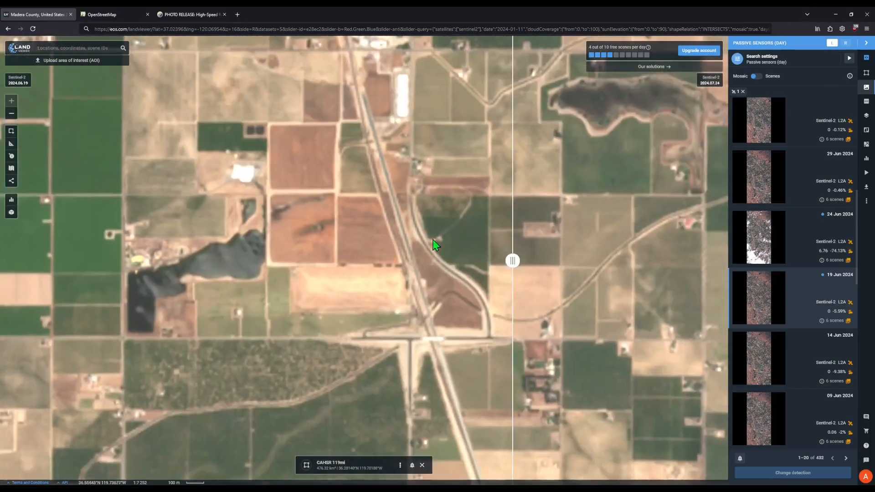
pyautogui.moveTo(436, 245); pyautogui.dragTo(383, 237)
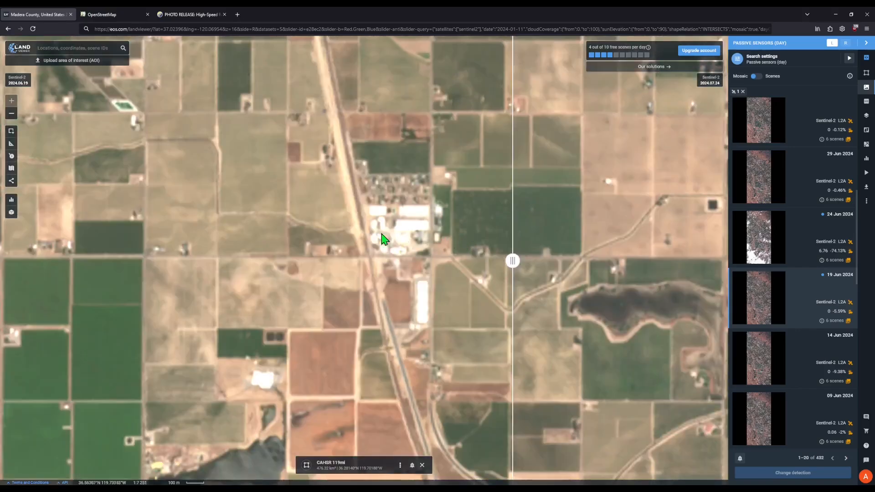
pyautogui.moveTo(219, 263)
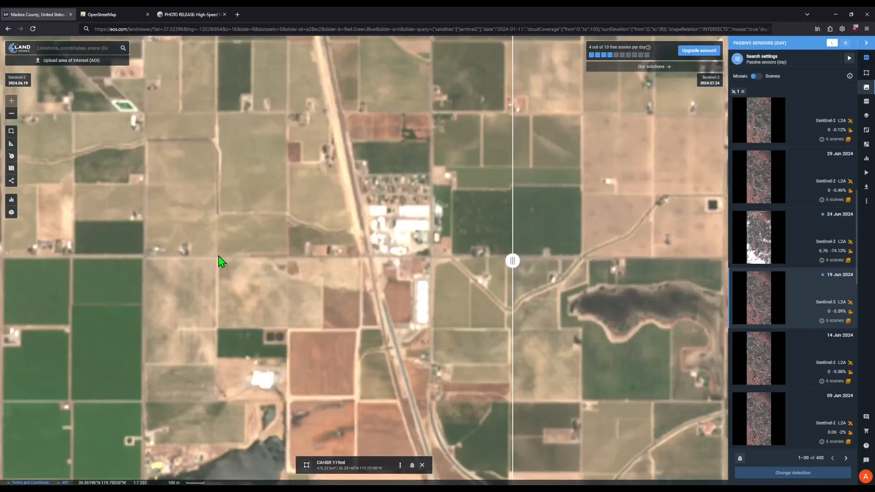
pyautogui.moveTo(264, 262)
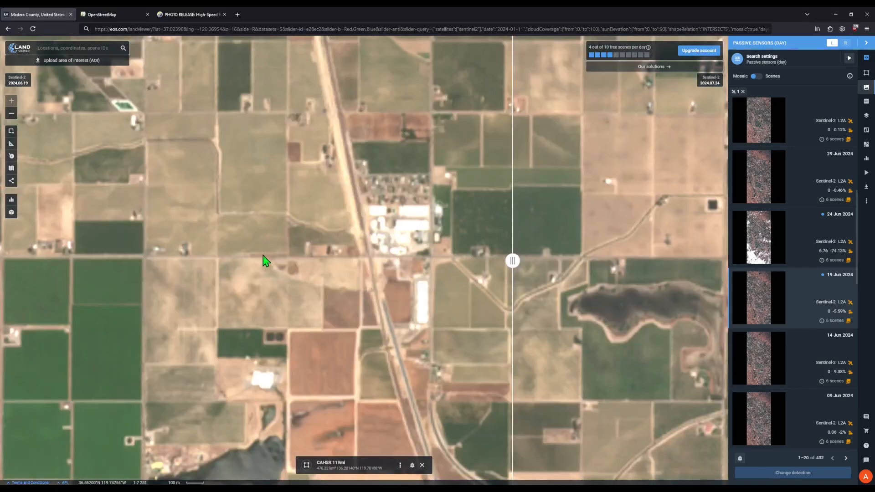
pyautogui.moveTo(266, 261); pyautogui.dragTo(388, 293)
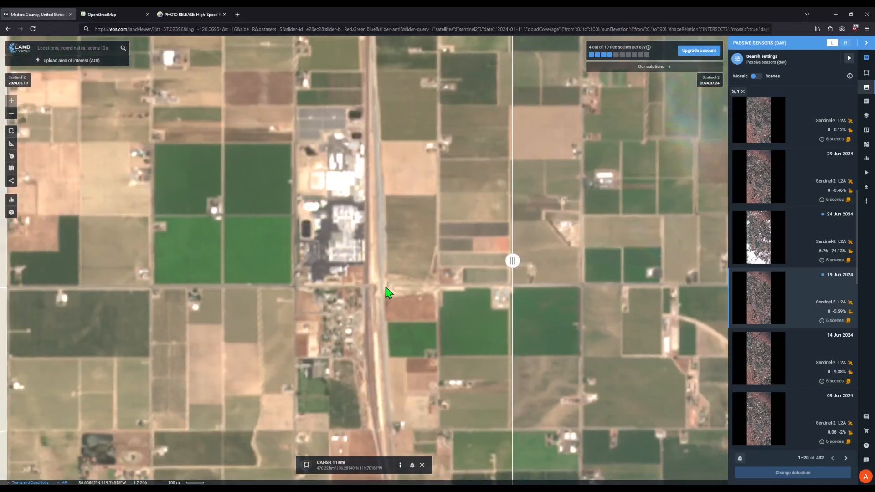
pyautogui.moveTo(444, 301)
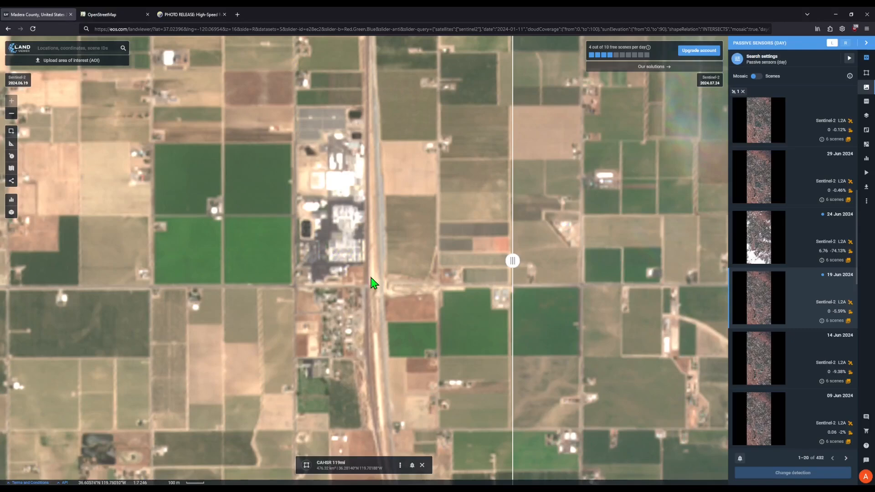
pyautogui.moveTo(328, 301)
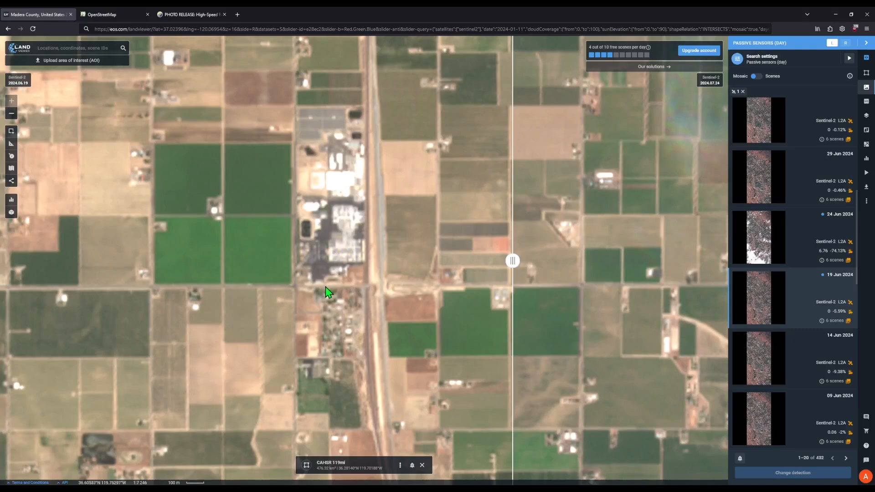
pyautogui.moveTo(369, 287)
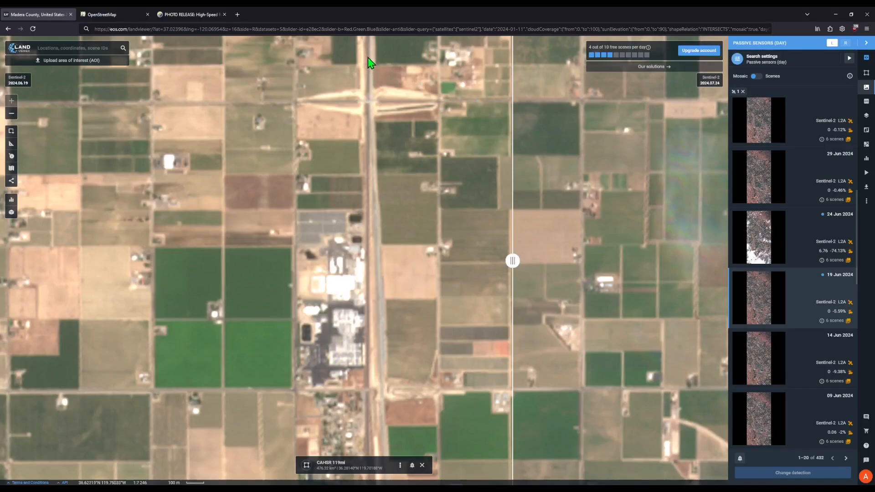
# - Pan the map north along the rail corridor past the large processing plant
pyautogui.moveTo(371, 61); pyautogui.dragTo(388, 247)
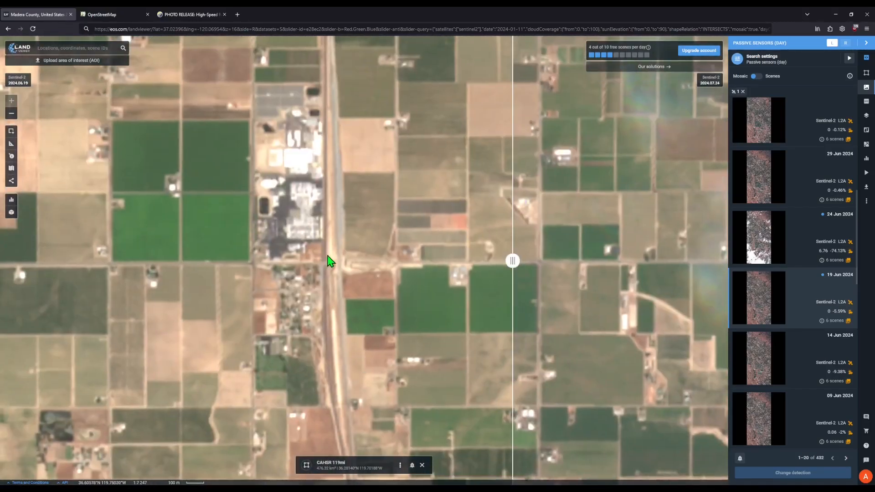
pyautogui.moveTo(293, 259)
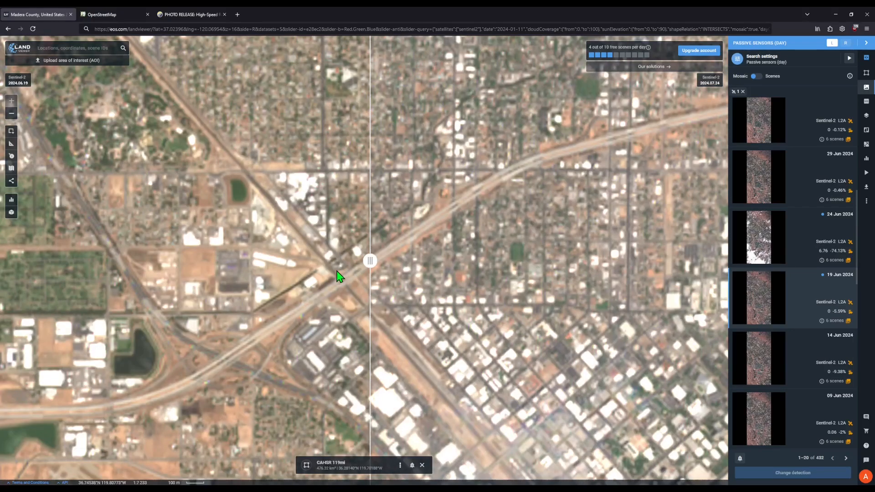
pyautogui.moveTo(344, 263)
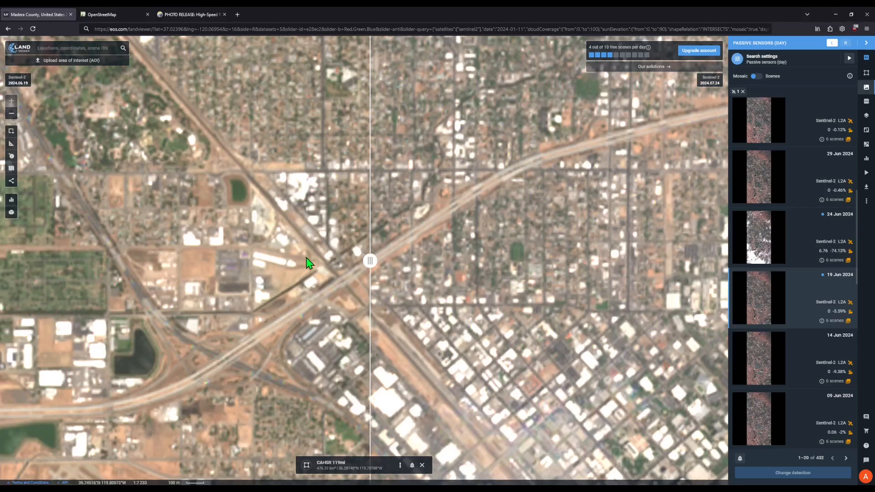
pyautogui.moveTo(266, 256)
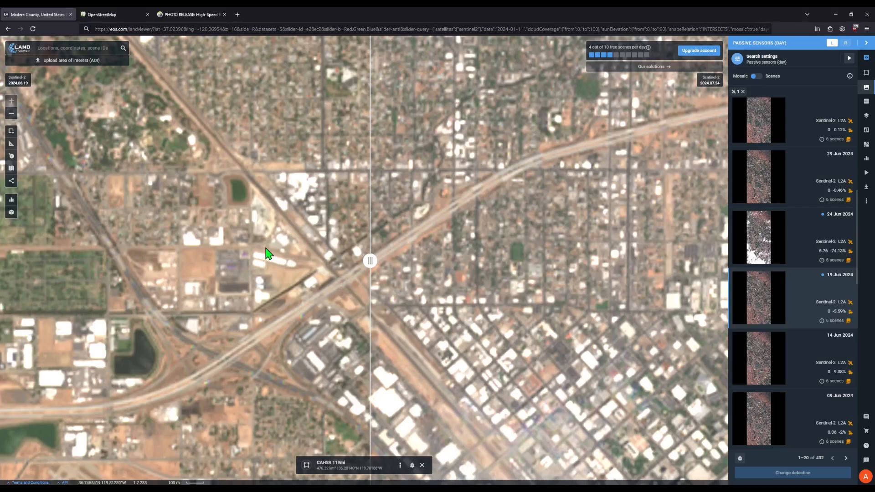
pyautogui.moveTo(328, 279)
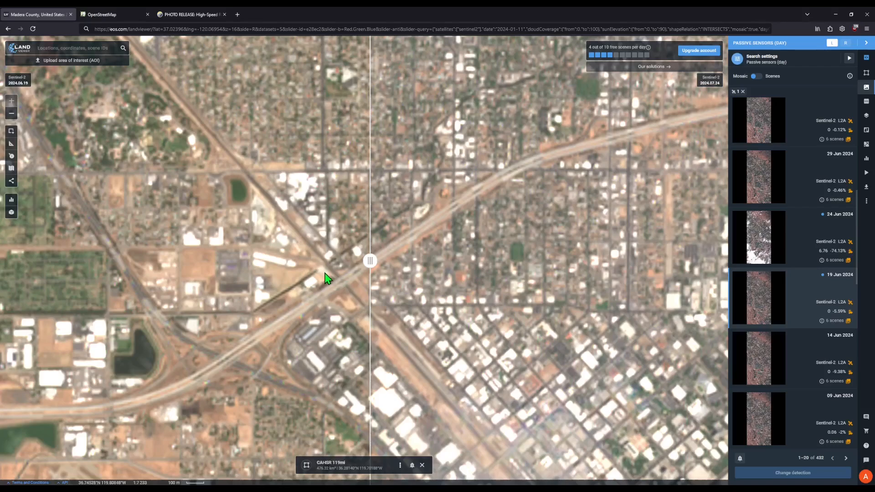
# - Slide the swipe handle far left so the freeway interchange shows almost entirely as July 24
pyautogui.moveTo(370, 260); pyautogui.dragTo(164, 260)
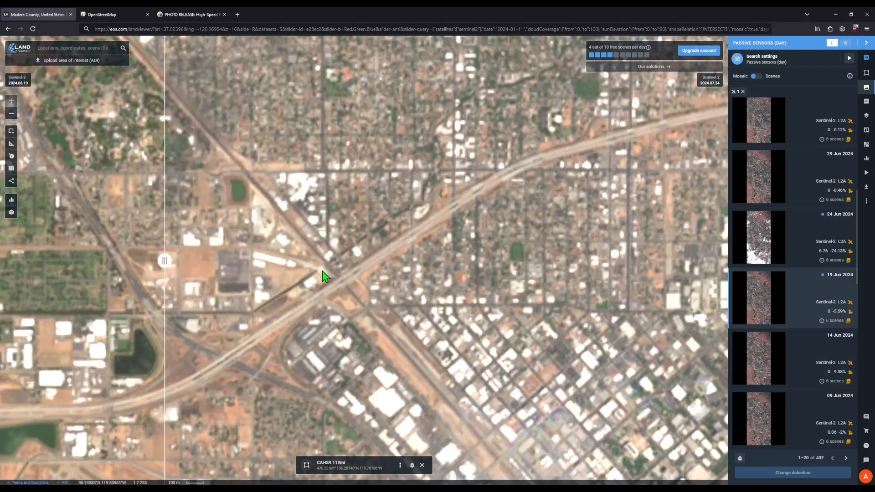
pyautogui.moveTo(315, 273)
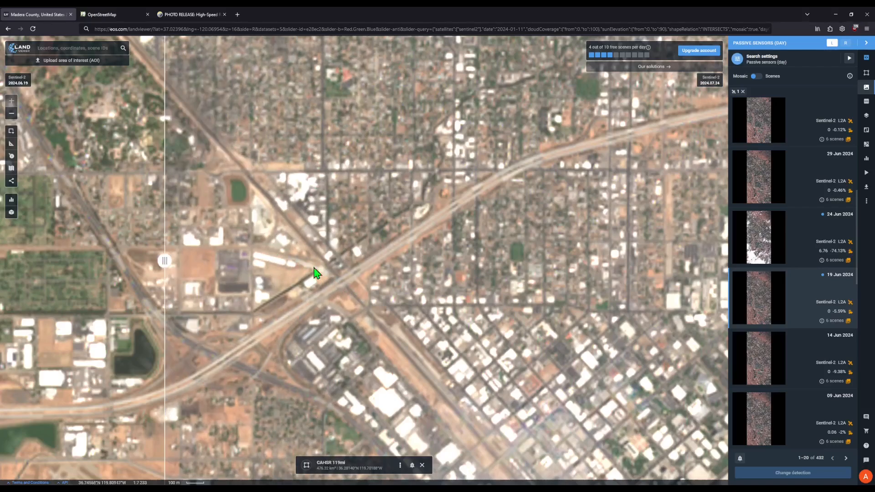
pyautogui.moveTo(165, 260); pyautogui.dragTo(184, 261)
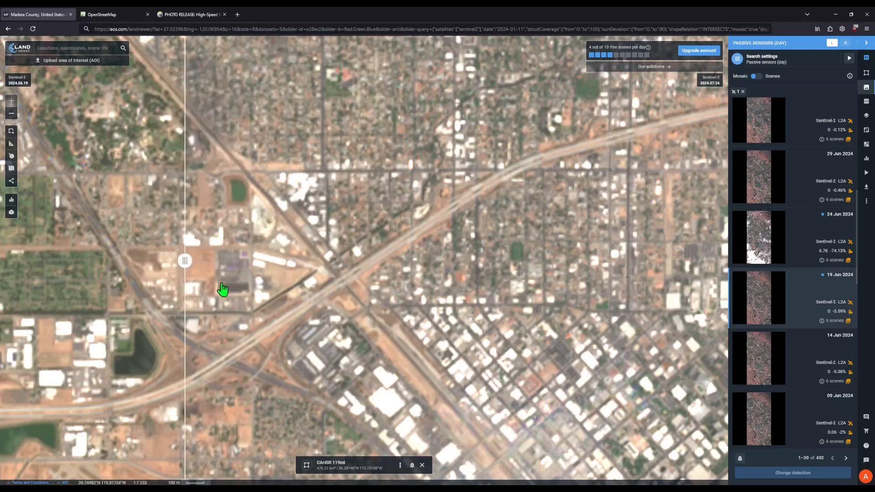
pyautogui.moveTo(184, 261); pyautogui.dragTo(158, 261)
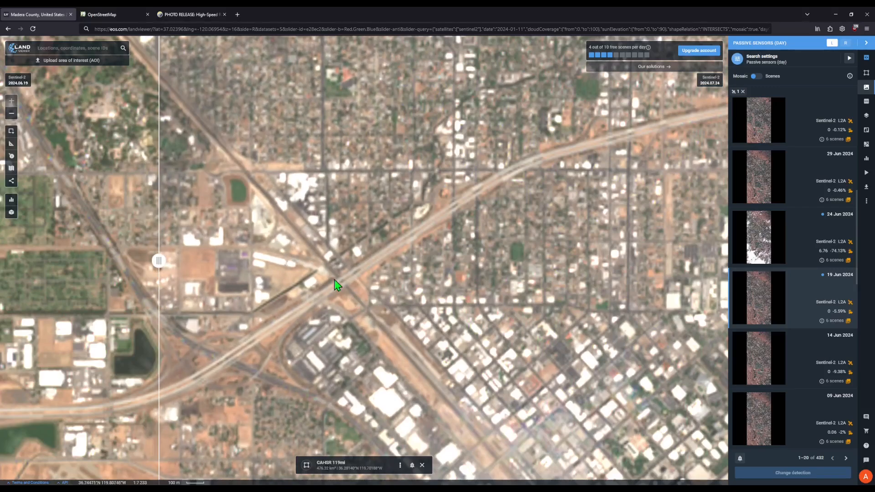
pyautogui.moveTo(352, 295)
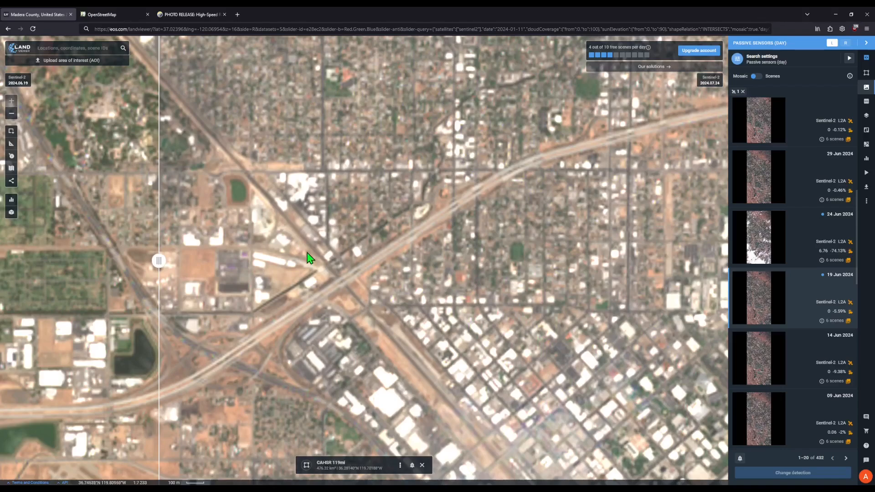
pyautogui.moveTo(317, 271)
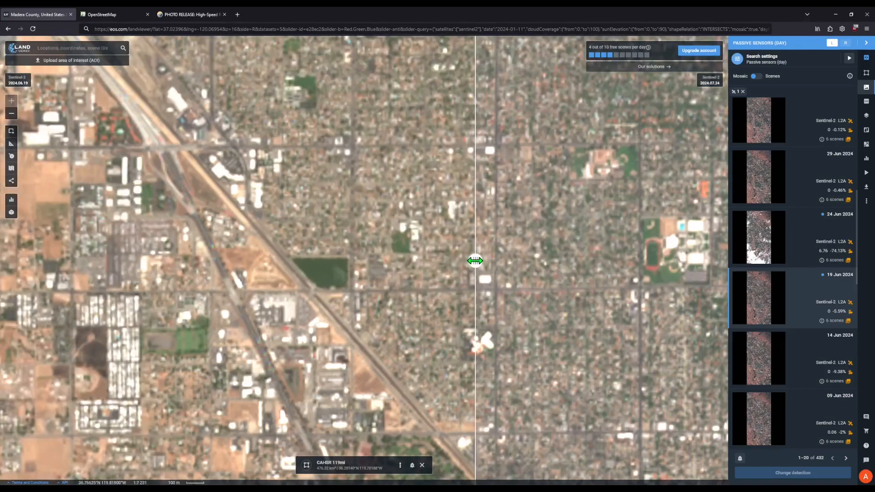
# - Sweep the swipe handle back and forth to compare the pond area in June and July, ending left of the rail line
pyautogui.moveTo(474, 260); pyautogui.dragTo(93, 260)
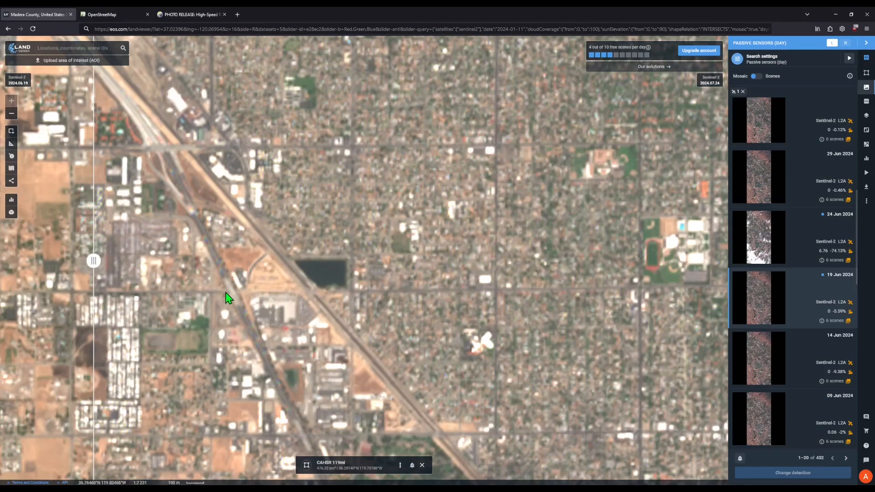
pyautogui.moveTo(251, 314)
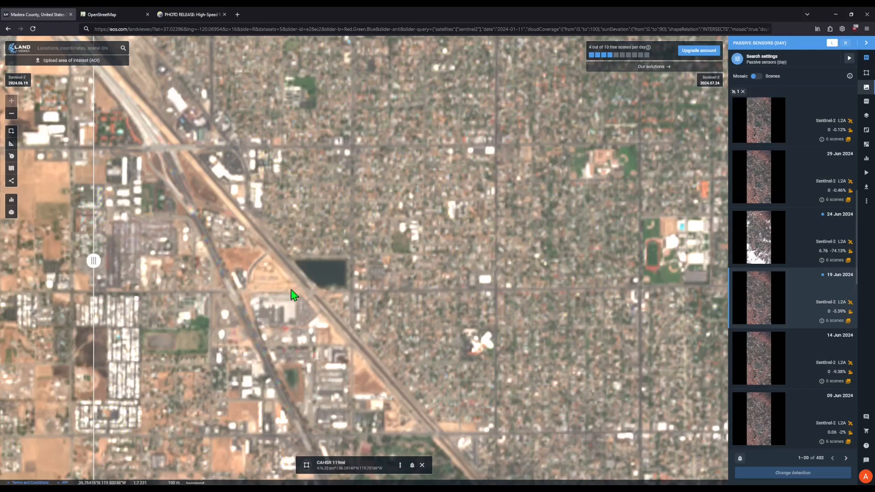
pyautogui.moveTo(93, 260); pyautogui.dragTo(452, 261)
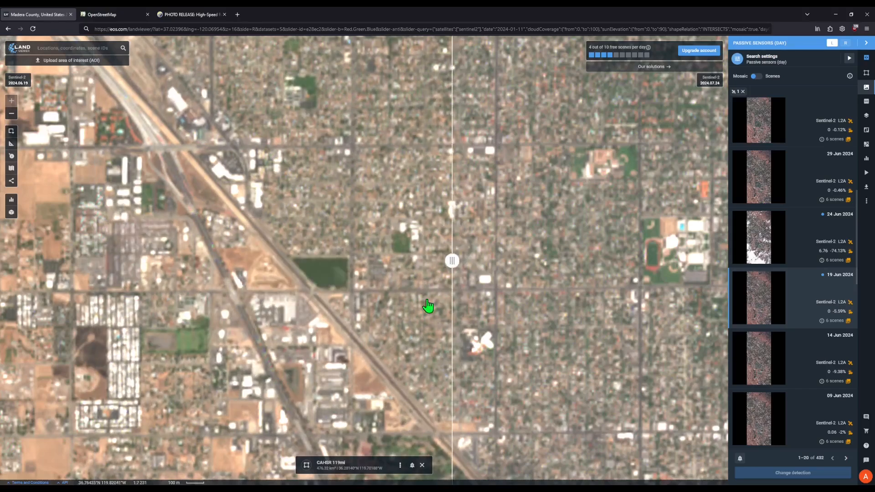
pyautogui.moveTo(451, 260); pyautogui.dragTo(200, 260)
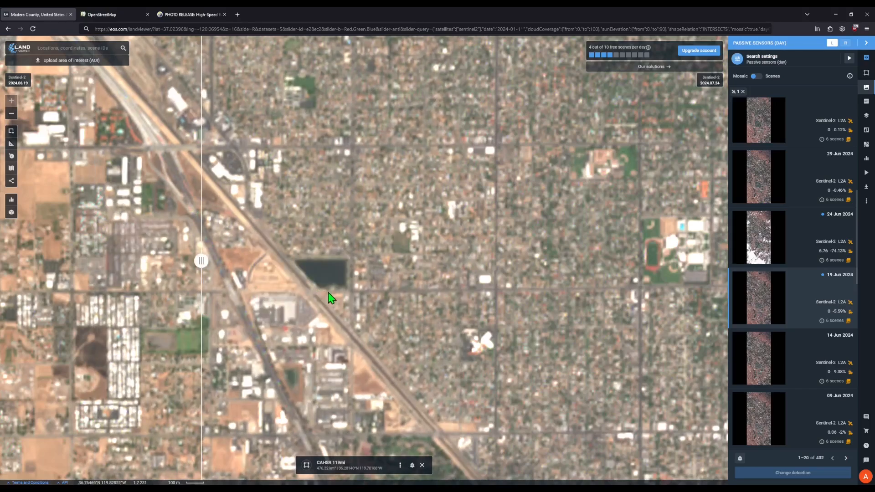
pyautogui.moveTo(200, 260); pyautogui.dragTo(400, 261)
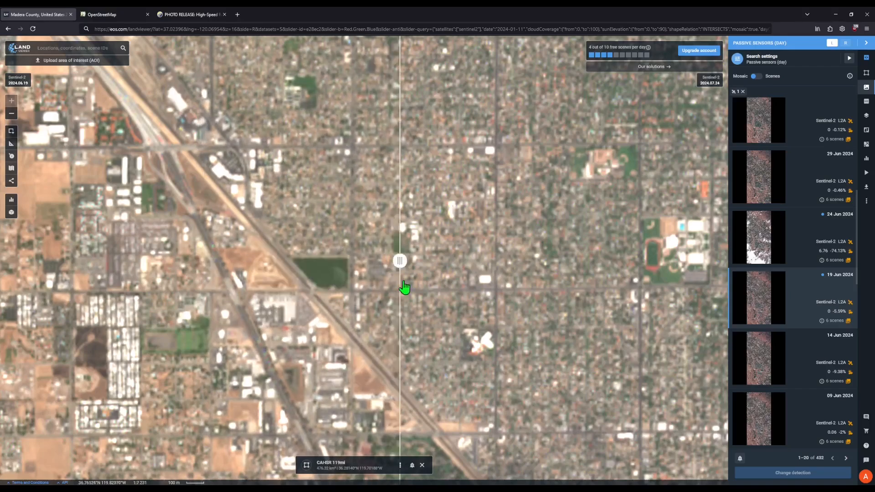
pyautogui.moveTo(399, 260); pyautogui.dragTo(183, 261)
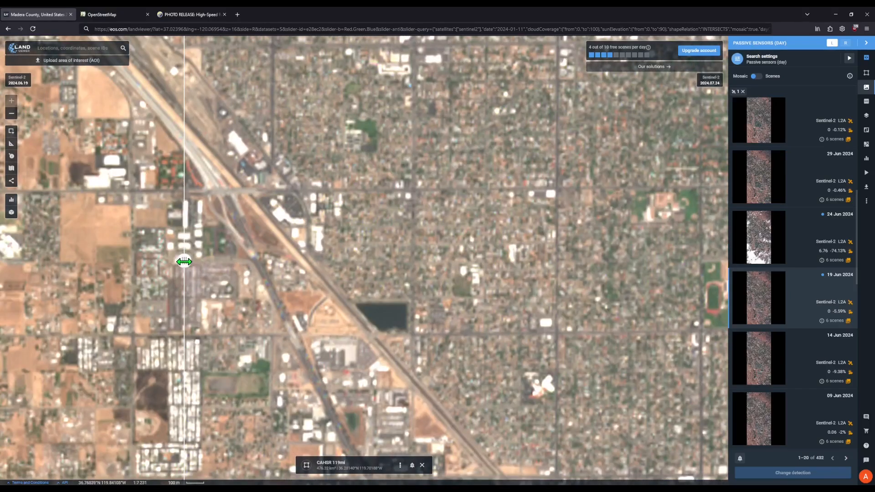
# - Pan northwest along the railway and slide the handle so the commercial area shows nearly all July
pyautogui.moveTo(185, 262); pyautogui.dragTo(389, 267)
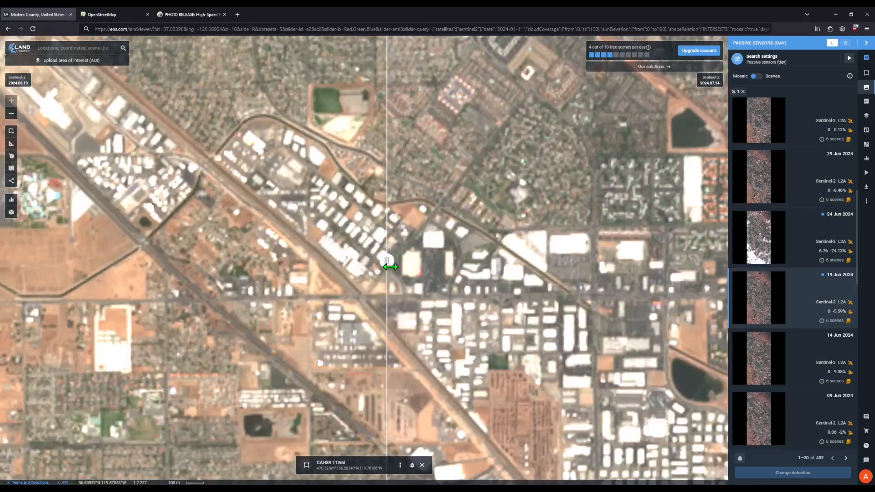
pyautogui.moveTo(391, 266); pyautogui.dragTo(139, 162)
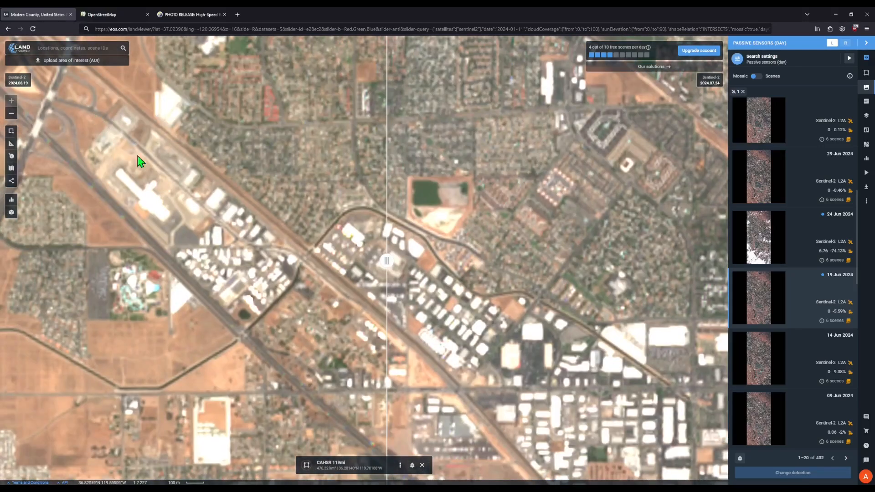
pyautogui.moveTo(387, 261); pyautogui.dragTo(118, 261)
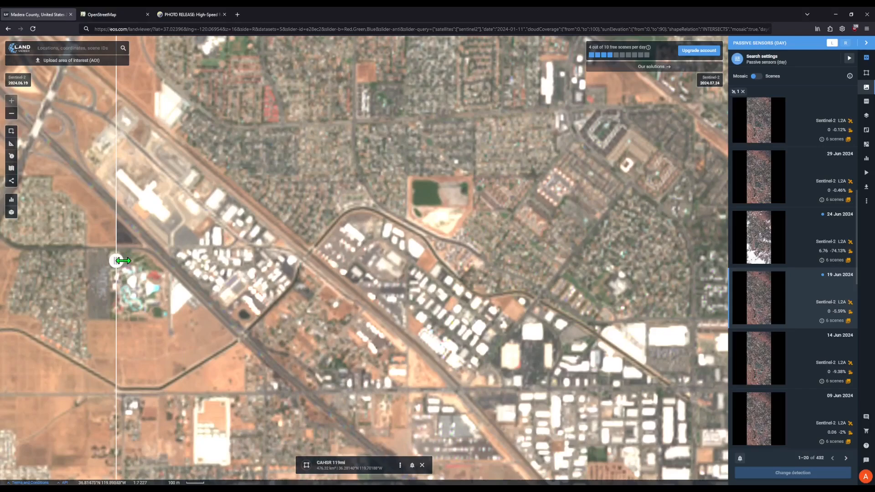
pyautogui.moveTo(117, 261); pyautogui.dragTo(484, 260)
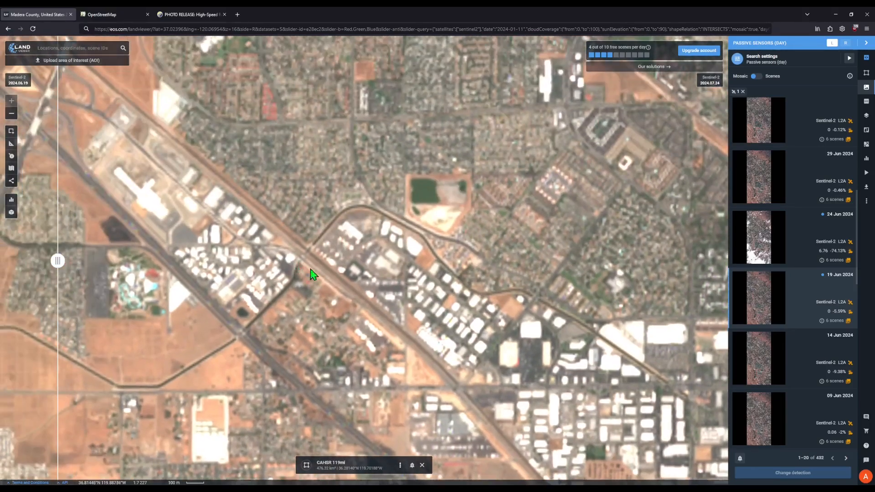
# - Pan north to the freeway interchange and bring the June image back over it, adjusting the split
pyautogui.moveTo(312, 273); pyautogui.dragTo(121, 251)
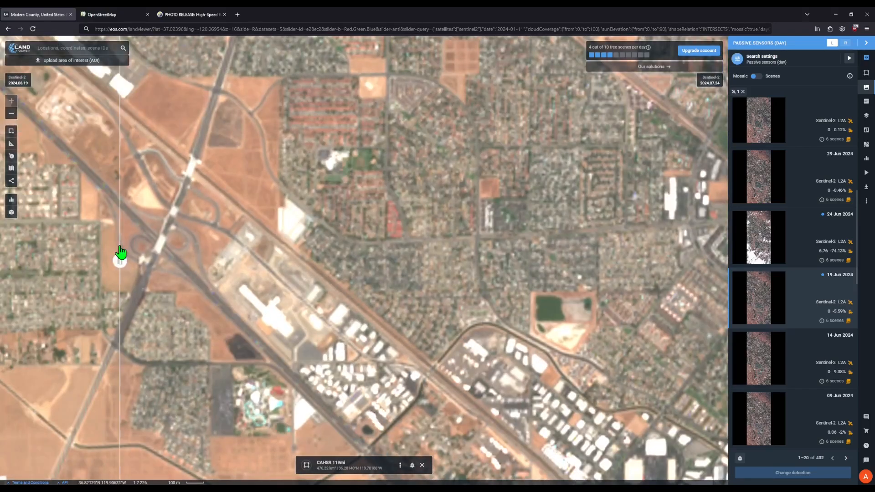
pyautogui.moveTo(120, 260); pyautogui.dragTo(483, 260)
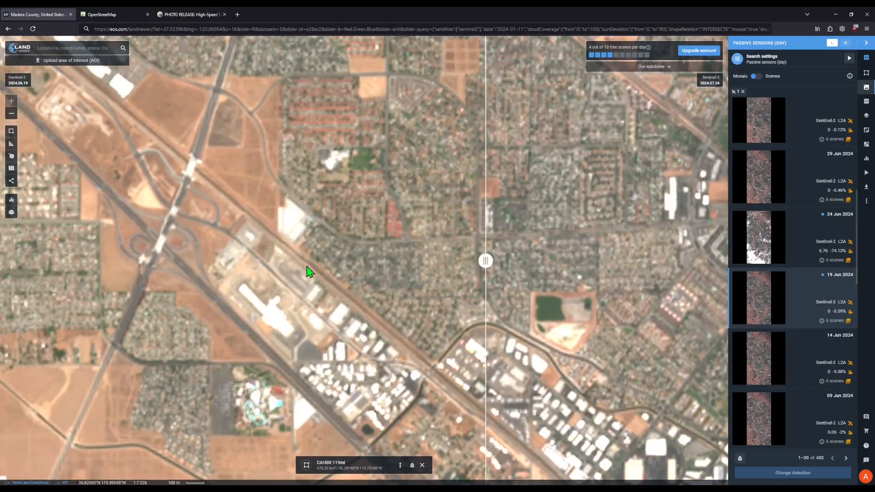
pyautogui.moveTo(240, 217)
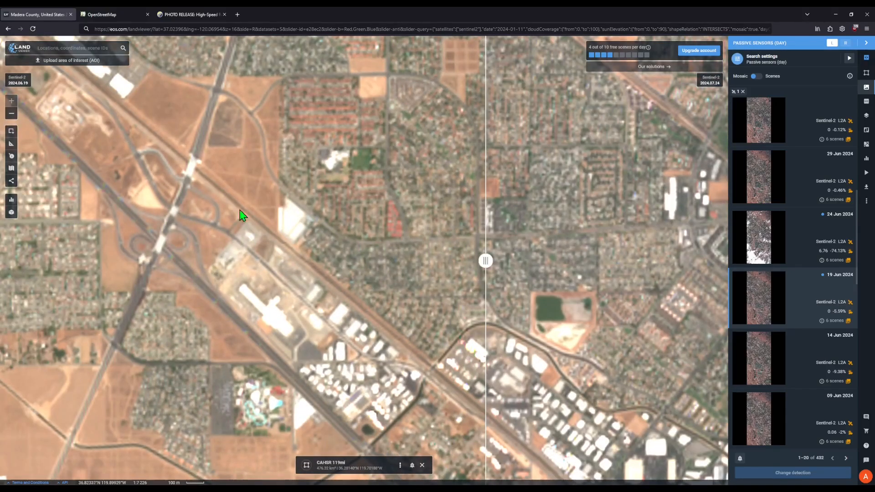
pyautogui.moveTo(485, 261); pyautogui.dragTo(452, 265)
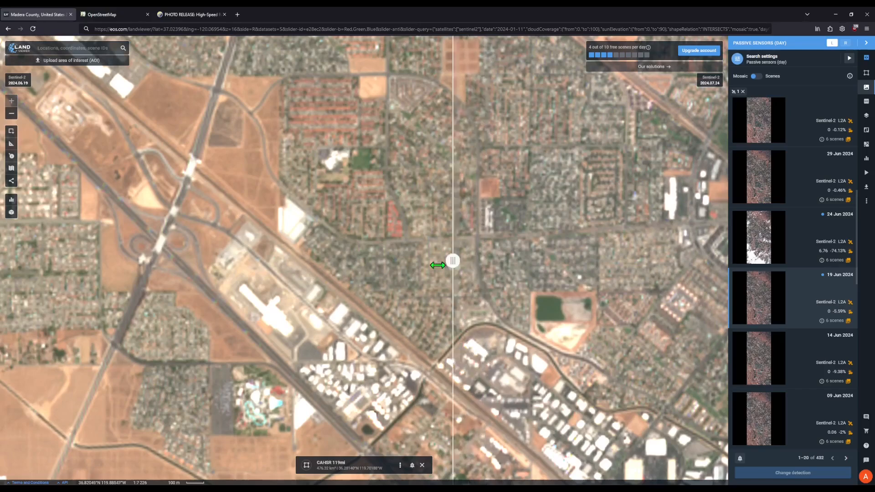
pyautogui.moveTo(452, 260); pyautogui.dragTo(527, 261)
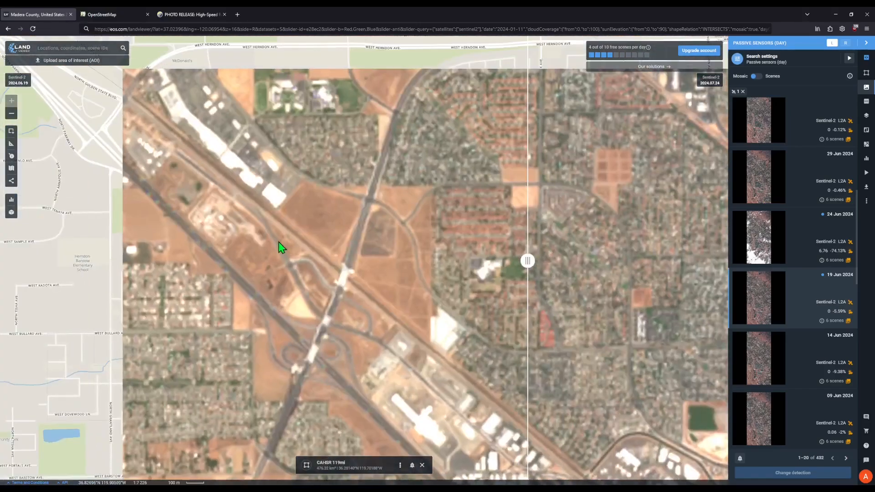
# - Pan to farmland along the diagonal corridor and compare the hazy July image against June
pyautogui.moveTo(279, 247); pyautogui.dragTo(391, 263)
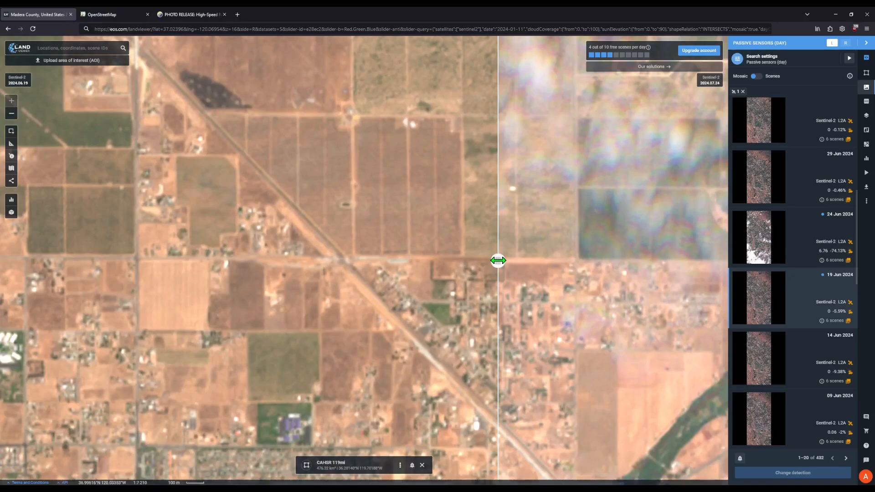
pyautogui.moveTo(497, 260); pyautogui.dragTo(144, 260)
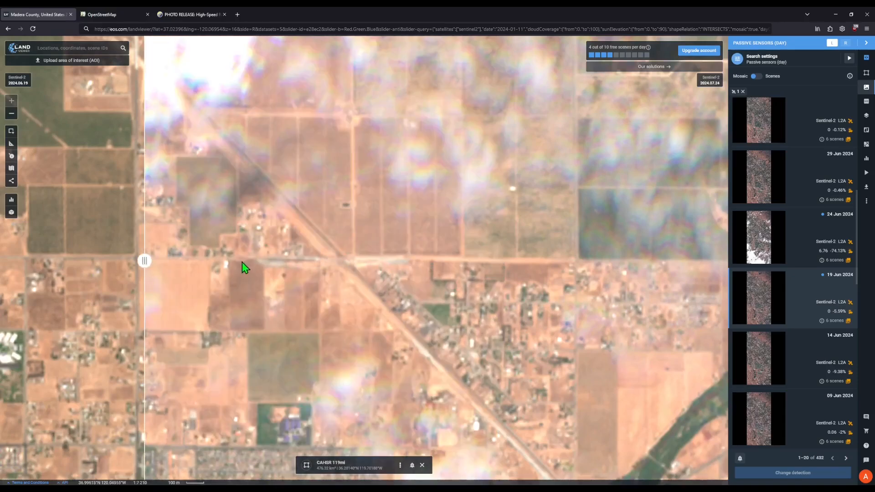
pyautogui.moveTo(300, 273)
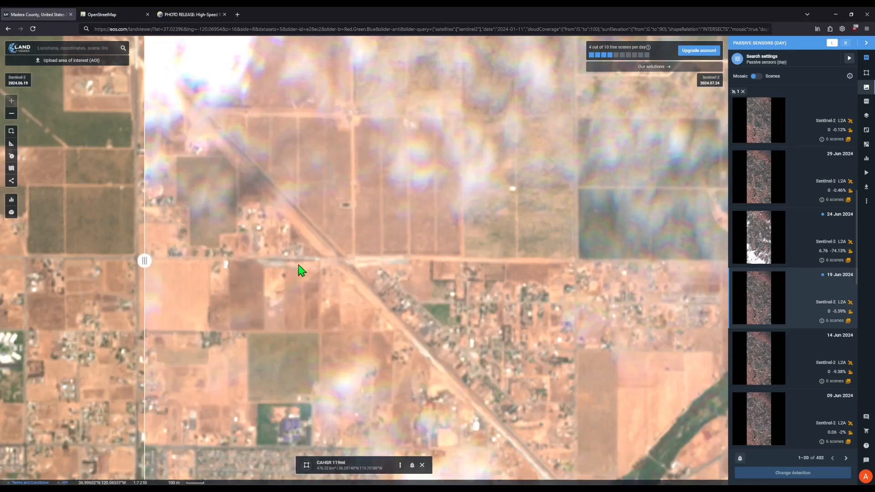
pyautogui.moveTo(144, 260); pyautogui.dragTo(246, 261)
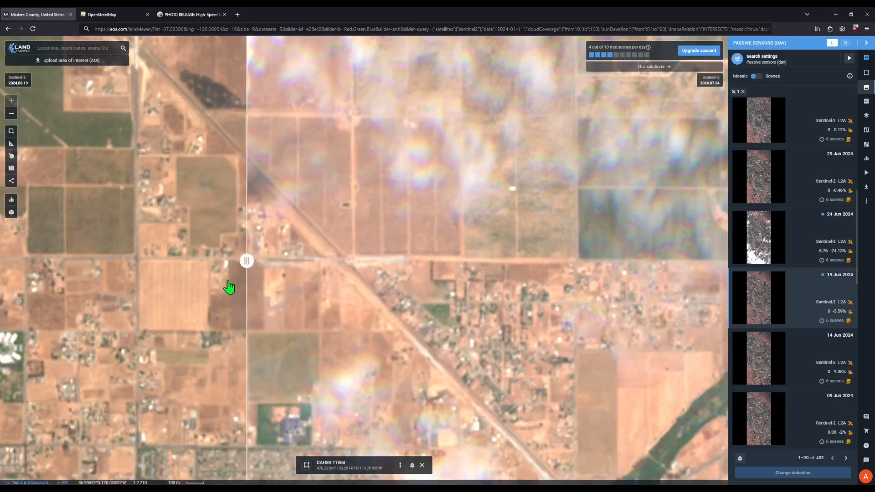
pyautogui.moveTo(247, 261); pyautogui.dragTo(261, 260)
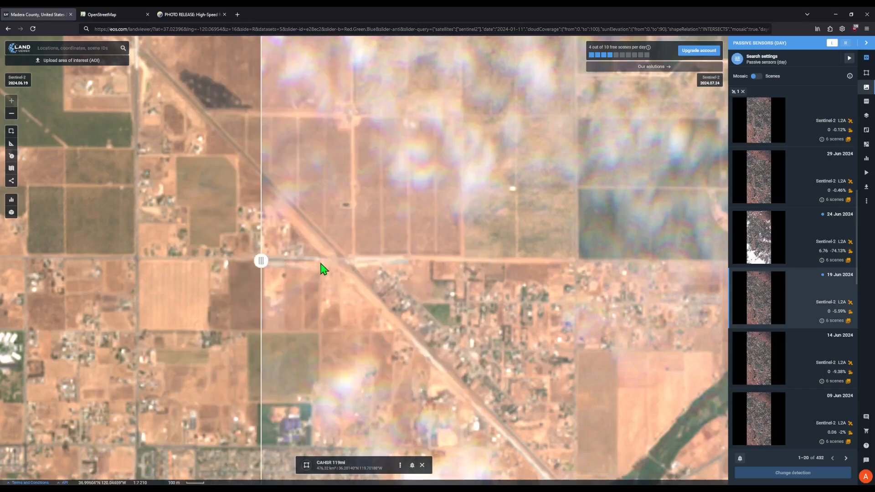
pyautogui.moveTo(332, 261)
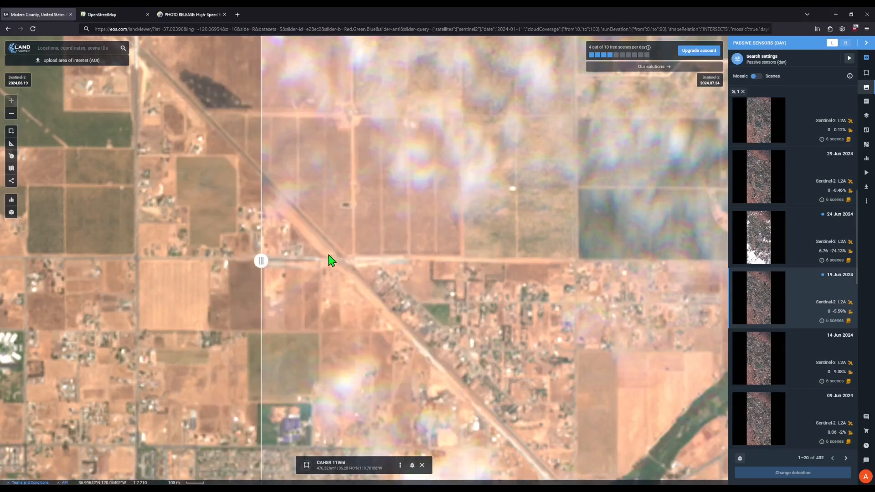
# - Expand June across the fields, then sweep July back over most of the corridor
pyautogui.moveTo(260, 261); pyautogui.dragTo(463, 260)
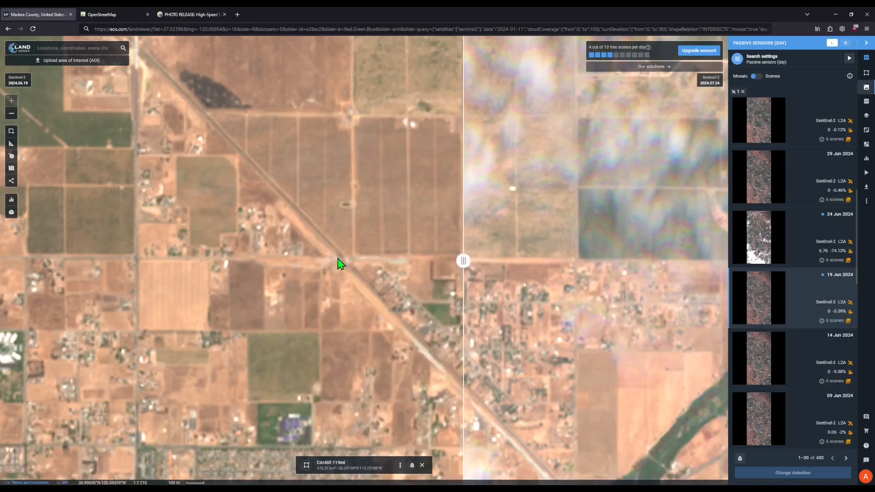
pyautogui.moveTo(463, 261); pyautogui.dragTo(554, 260)
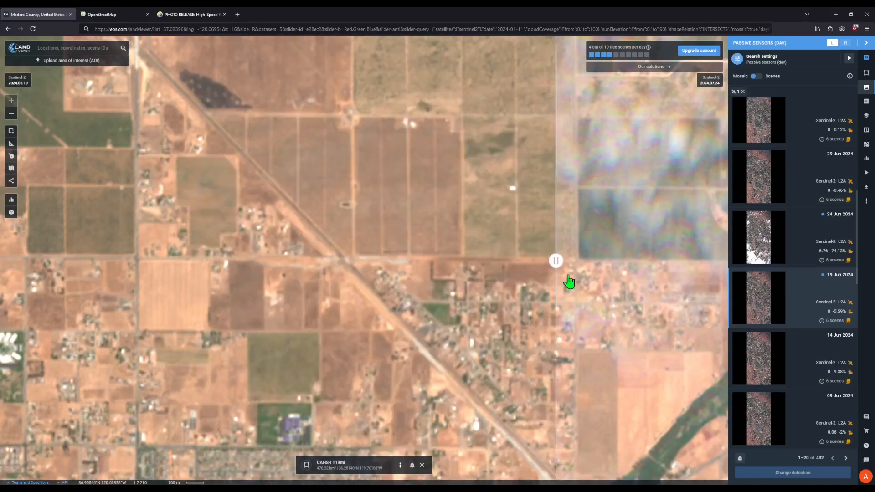
pyautogui.moveTo(555, 261); pyautogui.dragTo(121, 261)
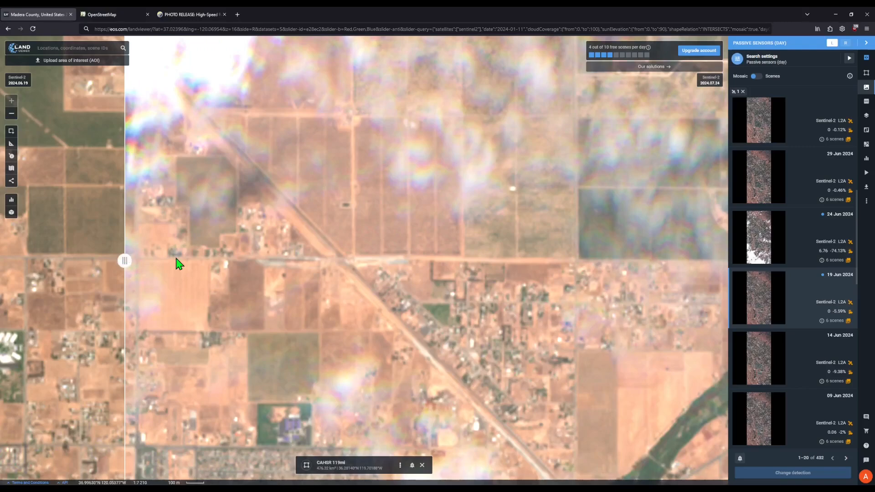
pyautogui.moveTo(121, 261)
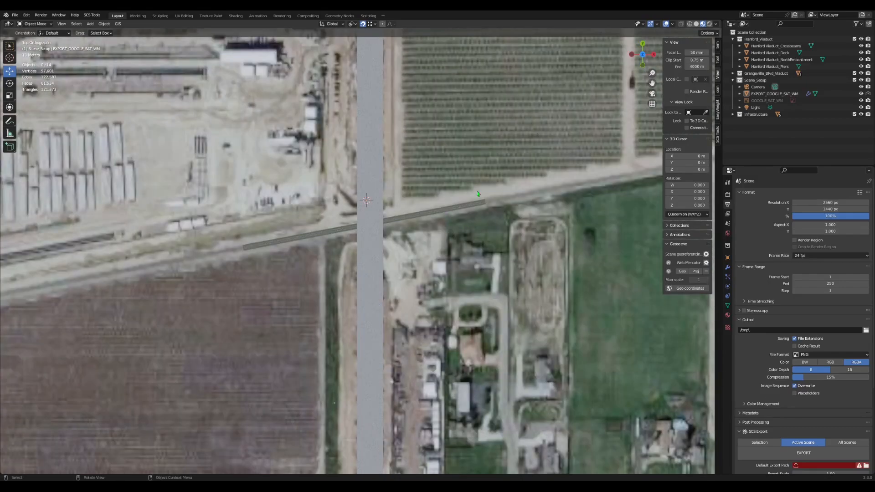
pyautogui.moveTo(319, 220)
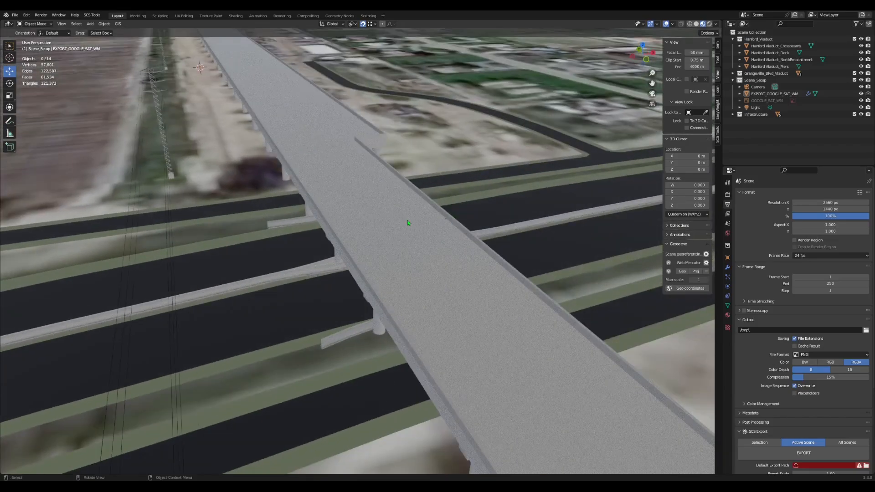
# - Fly the viewport down toward the barriers beneath the Hanford Viaduct deck
pyautogui.moveTo(407, 223); pyautogui.dragTo(516, 174)
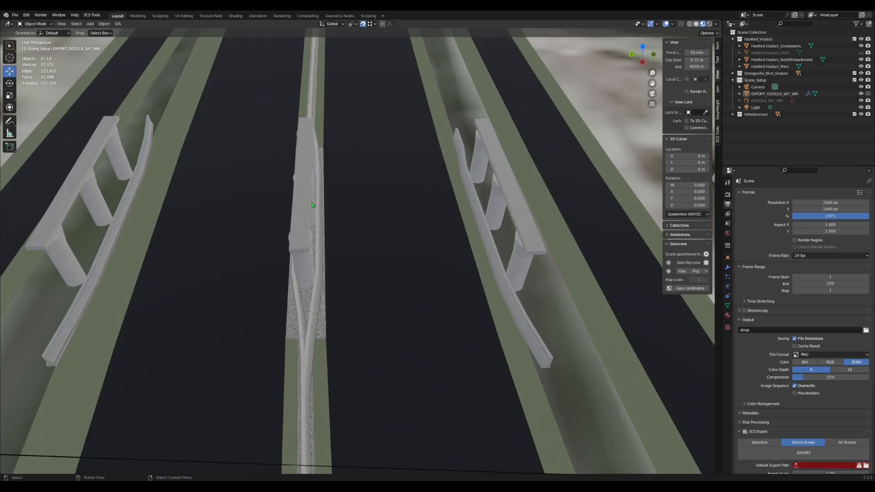
# - Pull the viewport back up above the site to see the viaduct deck as a strip over the farmland
pyautogui.moveTo(311, 205); pyautogui.dragTo(402, 275)
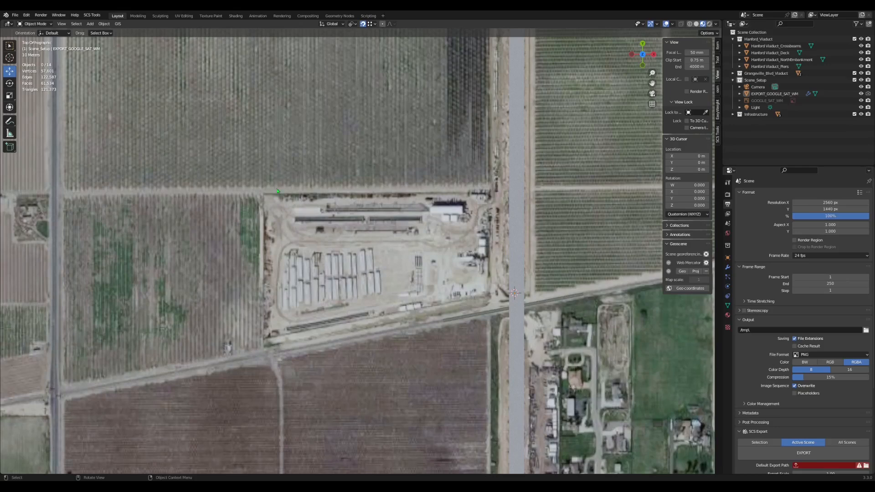
# - Pan south along the viaduct from the construction yard toward the highway crossing and zoom on the deck
pyautogui.moveTo(513, 292); pyautogui.dragTo(346, 296)
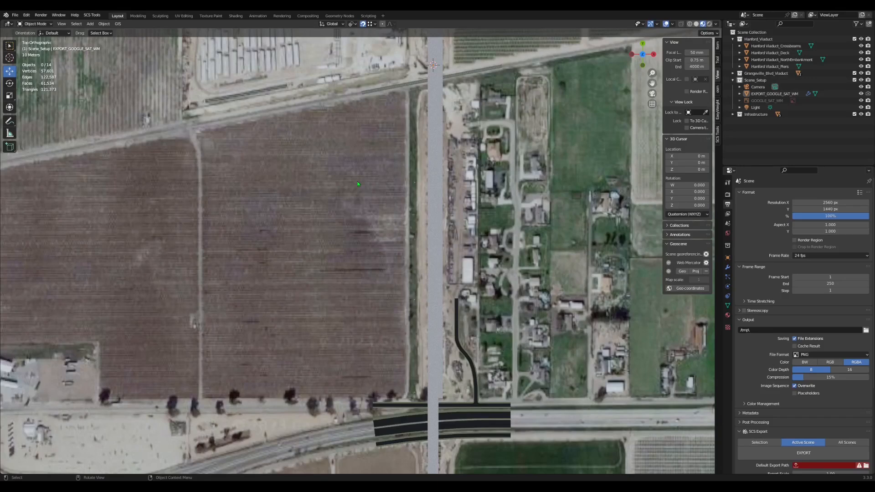
pyautogui.moveTo(479, 207)
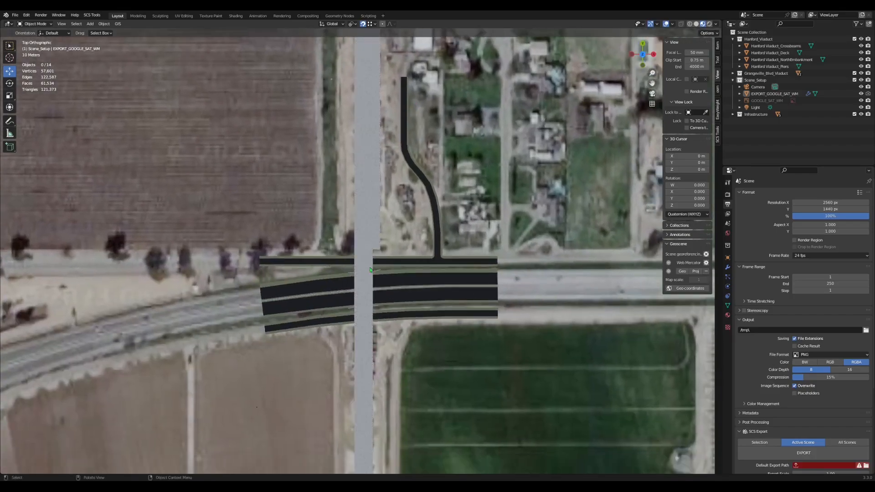
pyautogui.scroll(-3)
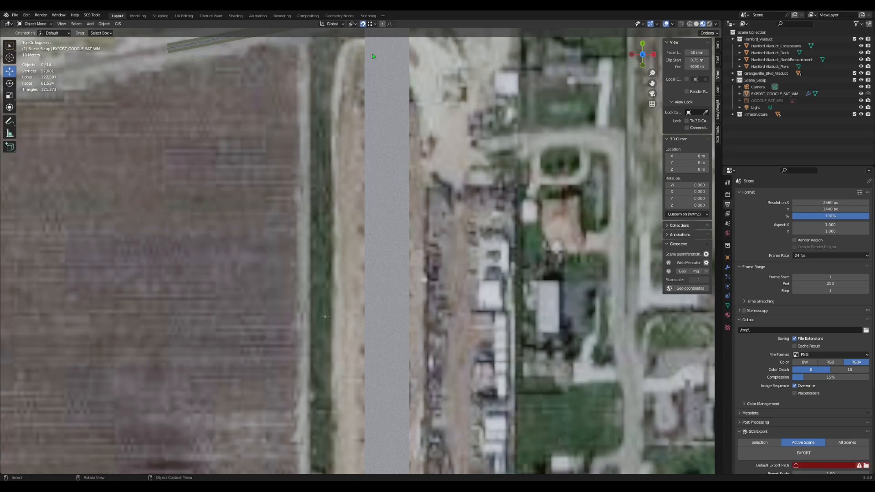
pyautogui.moveTo(361, 176)
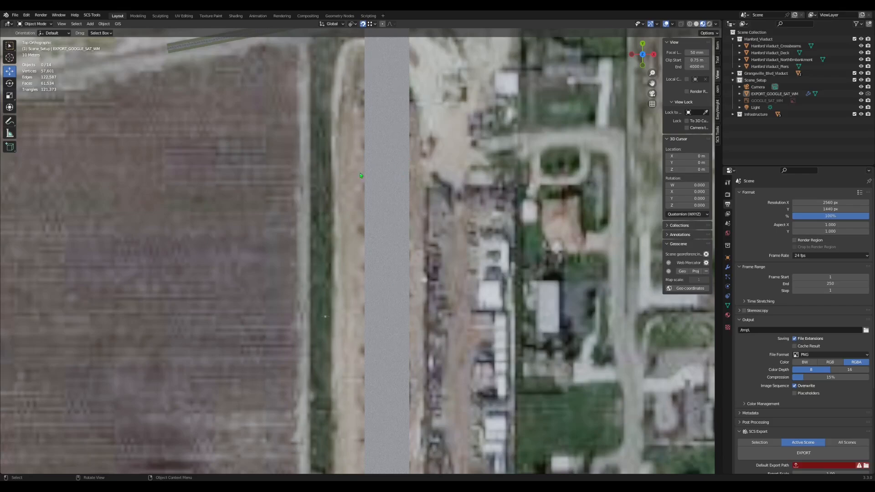
pyautogui.moveTo(375, 288)
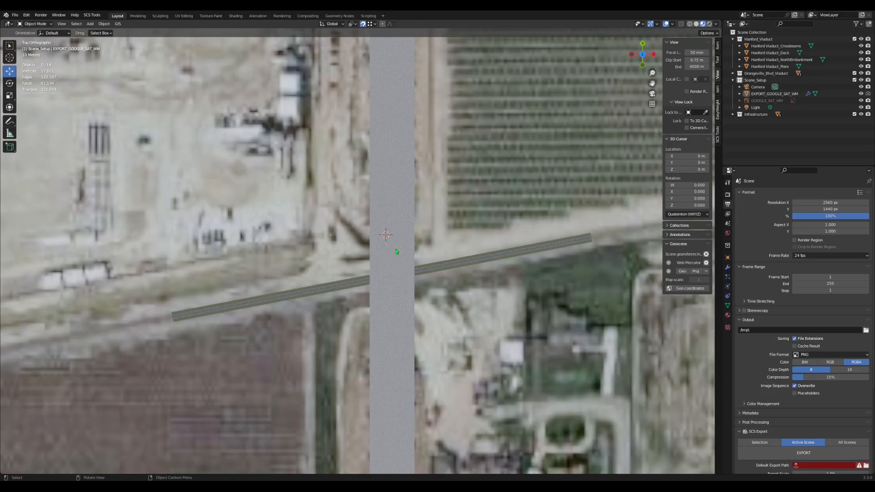
pyautogui.moveTo(449, 274)
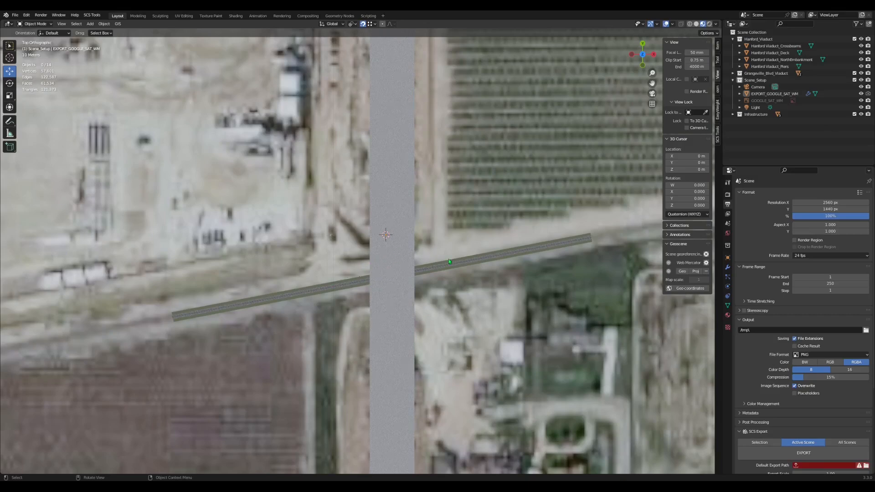
pyautogui.moveTo(439, 253)
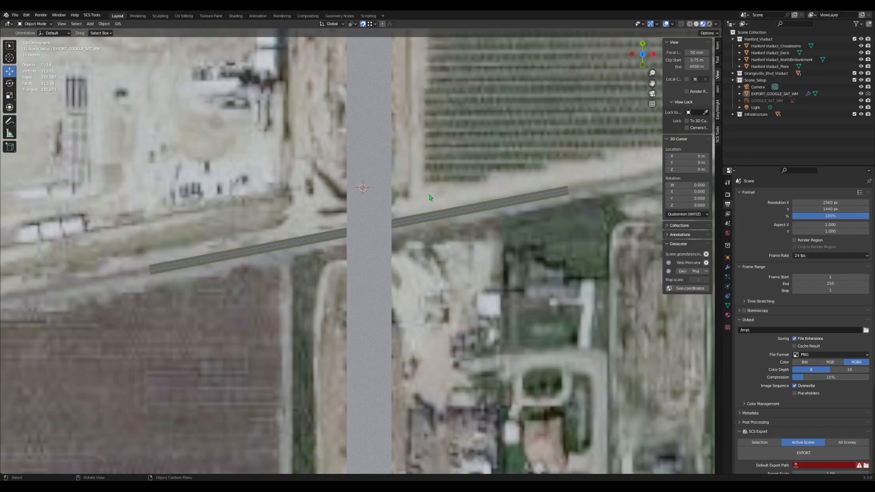
pyautogui.moveTo(312, 234)
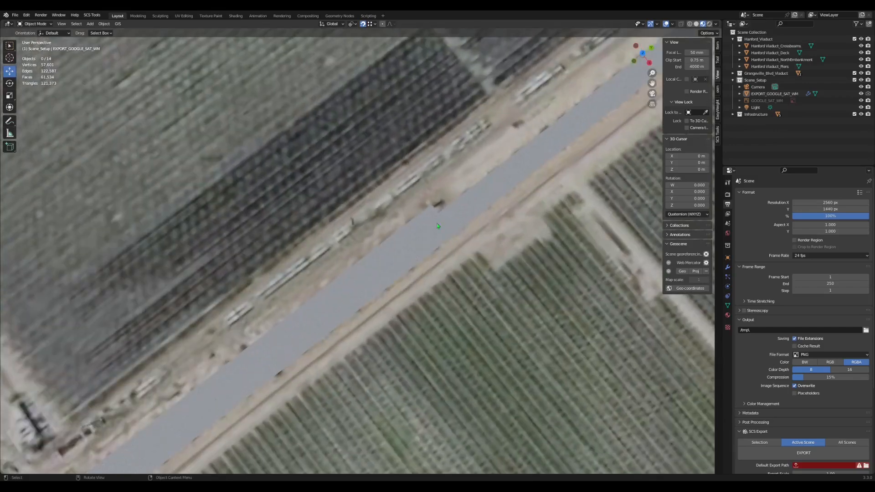
pyautogui.moveTo(486, 187)
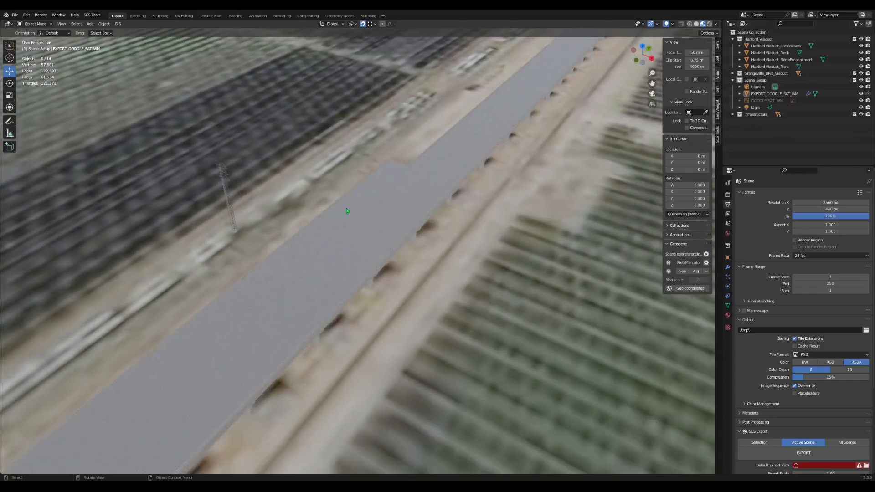
pyautogui.moveTo(330, 146)
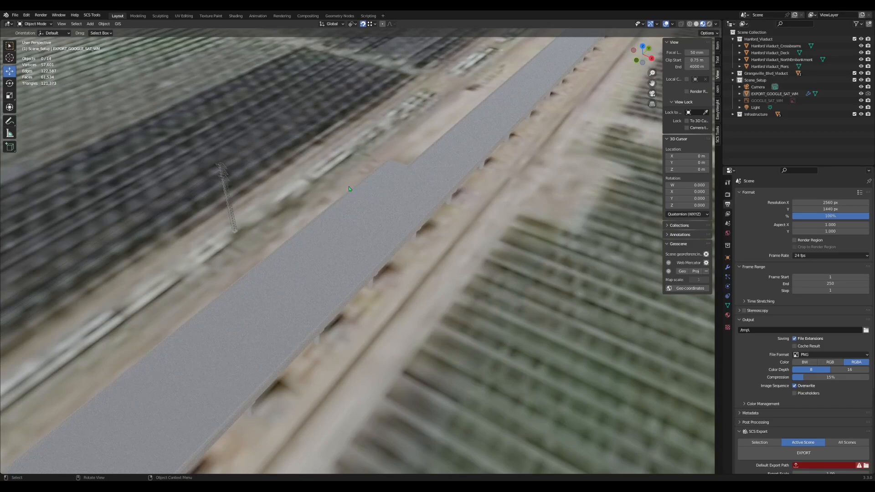
pyautogui.moveTo(368, 190)
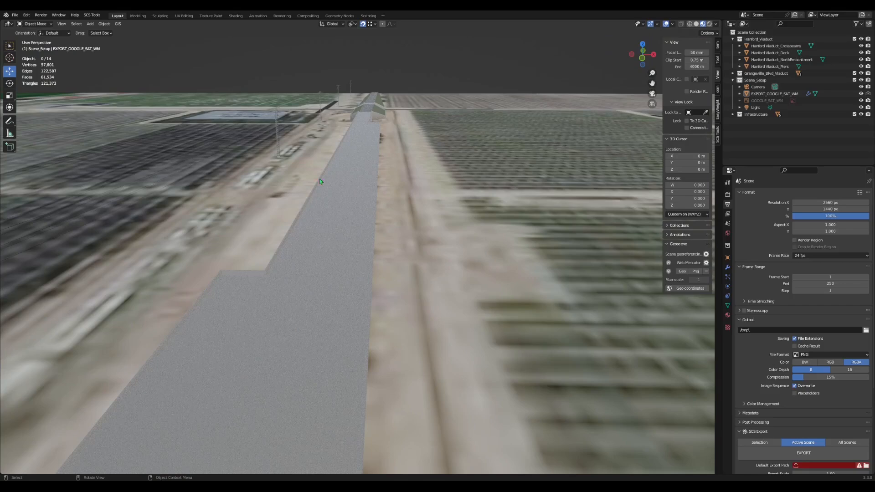
pyautogui.moveTo(349, 201)
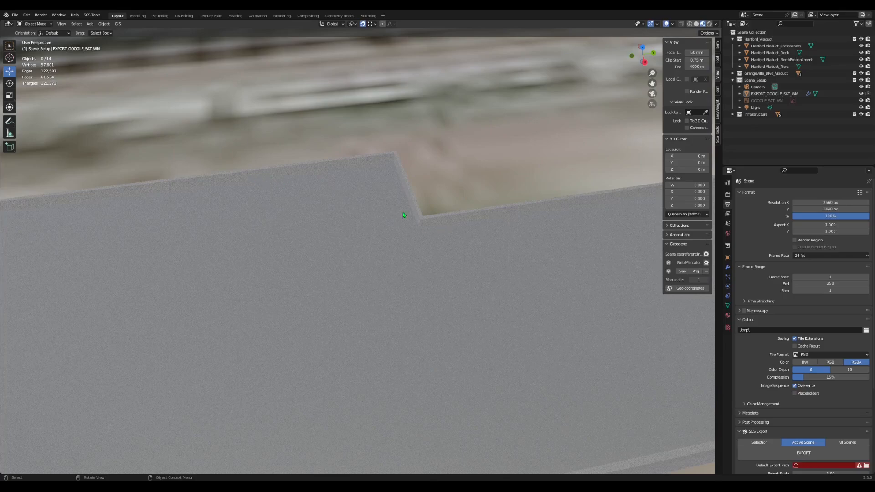
pyautogui.moveTo(395, 214)
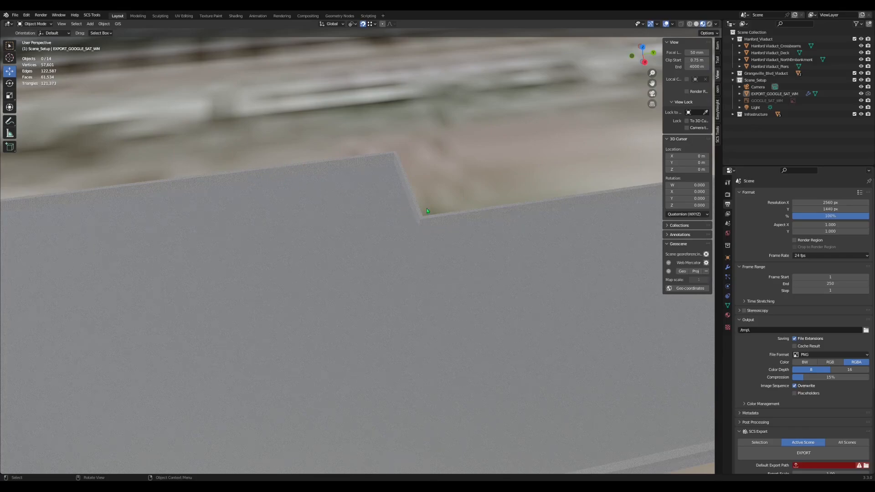
pyautogui.moveTo(348, 212)
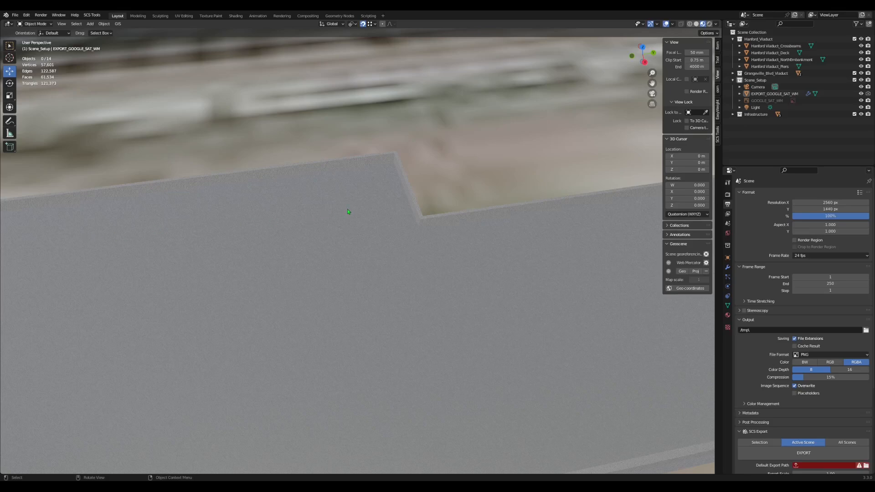
pyautogui.moveTo(261, 216)
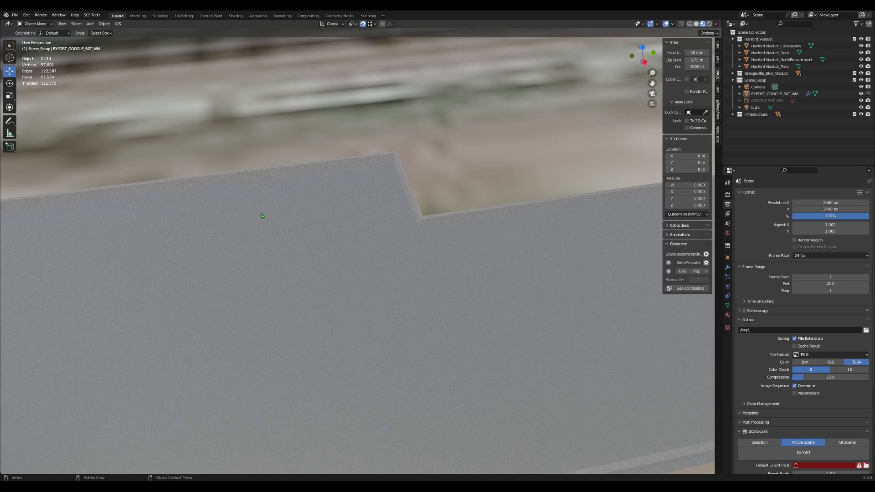
pyautogui.moveTo(375, 200)
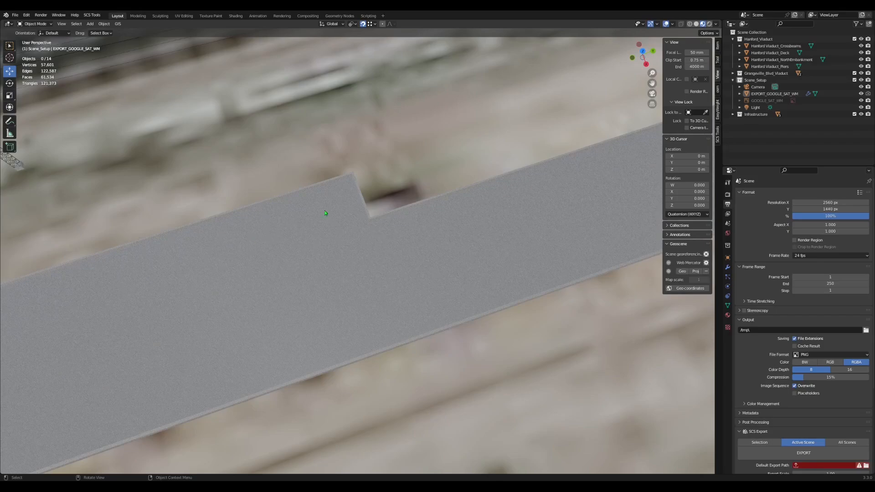
pyautogui.moveTo(415, 234)
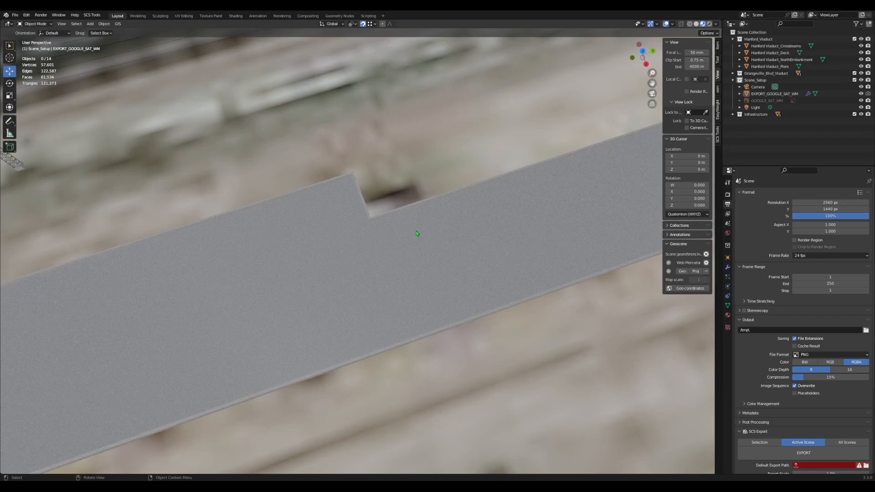
pyautogui.moveTo(416, 234); pyautogui.dragTo(336, 200)
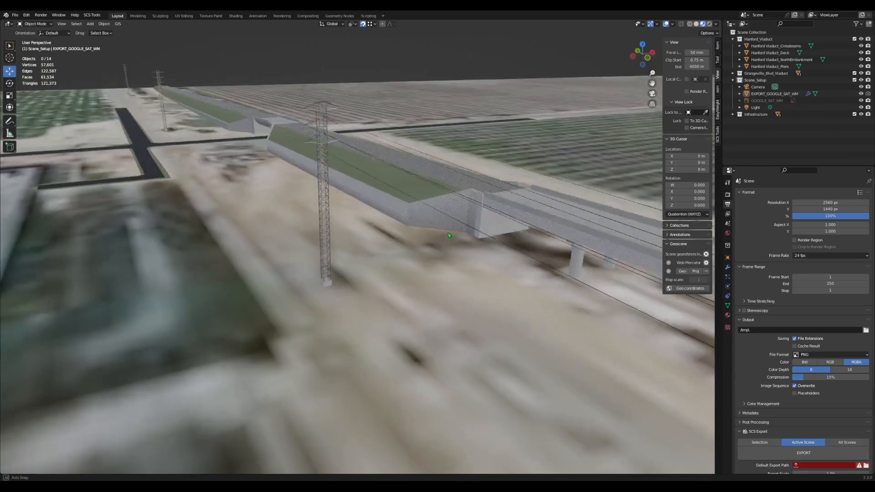
pyautogui.moveTo(447, 234); pyautogui.dragTo(310, 167)
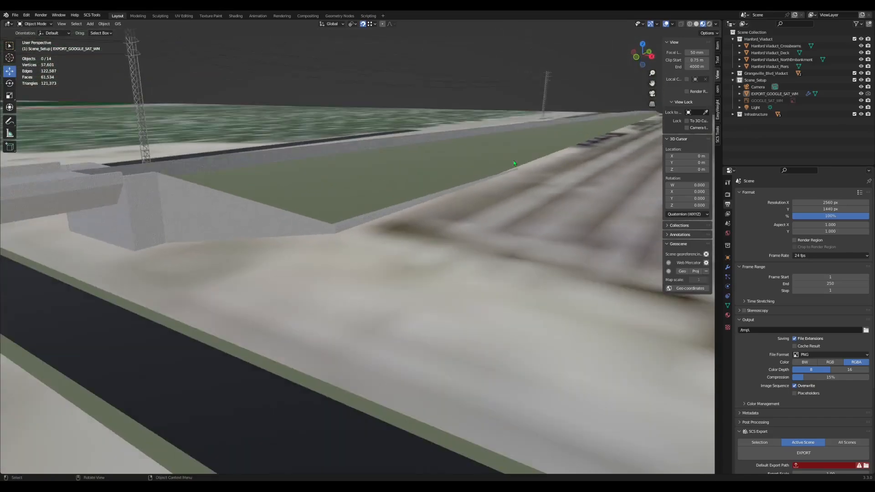
pyautogui.moveTo(513, 163); pyautogui.dragTo(399, 214)
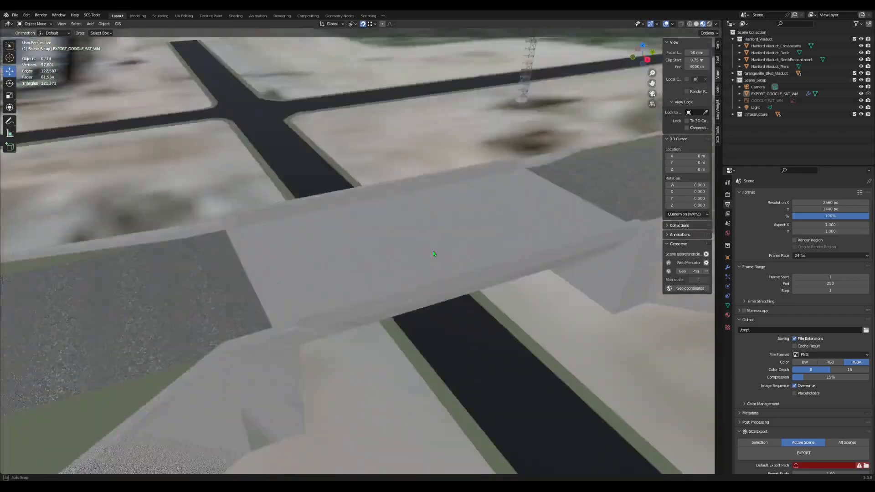
pyautogui.moveTo(432, 254); pyautogui.dragTo(340, 108)
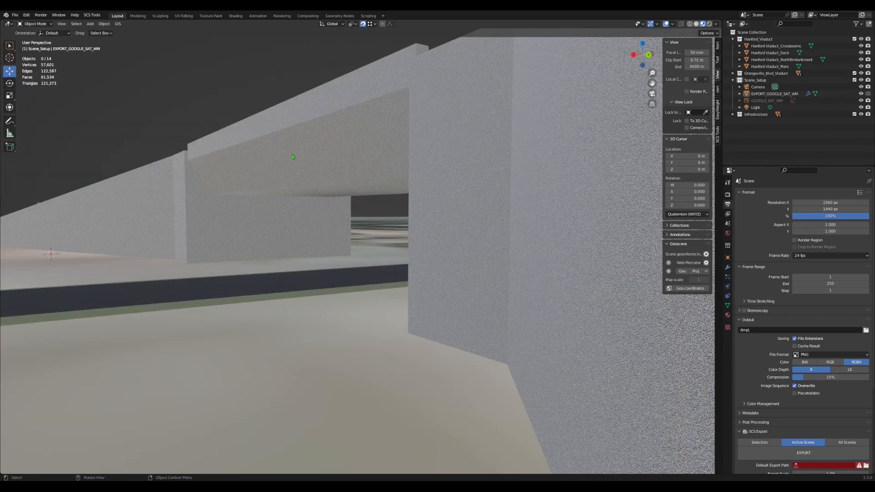
pyautogui.moveTo(292, 157); pyautogui.dragTo(373, 223)
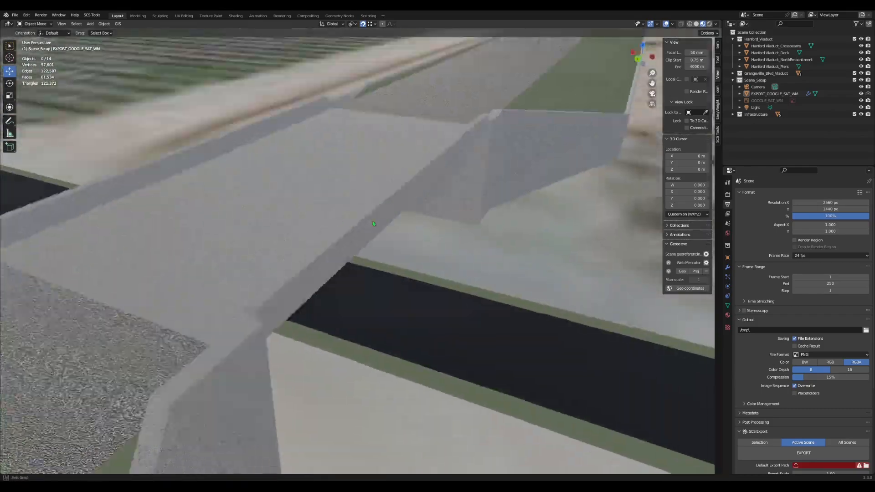
pyautogui.moveTo(372, 225); pyautogui.dragTo(209, 149)
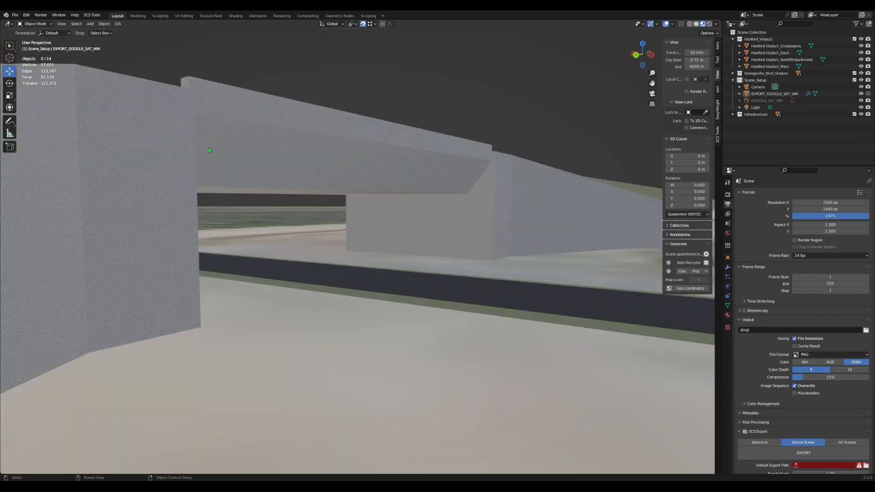
pyautogui.moveTo(412, 186)
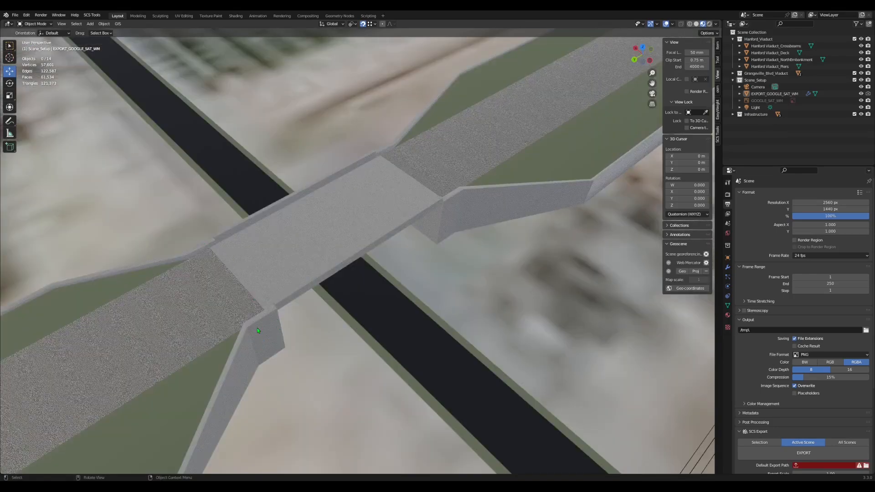
pyautogui.moveTo(354, 199)
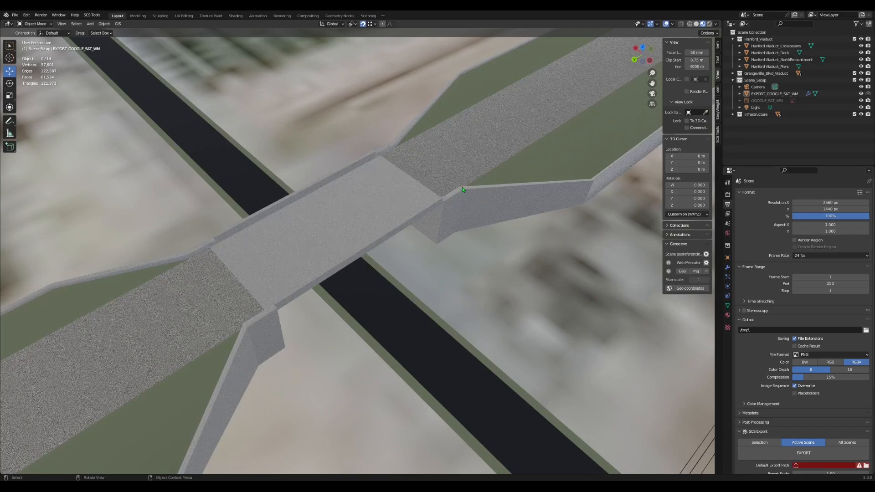
pyautogui.moveTo(545, 218)
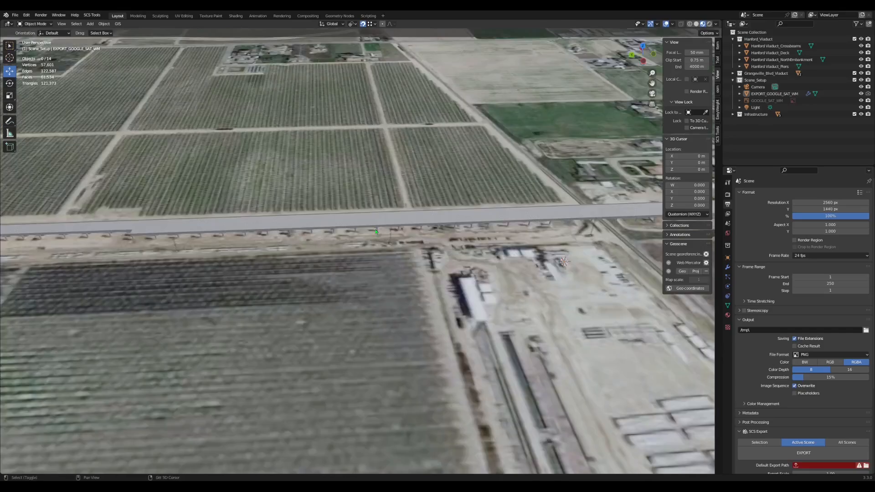
pyautogui.moveTo(376, 234); pyautogui.dragTo(382, 244)
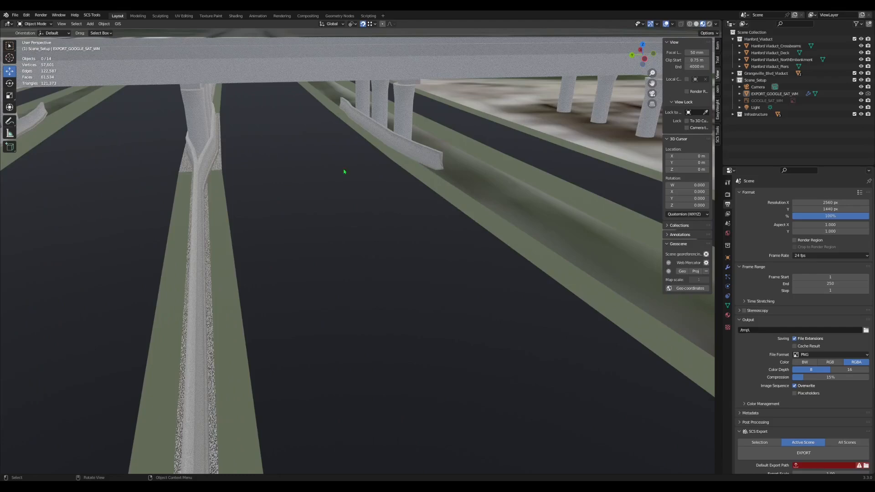
pyautogui.moveTo(285, 200)
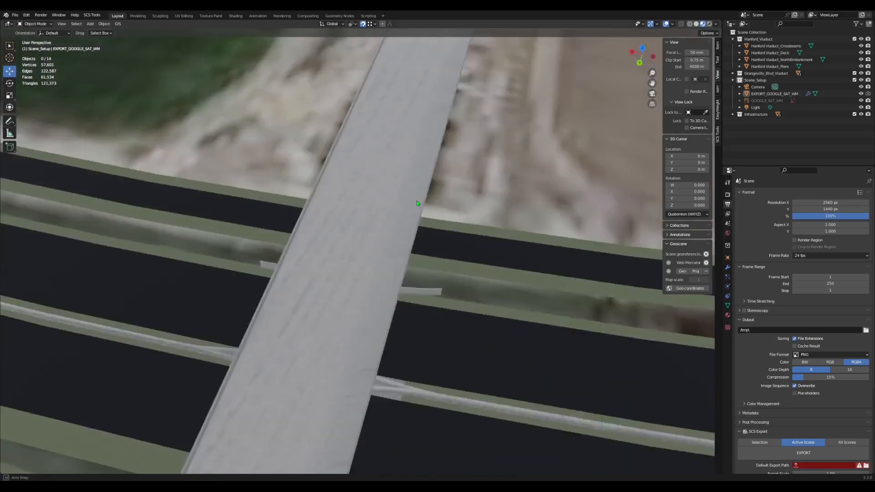
pyautogui.moveTo(417, 203); pyautogui.dragTo(380, 260)
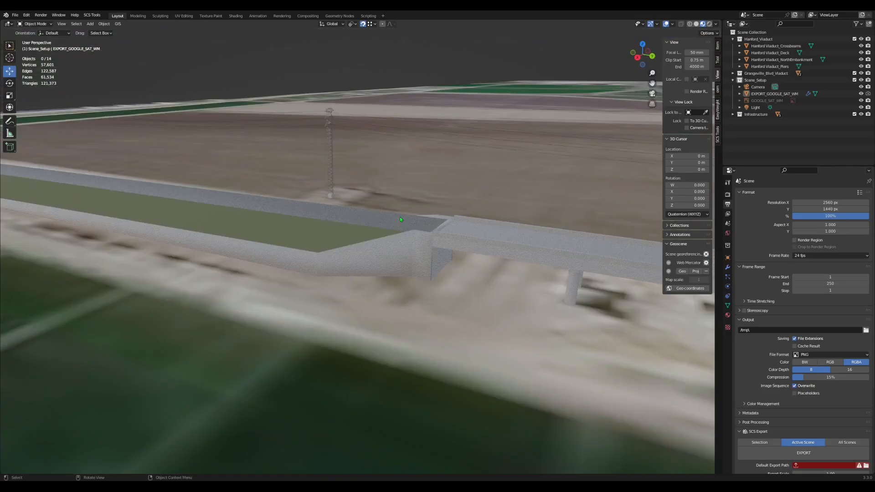
pyautogui.moveTo(399, 220); pyautogui.dragTo(370, 305)
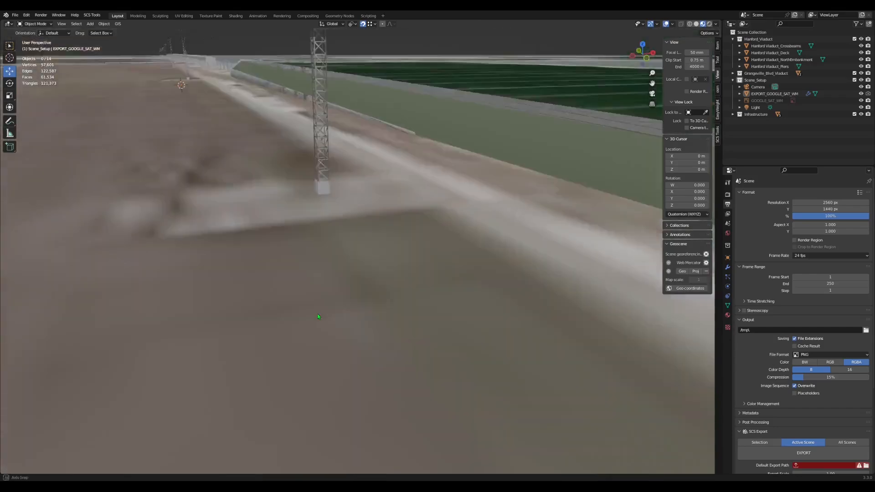
pyautogui.moveTo(318, 223); pyautogui.dragTo(438, 190)
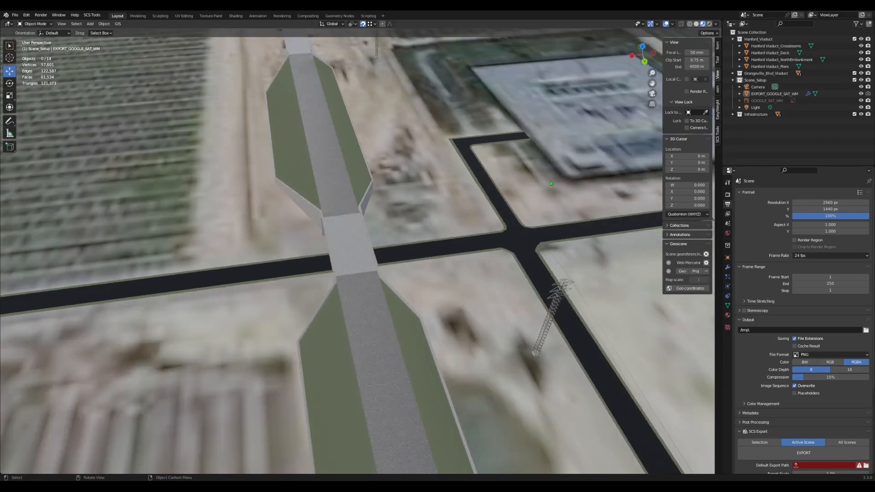
pyautogui.moveTo(324, 240)
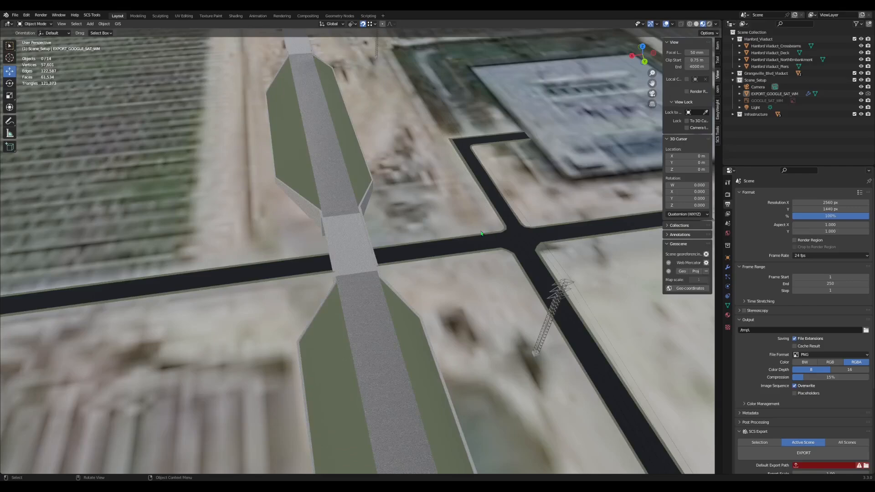
pyautogui.moveTo(481, 234); pyautogui.dragTo(521, 276)
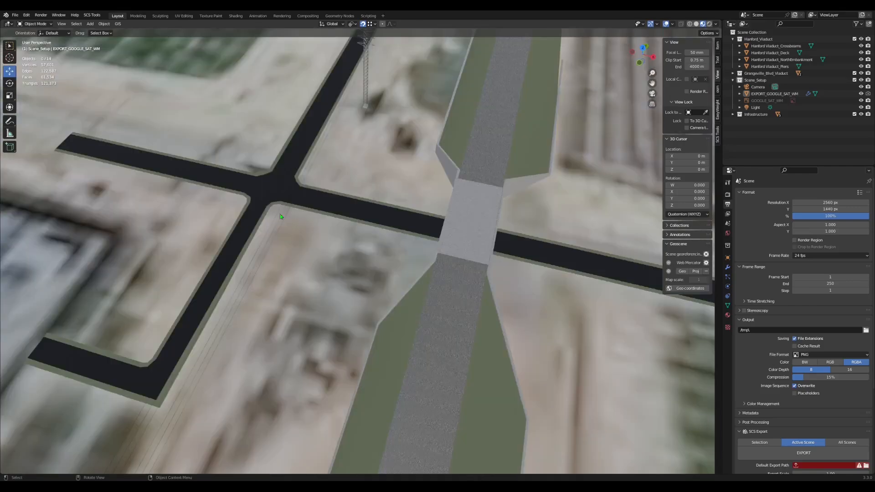
pyautogui.moveTo(281, 217); pyautogui.dragTo(487, 274)
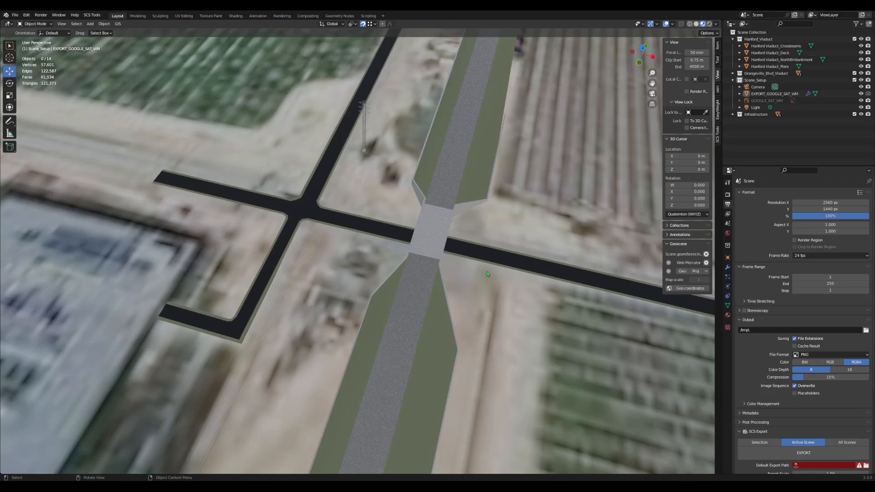
pyautogui.moveTo(505, 277)
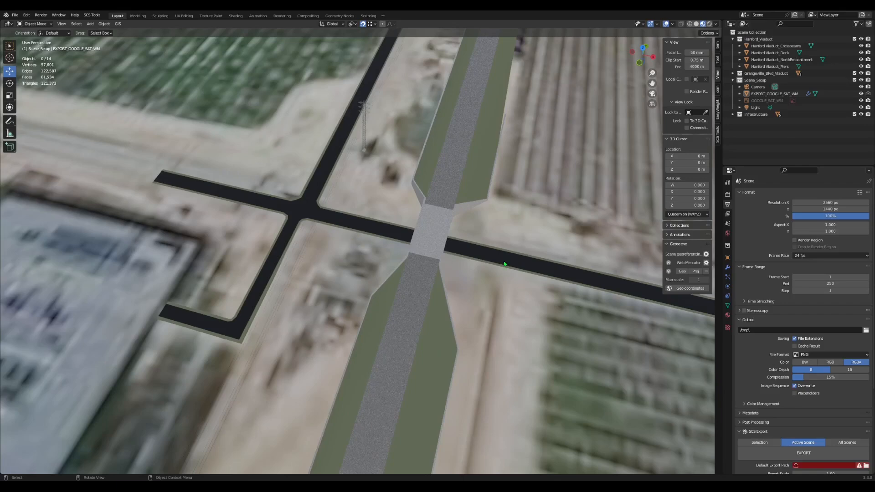
pyautogui.moveTo(462, 267)
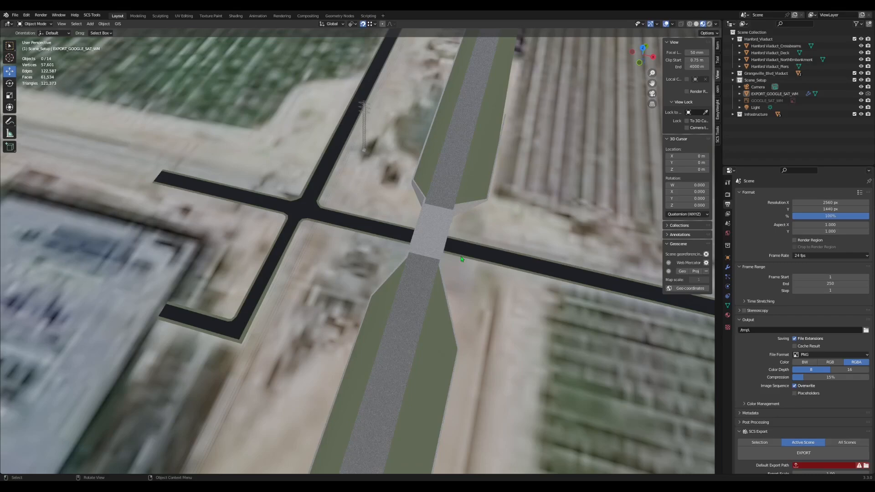
pyautogui.moveTo(445, 263)
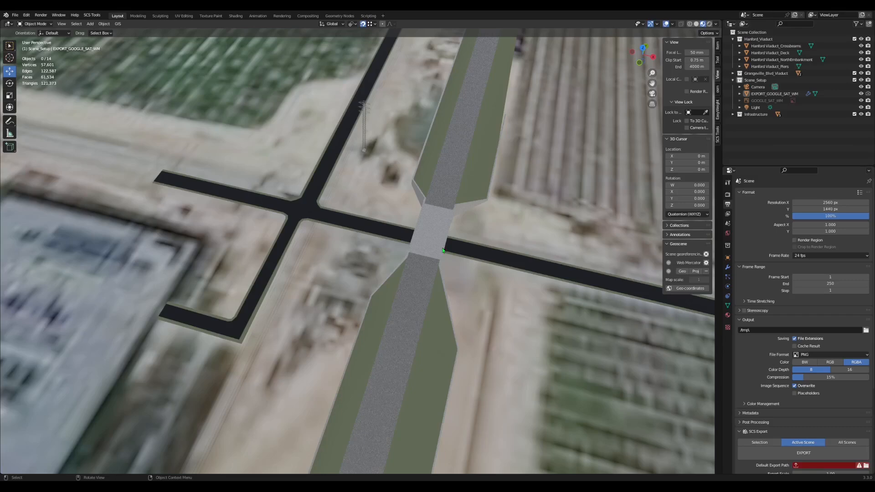
pyautogui.moveTo(441, 251); pyautogui.dragTo(429, 232)
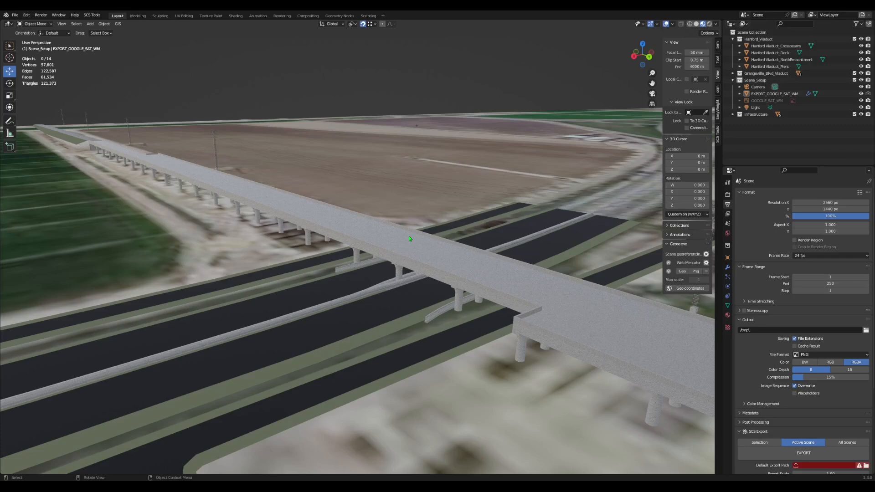
pyautogui.moveTo(391, 248)
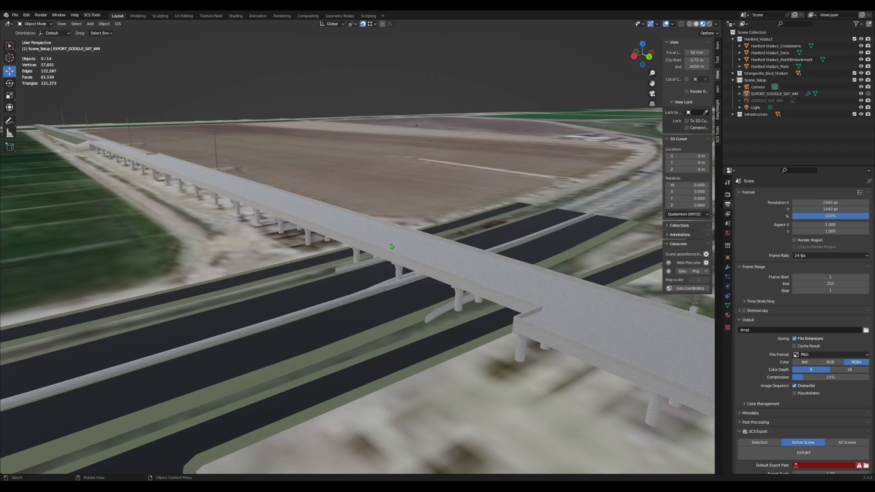
pyautogui.moveTo(391, 247); pyautogui.dragTo(446, 257)
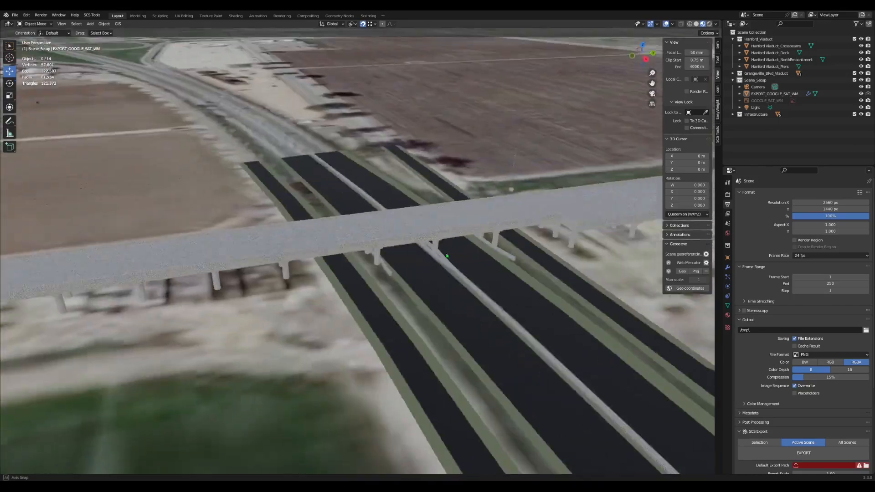
pyautogui.moveTo(447, 257); pyautogui.dragTo(235, 210)
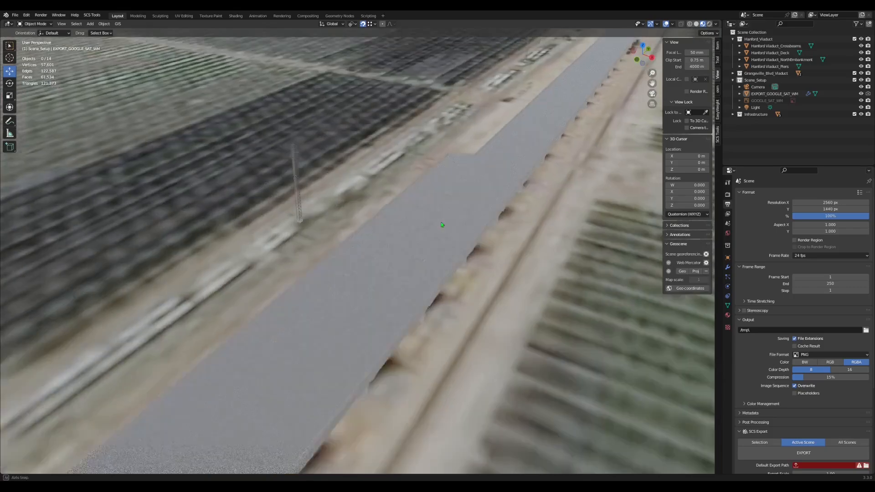
pyautogui.moveTo(441, 225); pyautogui.dragTo(483, 182)
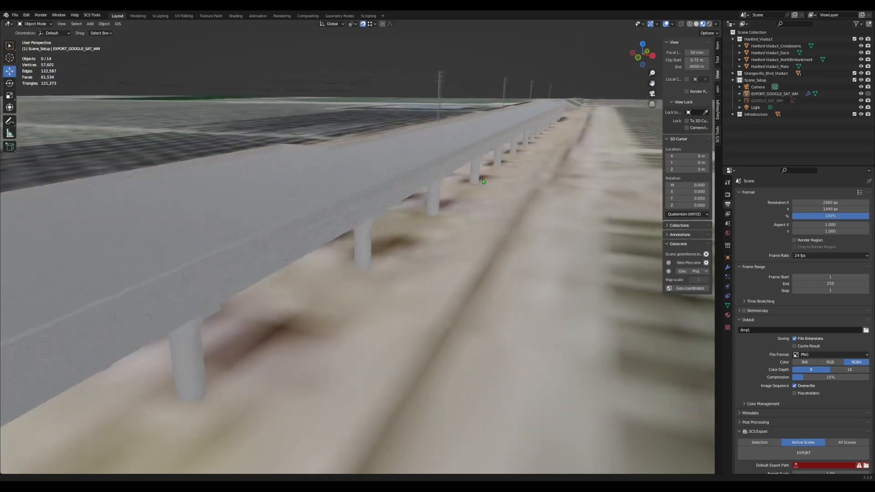